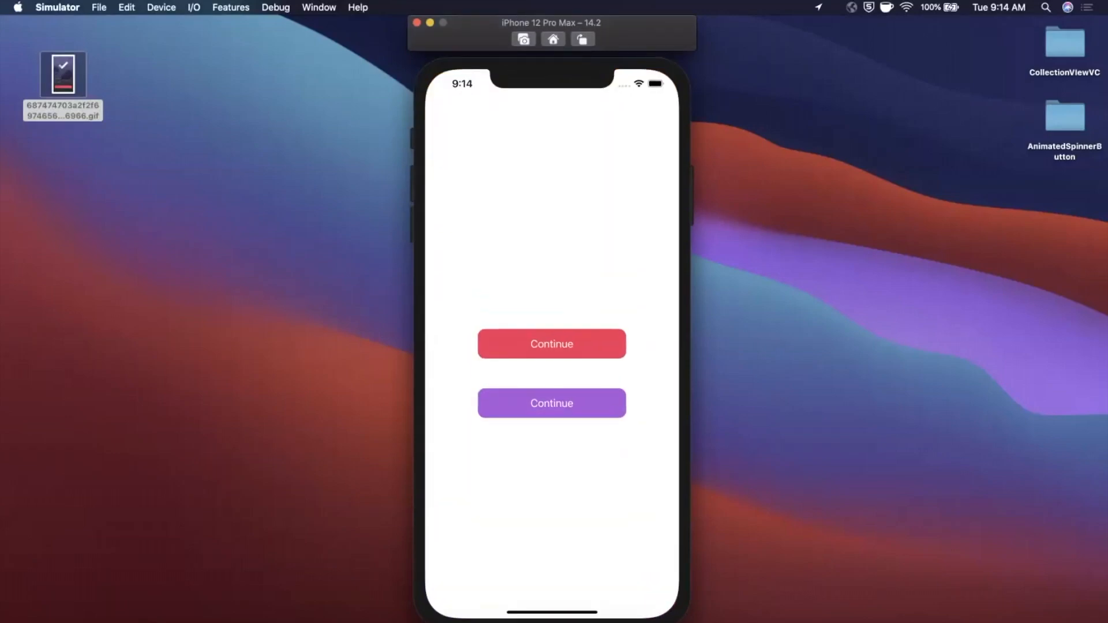
Tap the demo's red and purple Continue buttons to preview their spinning loader animations
left_click(551, 343)
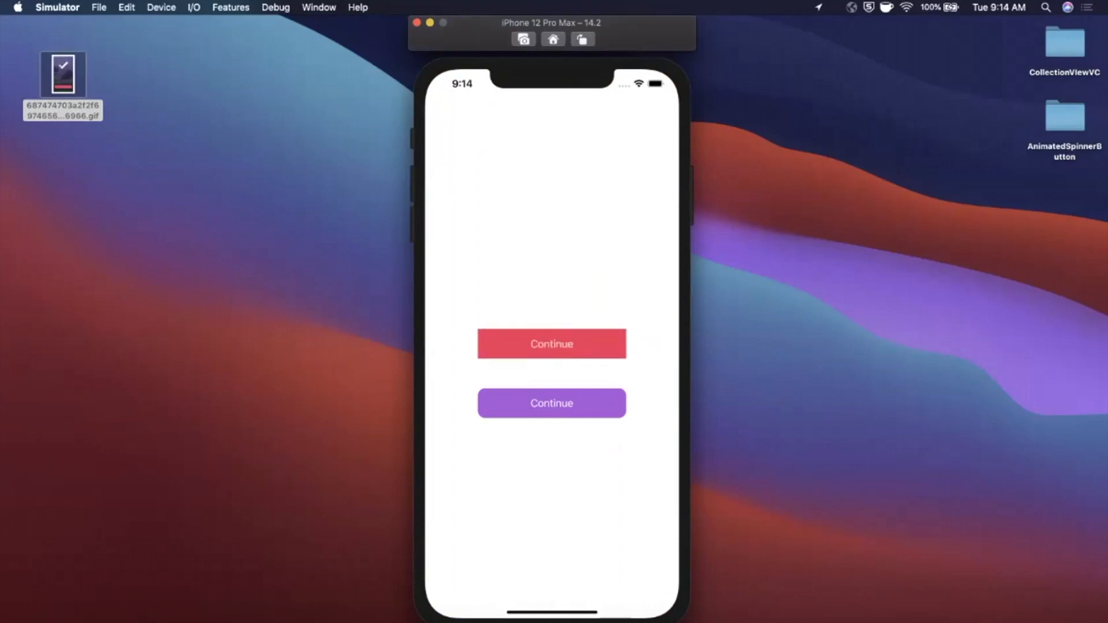
left_click(551, 343)
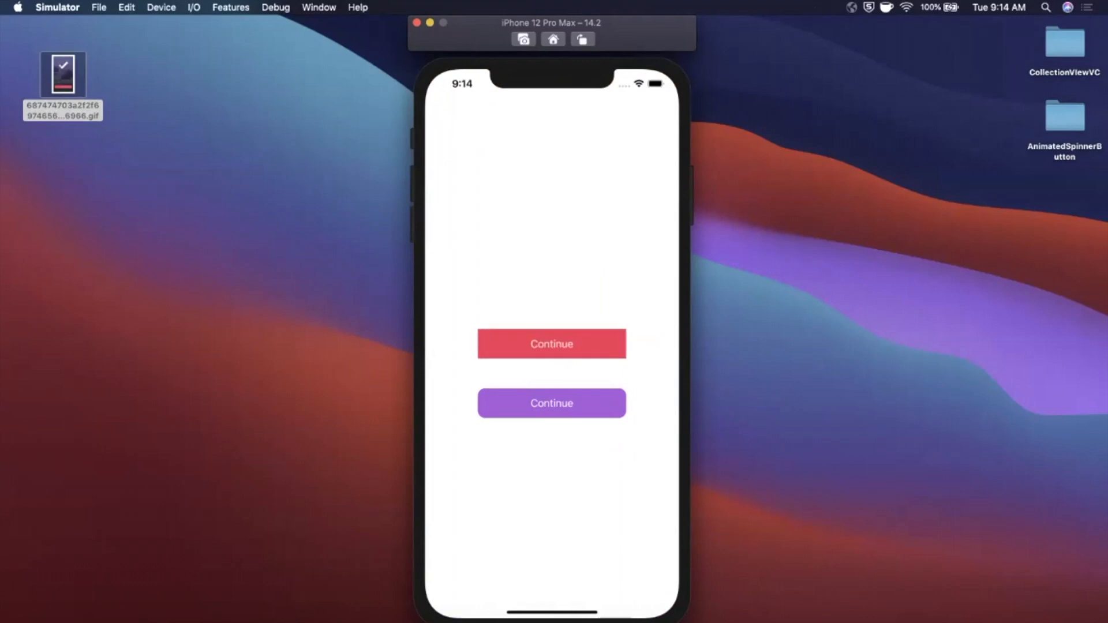
left_click(552, 403)
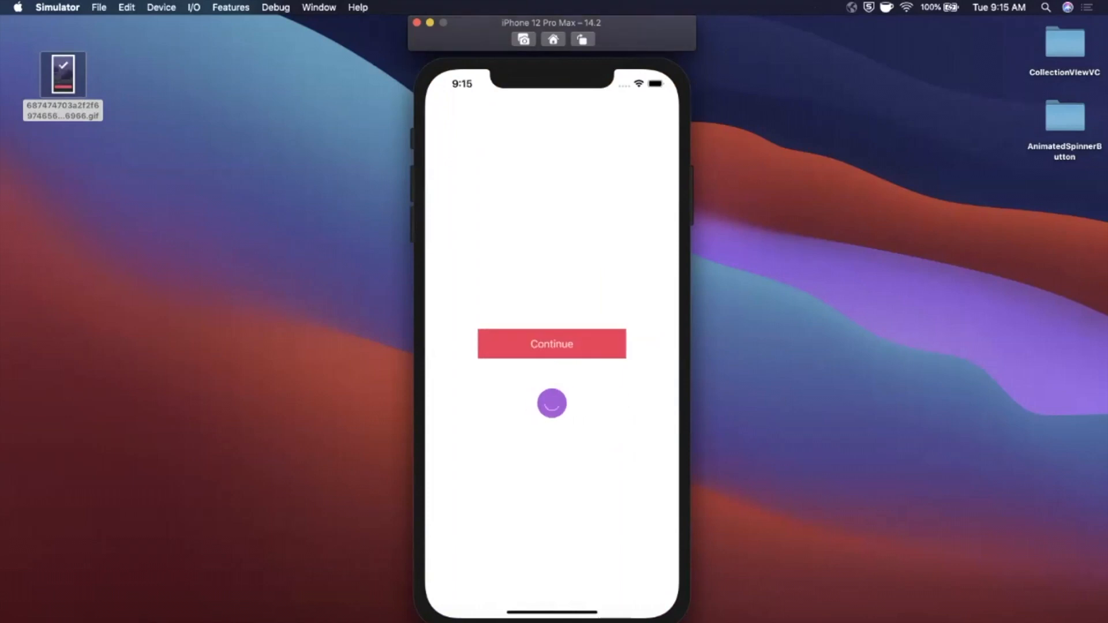
left_click(551, 343)
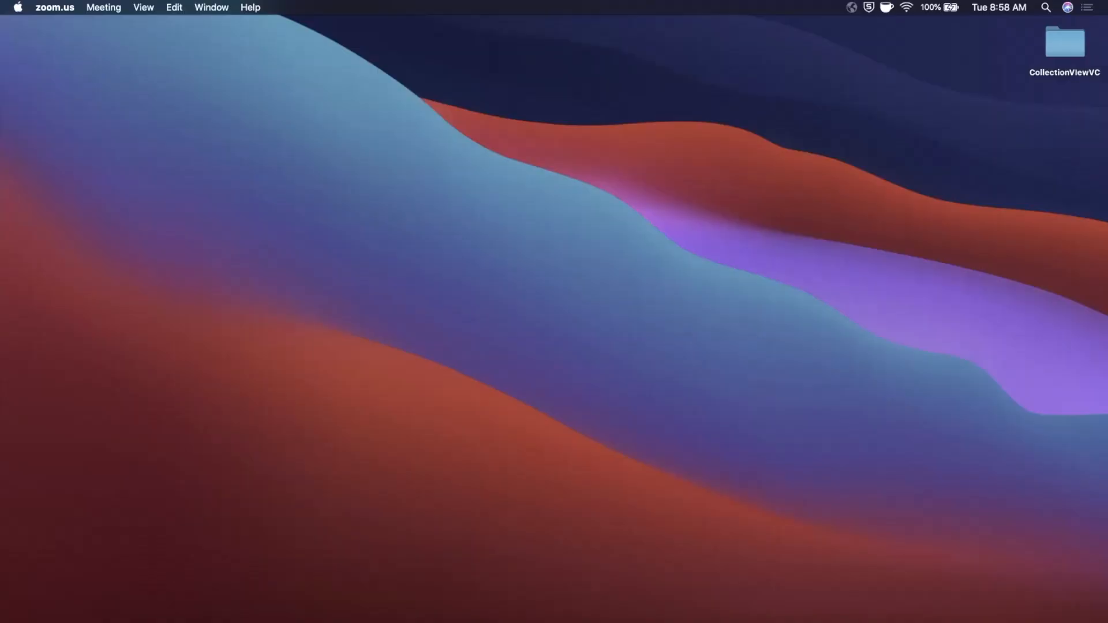
mouse_move(570, 615)
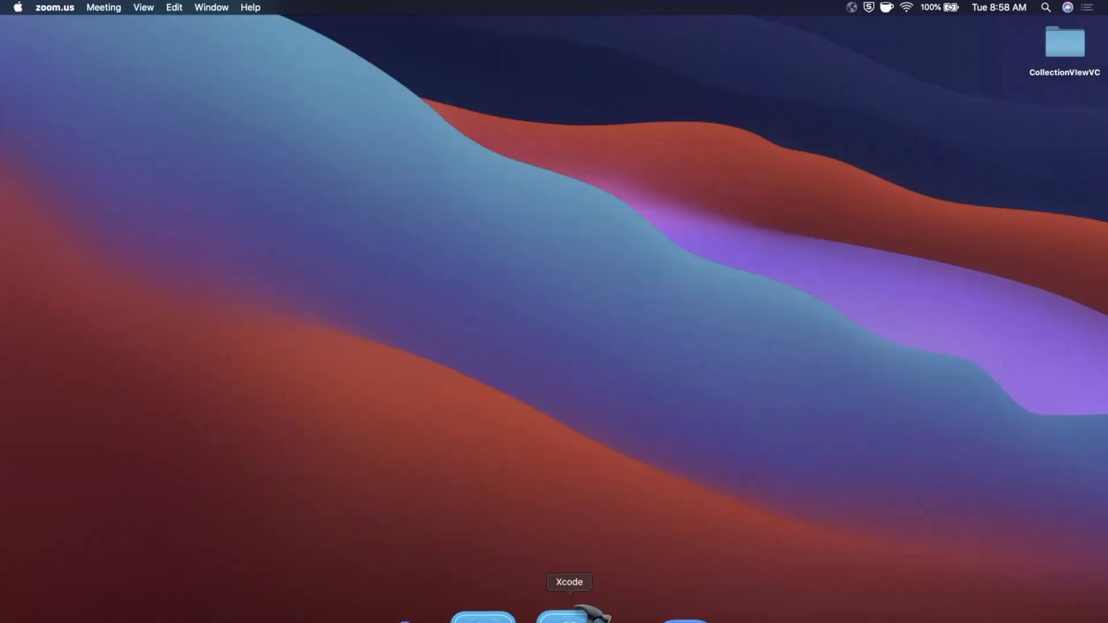
Launch Xcode, create a new App project named AnimatedSpinnerButton, and continue to saving
left_click(569, 614)
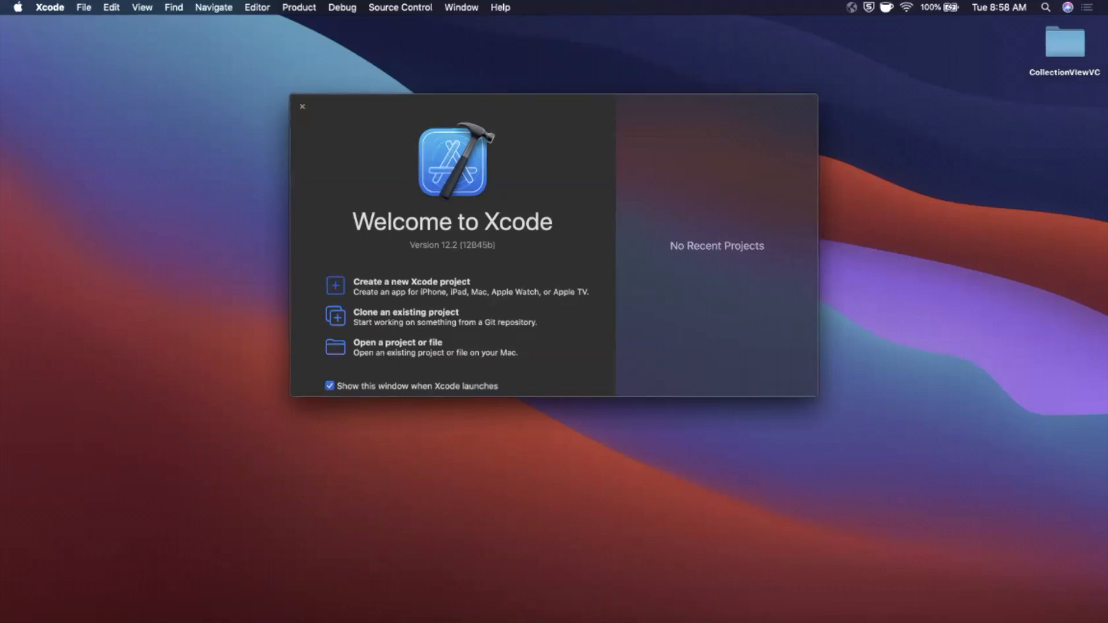
left_click(412, 286)
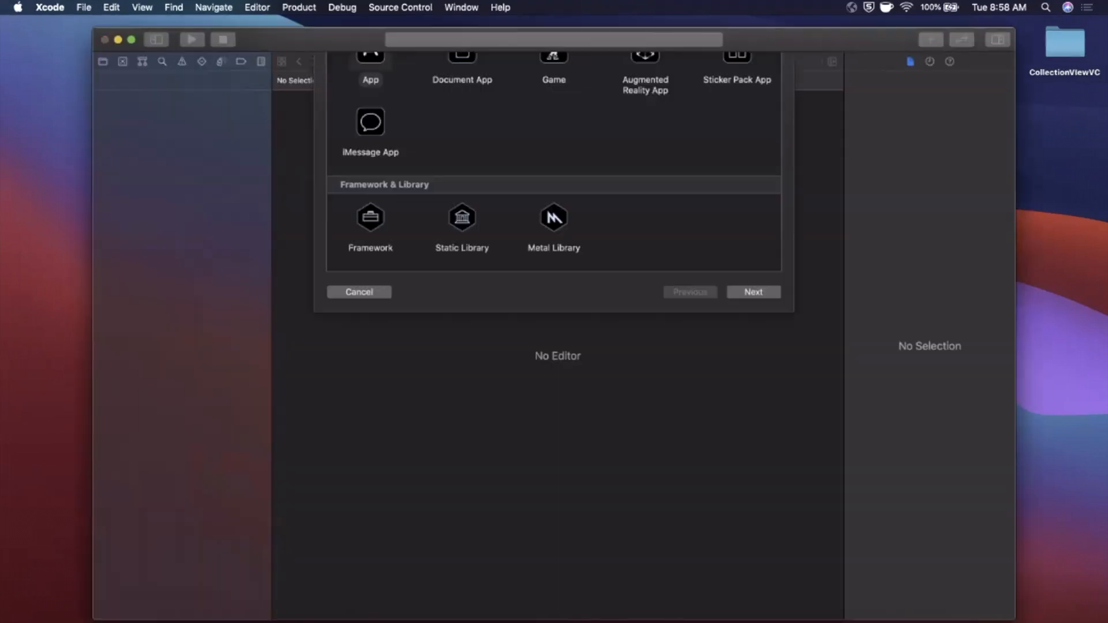
left_click(753, 292)
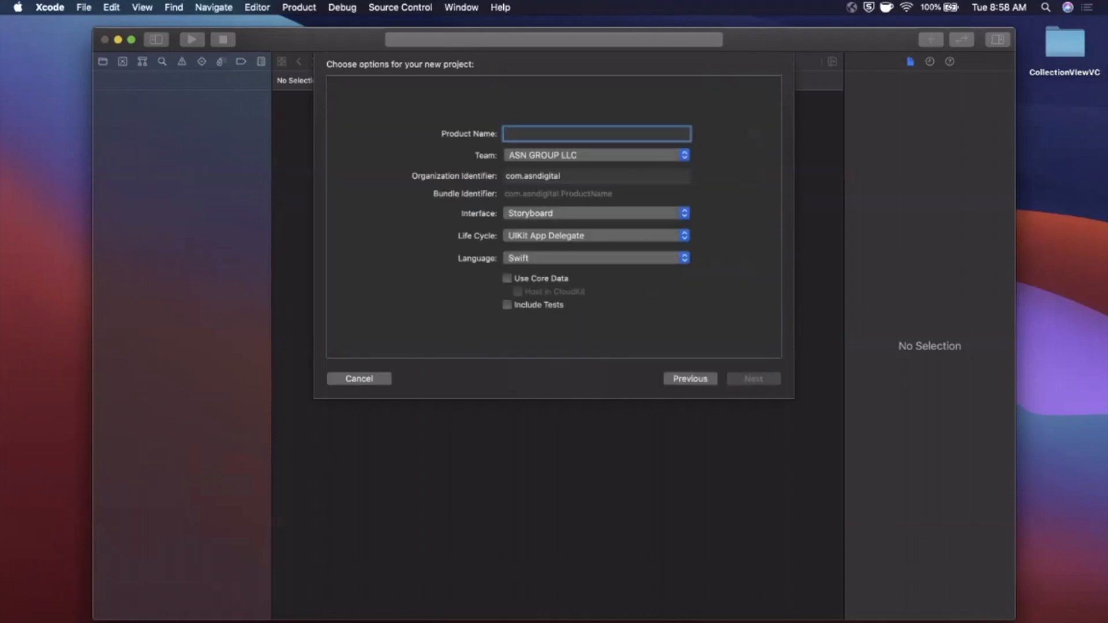
type("Ani")
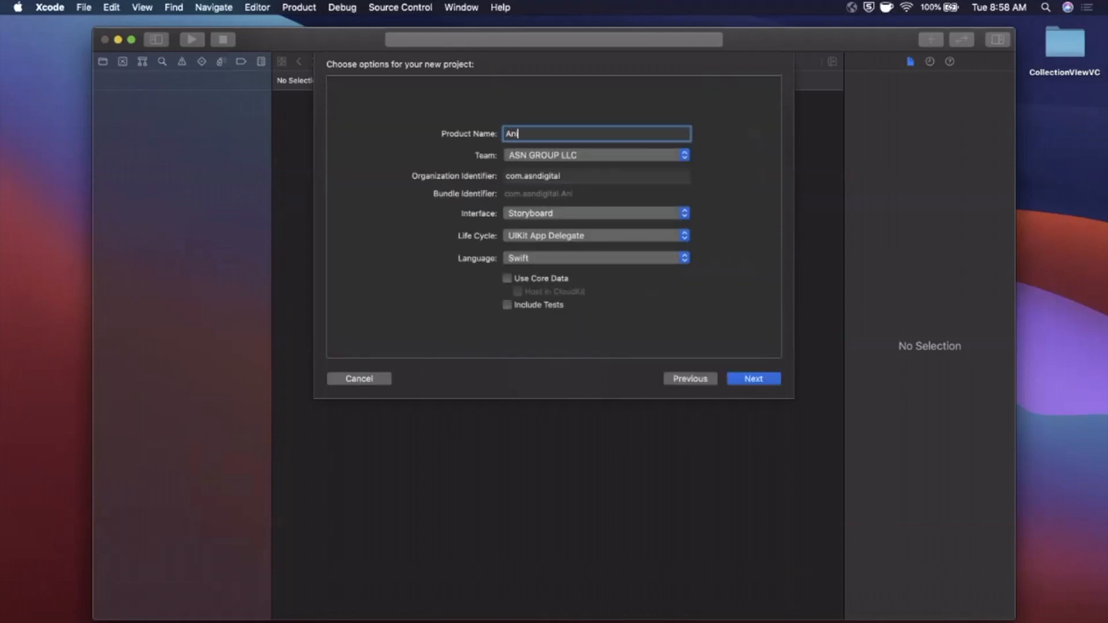
type("matedSpinnerButton")
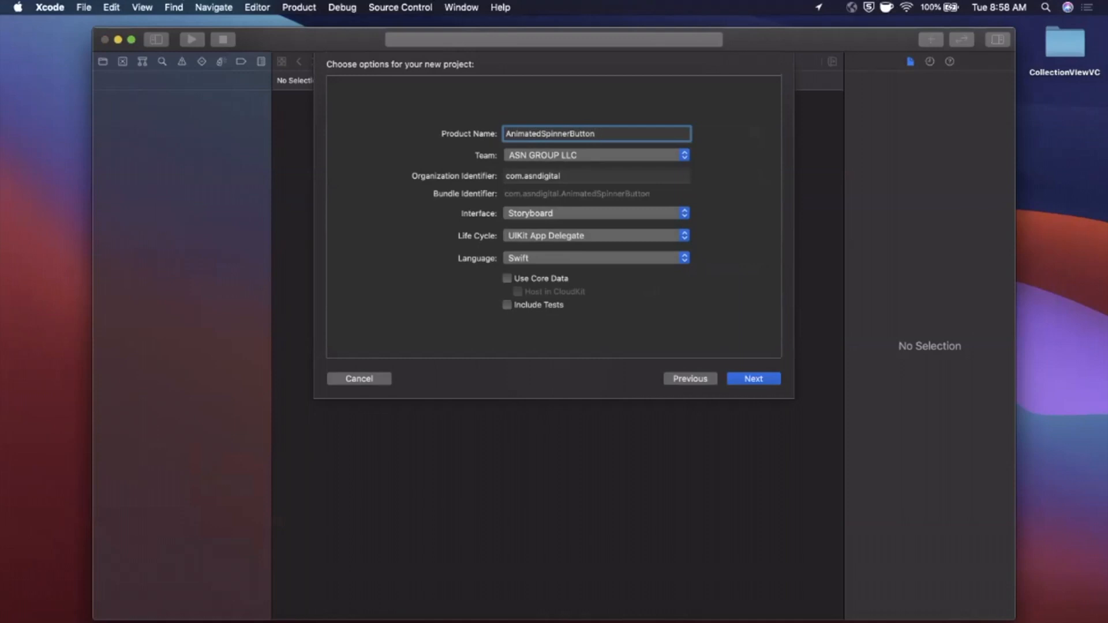
left_click(595, 133)
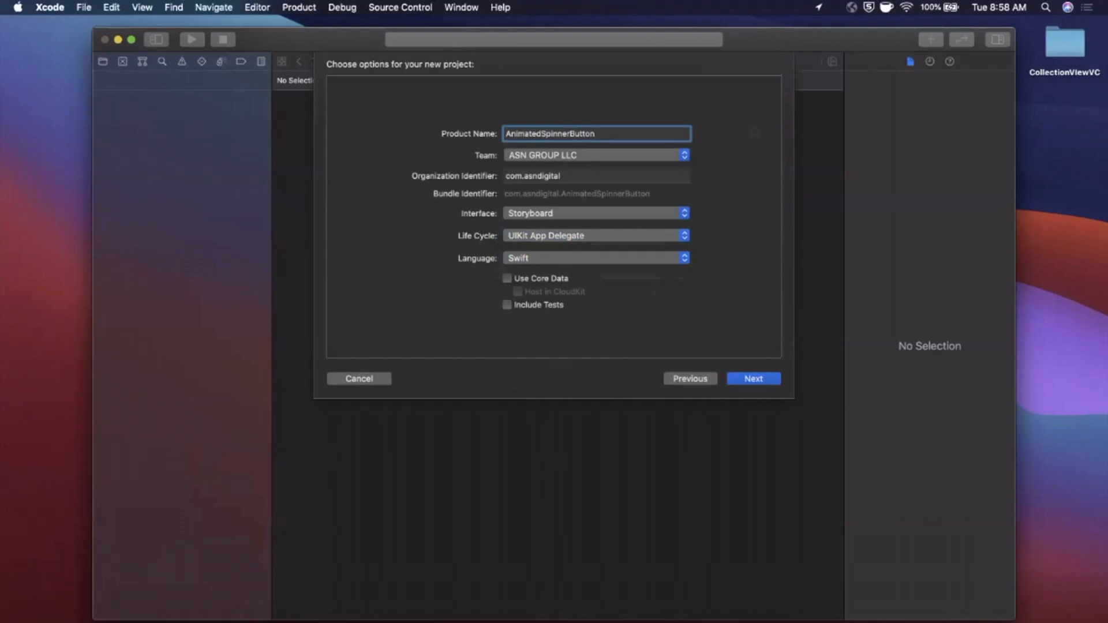
left_click(753, 378)
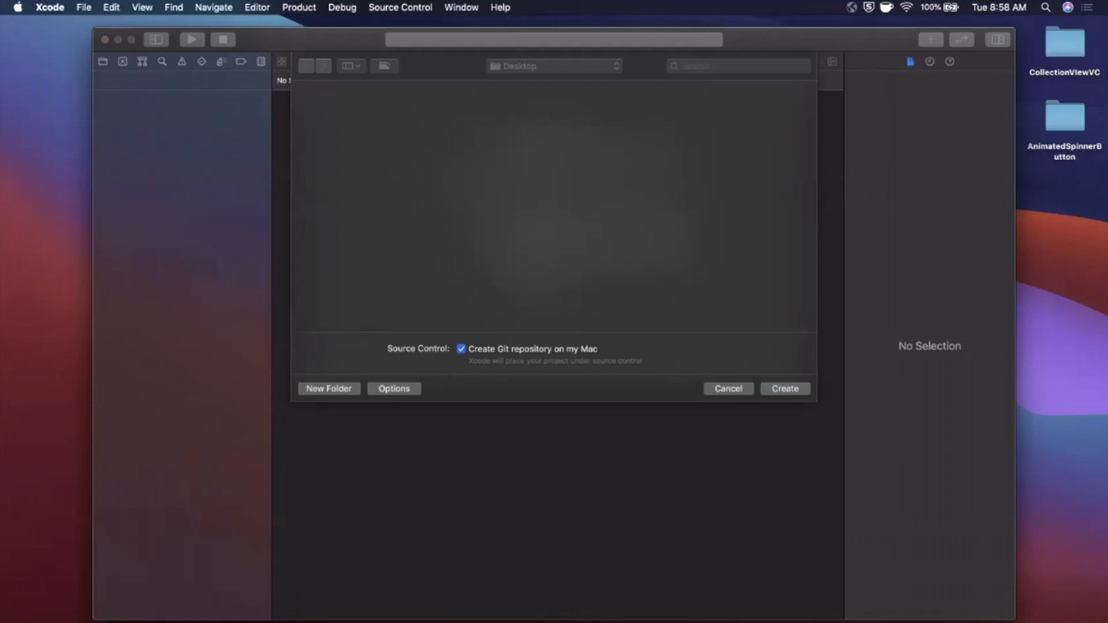
Save the project to the Desktop, run the blank app, open ViewController.swift, and hide Xcode
left_click(784, 389)
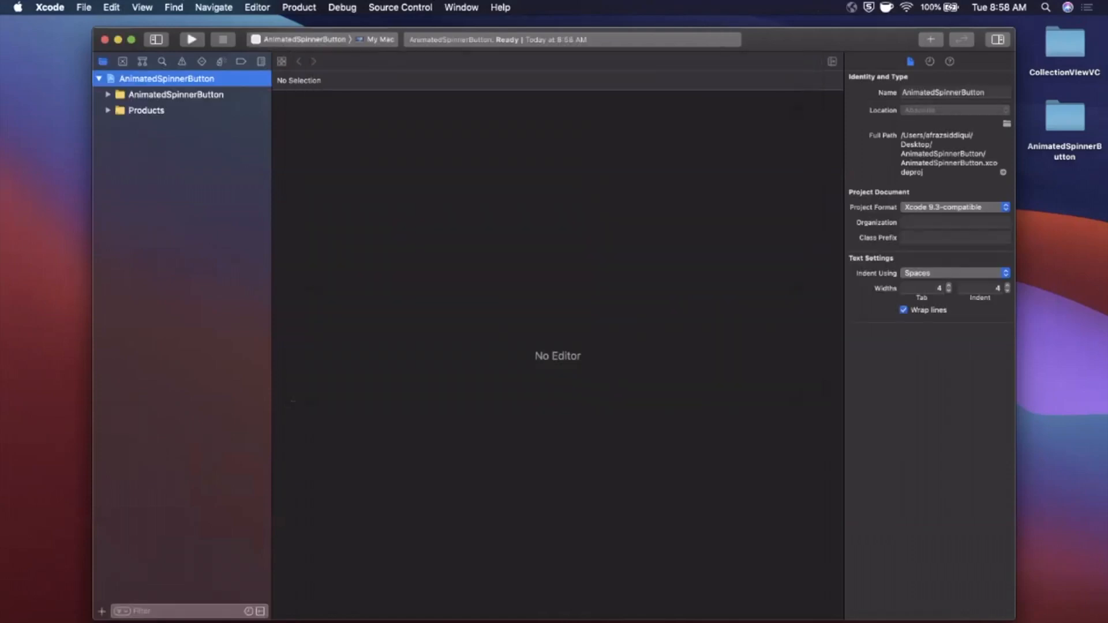
left_click(168, 79)
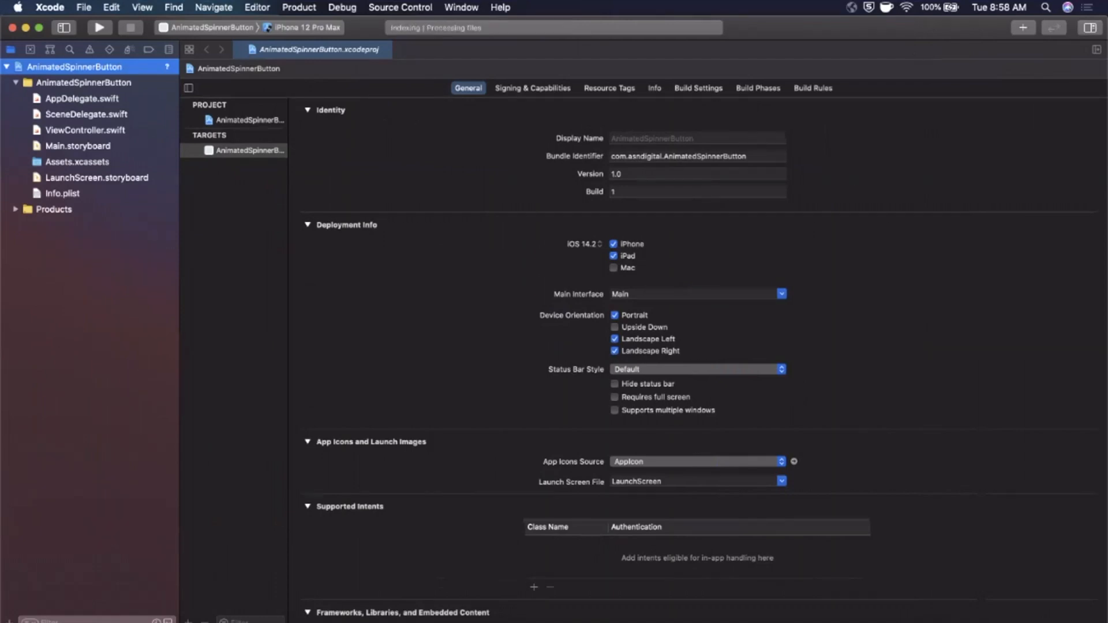
left_click(99, 27)
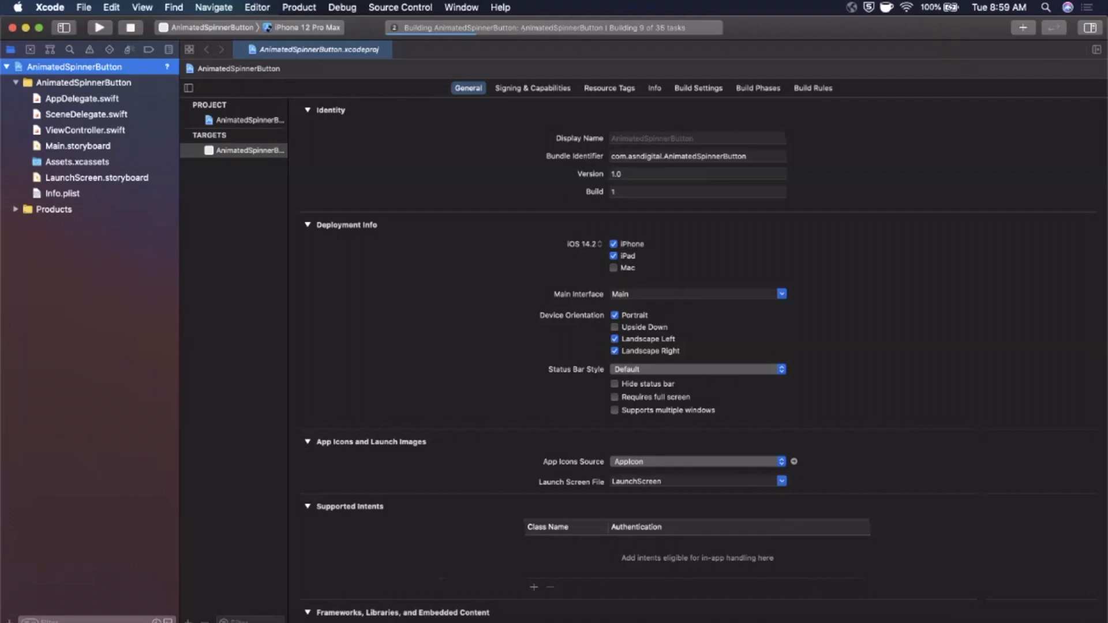
left_click(85, 130)
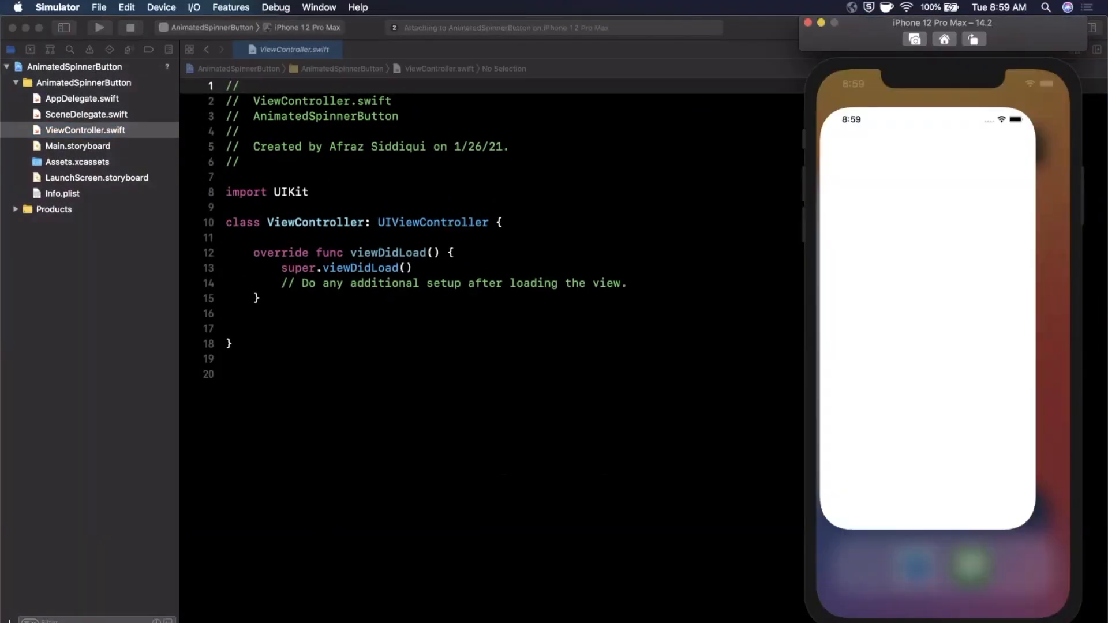
left_click(98, 27)
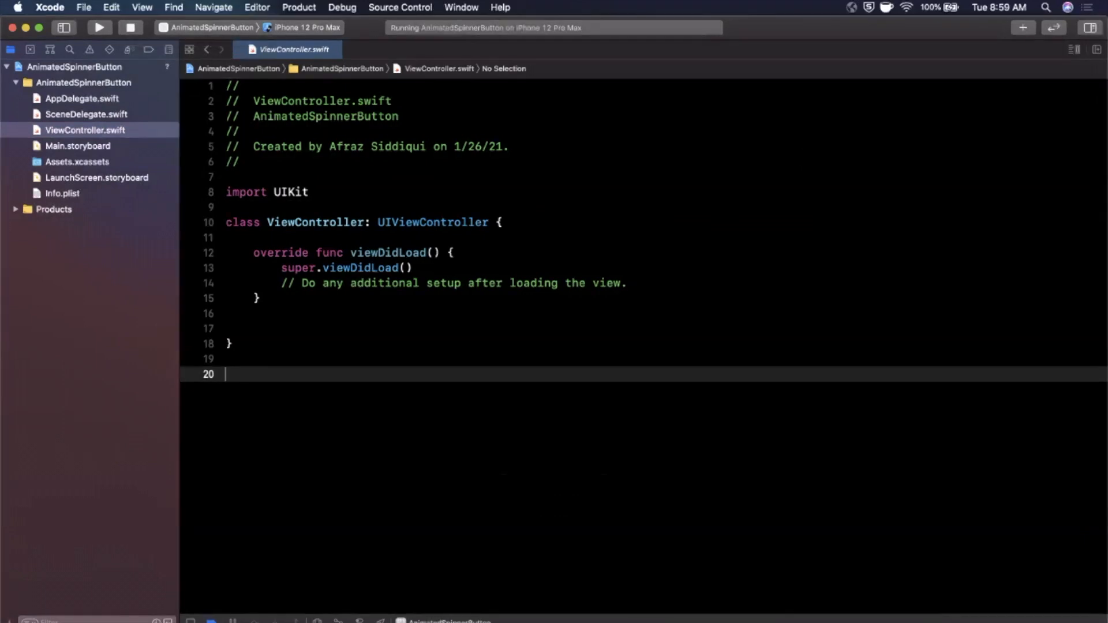
left_click(130, 28)
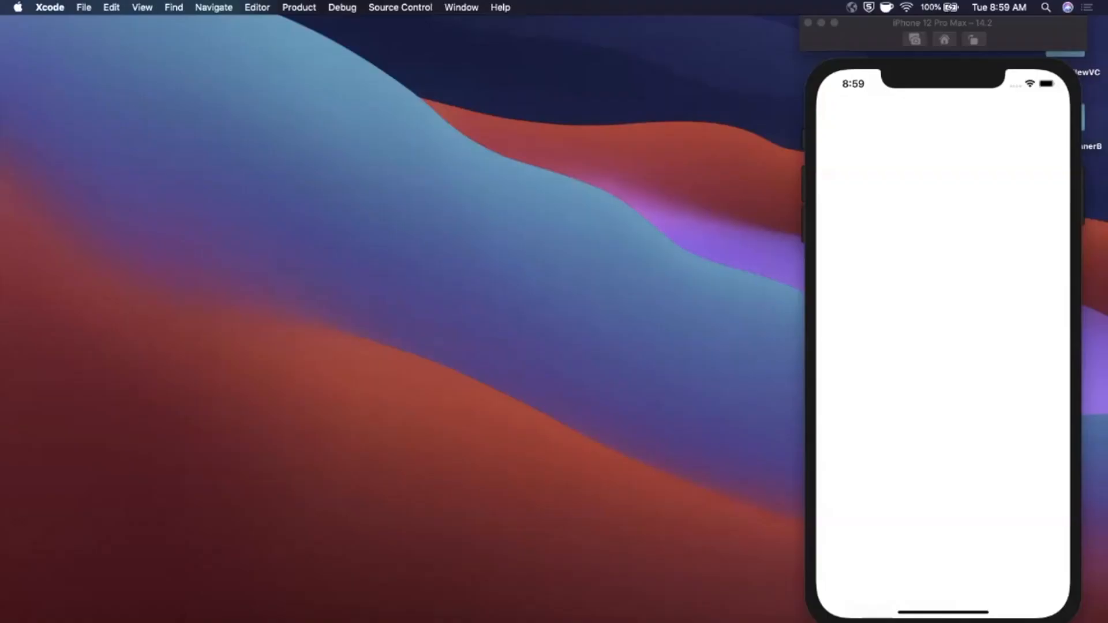
Open Terminal via Spotlight and change into the Desktop folder
key("cmd+space")
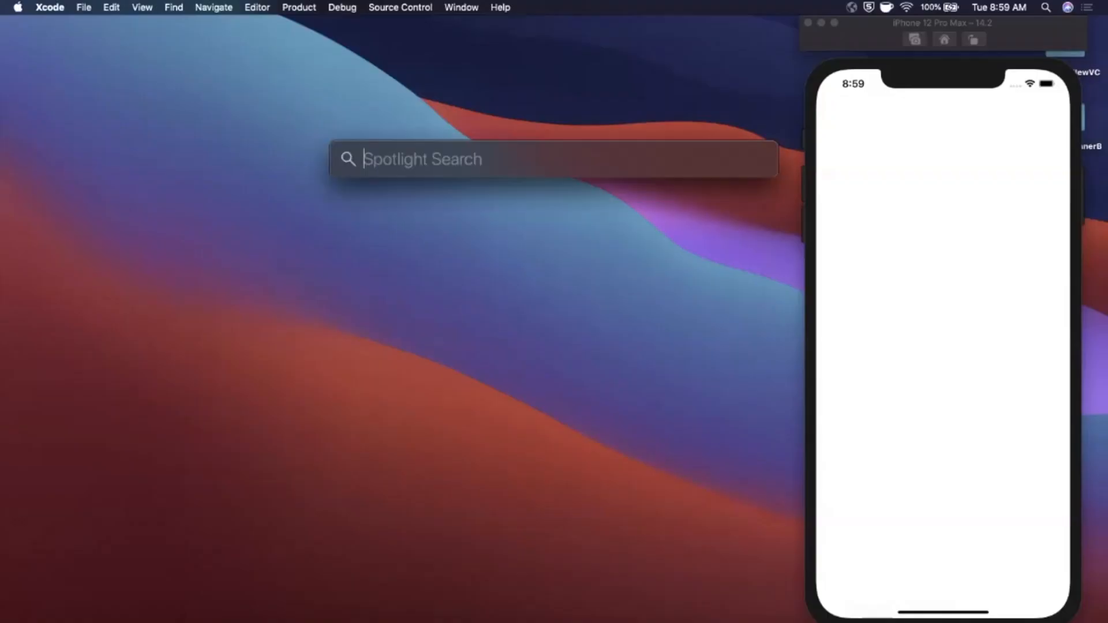
type("Terminal")
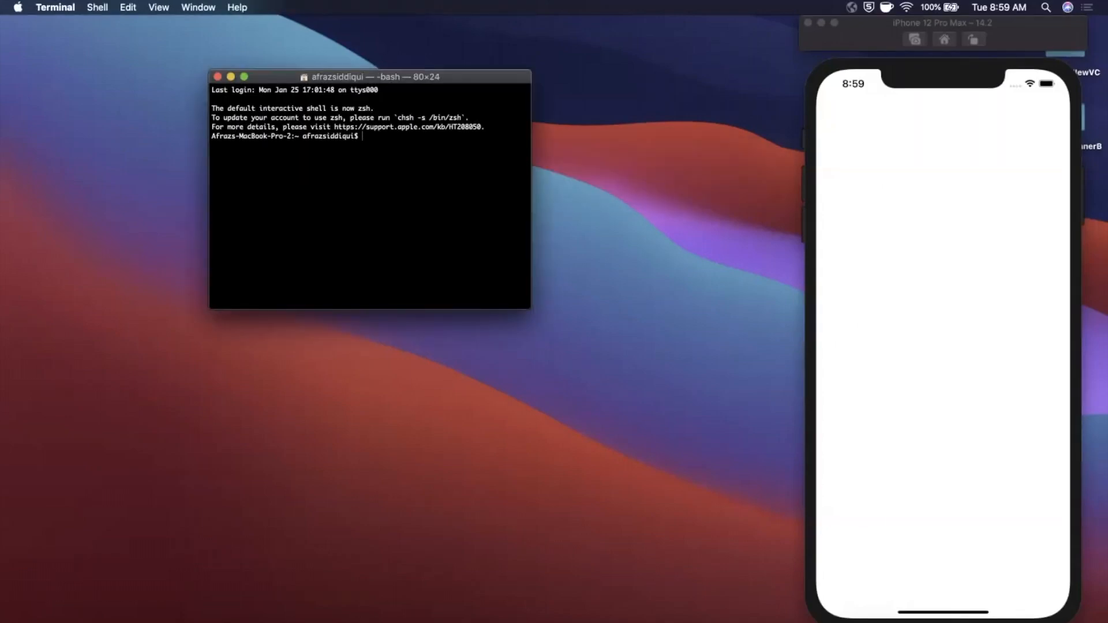
type("cd Desktop/")
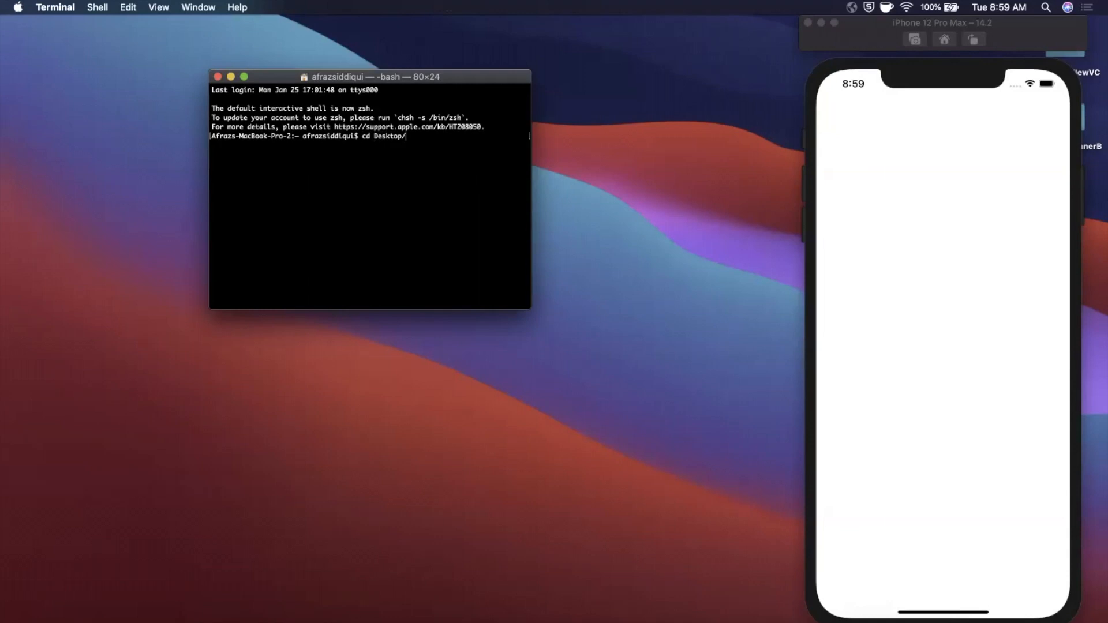
key("Return")
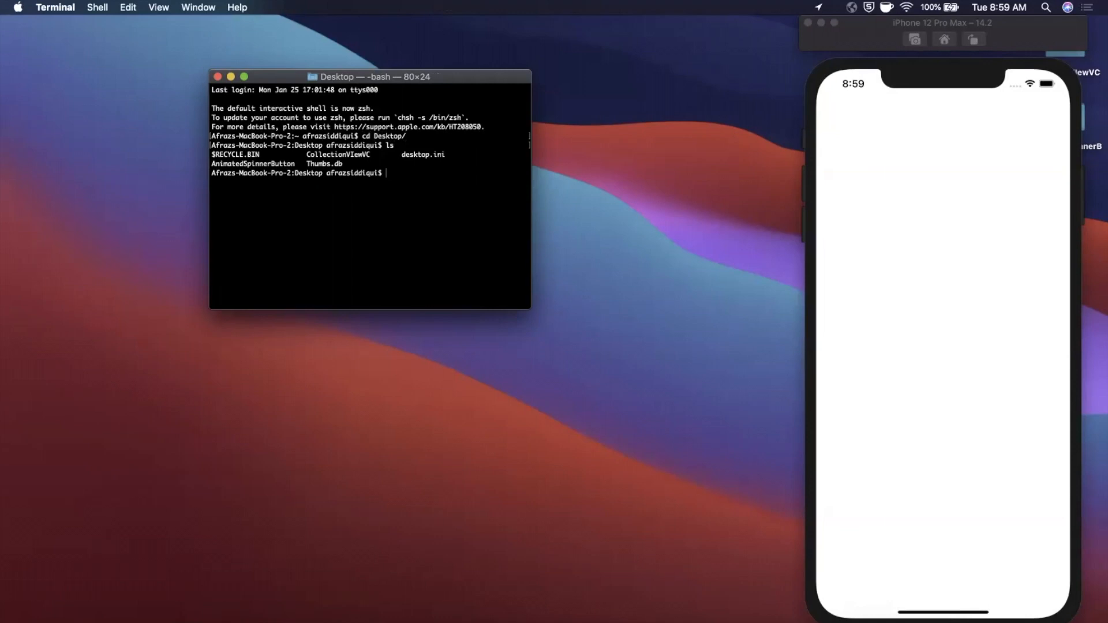
Run pod init in AnimatedSpinnerButton, enlarge the window, and open the Podfile
type("cd")
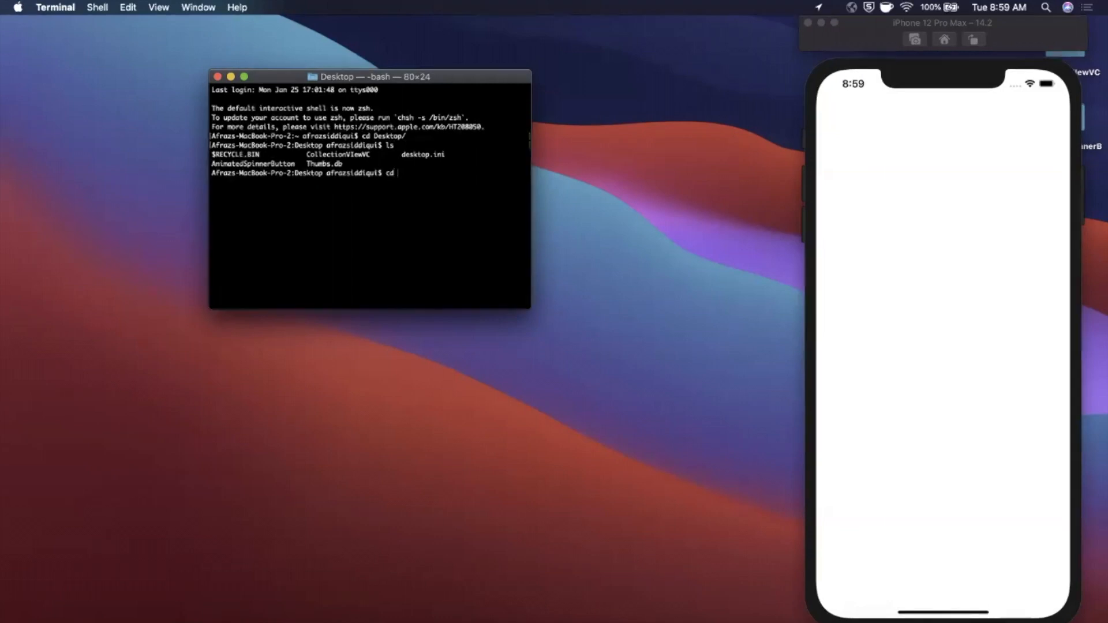
type("AnimatedSpinnerButton/")
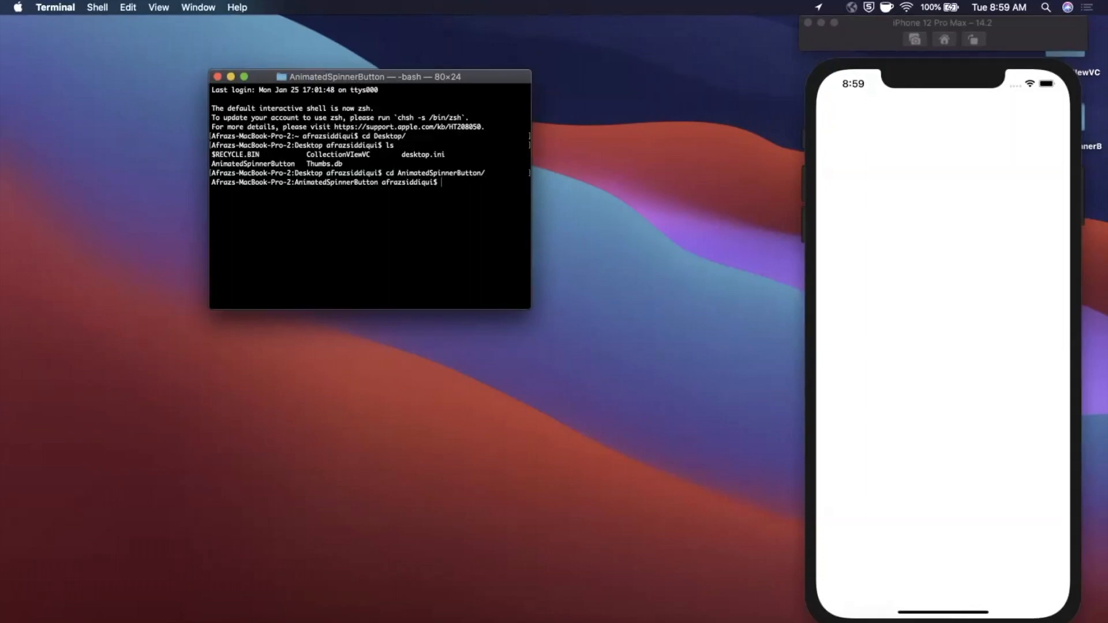
type("p")
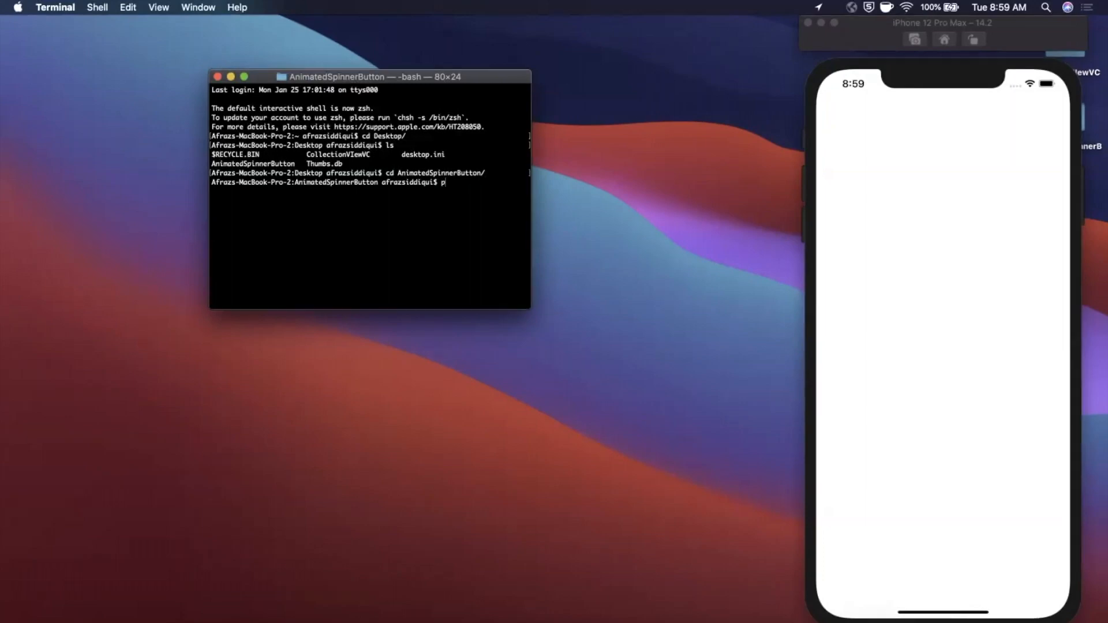
type("od init")
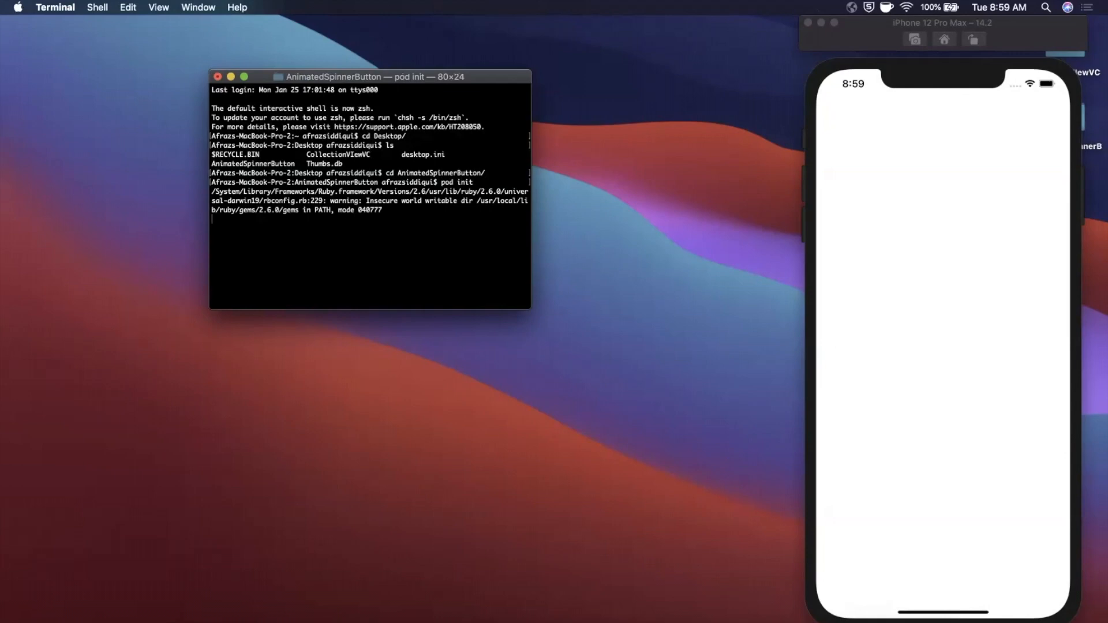
left_click_drag(529, 309, 684, 372)
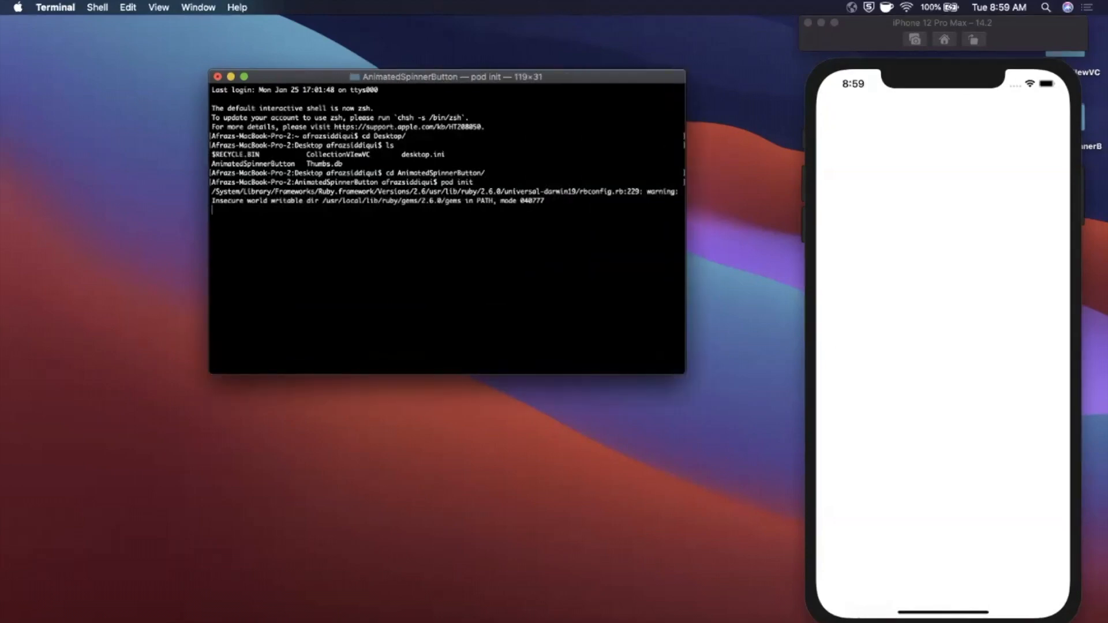
type("open")
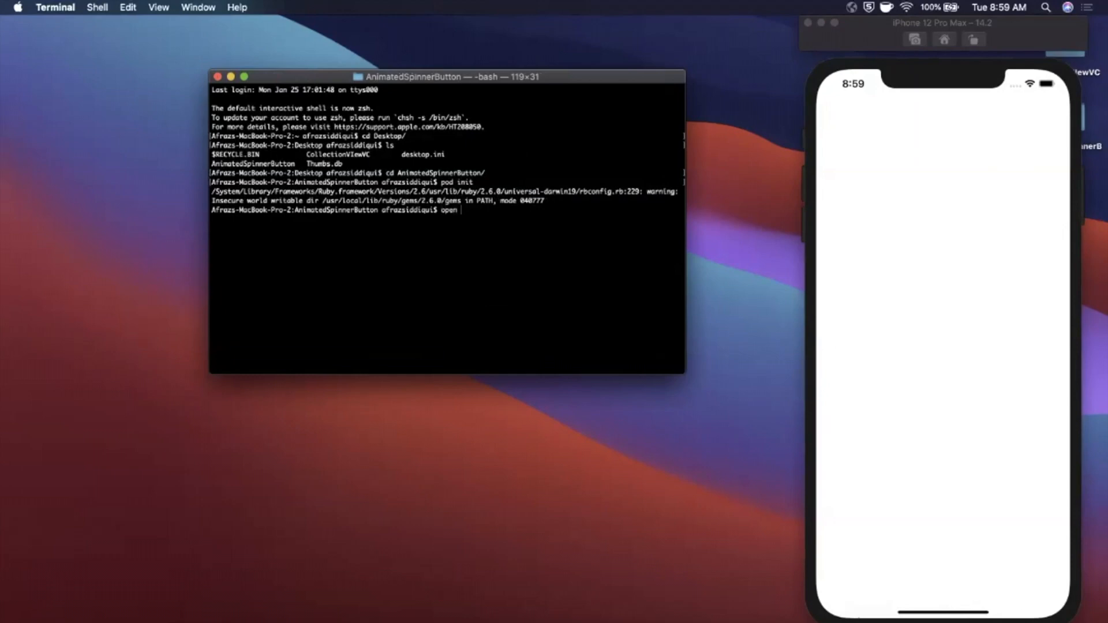
key("Return")
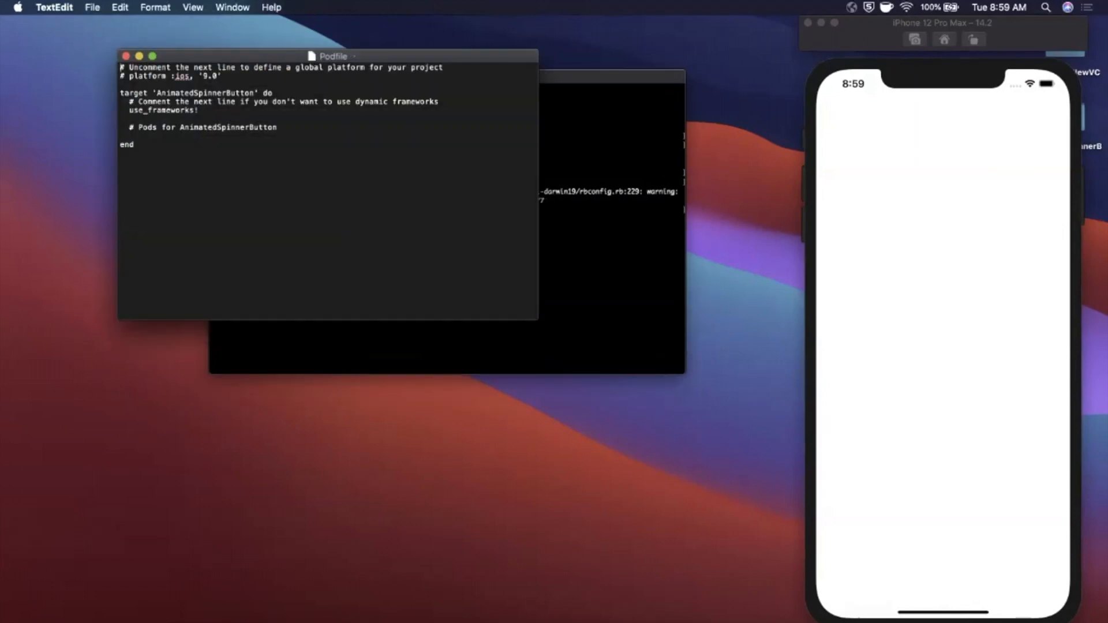
Replace the '# Pods for AnimatedSpinnerButton' comment with a pod 'TransitionButton' entry
key("backspace")
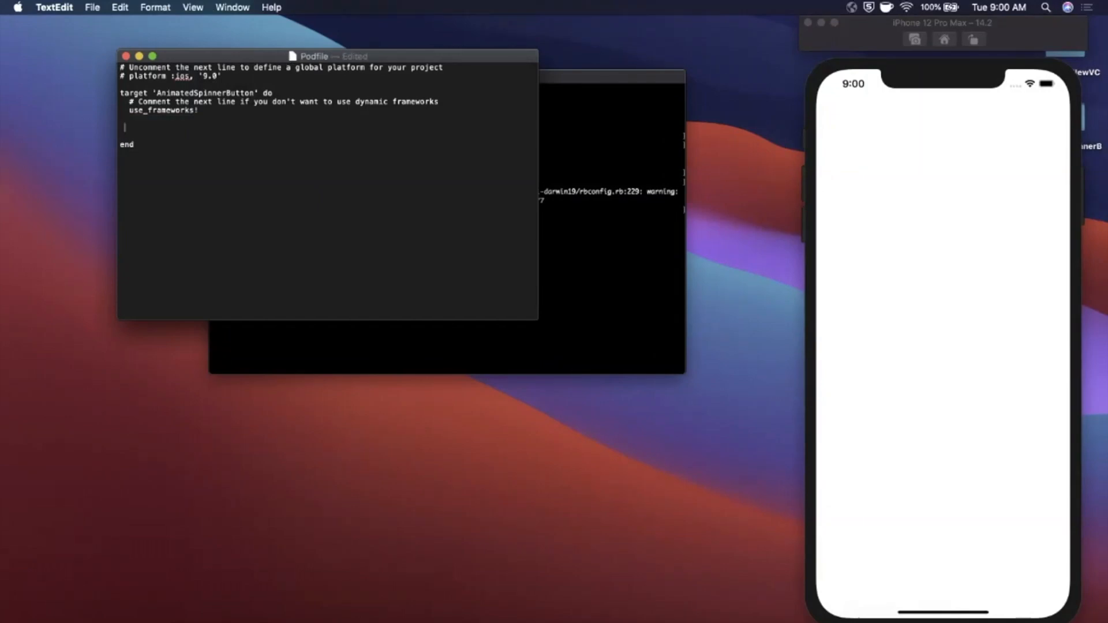
type("Pod 'Tra")
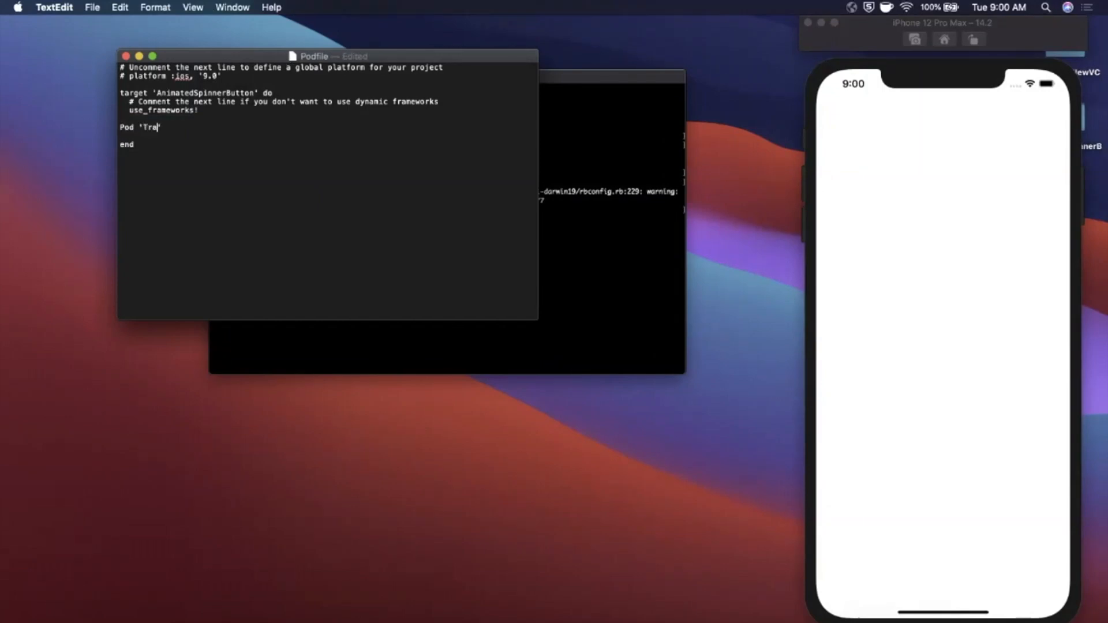
type("nsitinoBu")
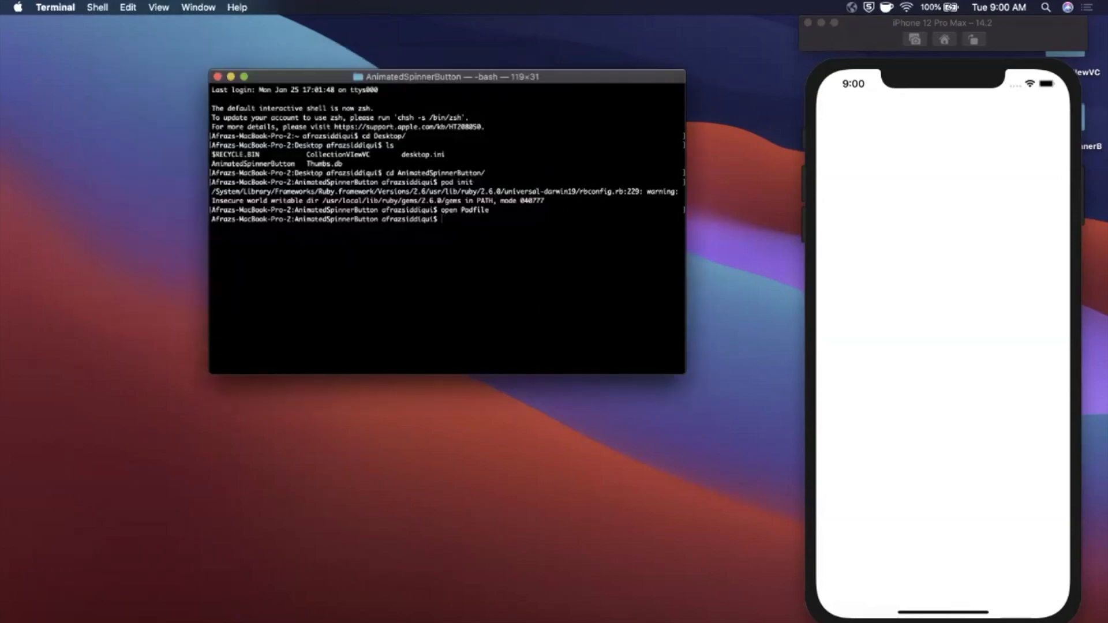
Run pod install, then open AnimatedSpinnerButton.xcworkspace
type("pod install")
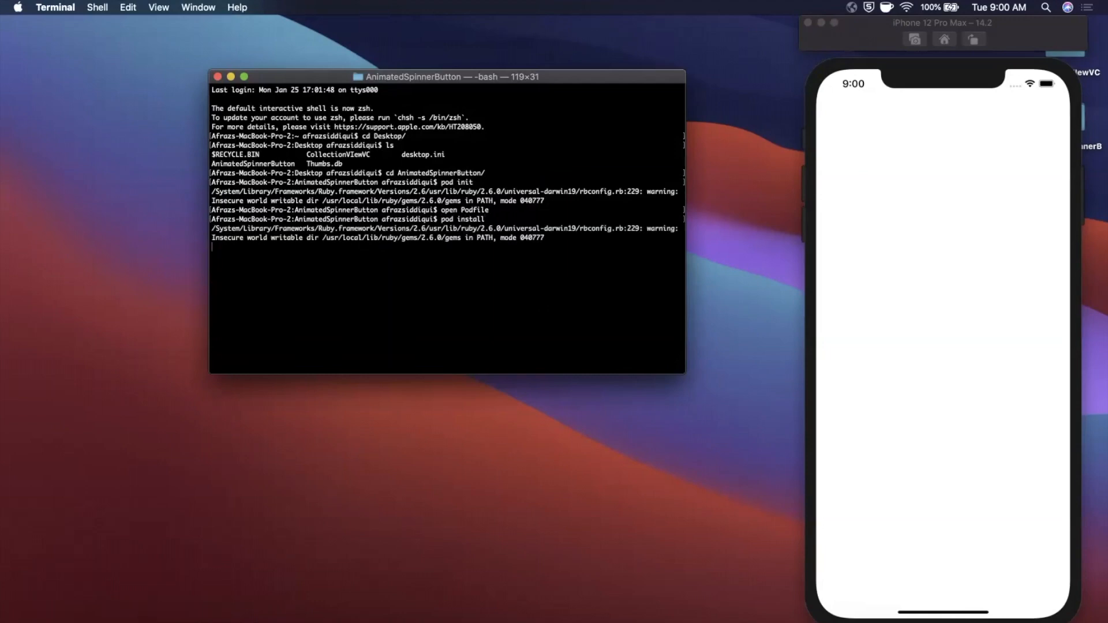
key("Return")
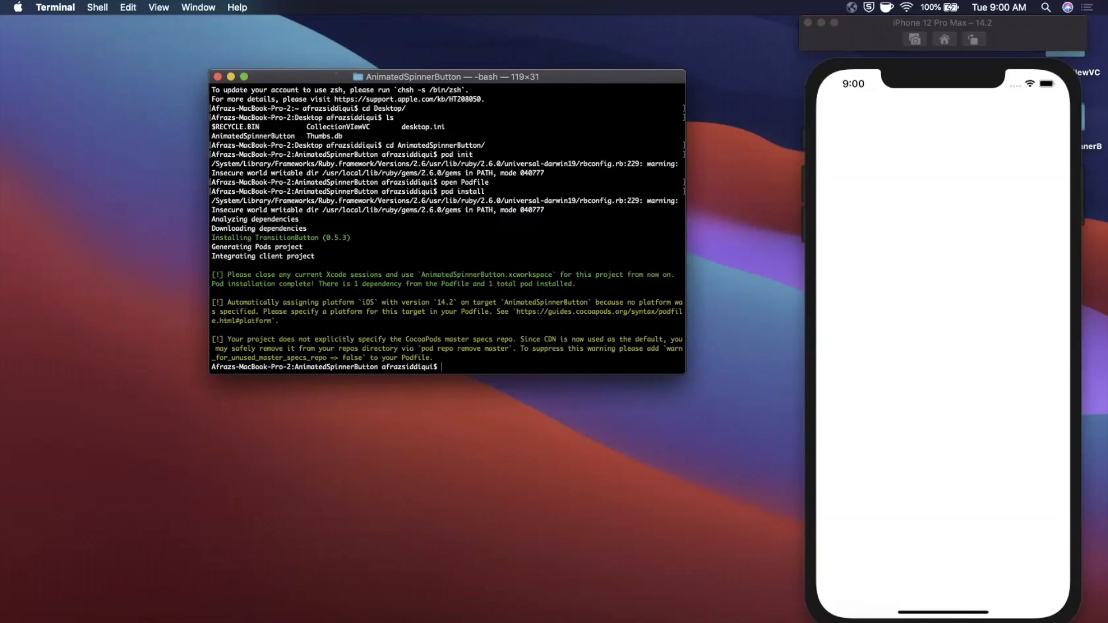
type("op")
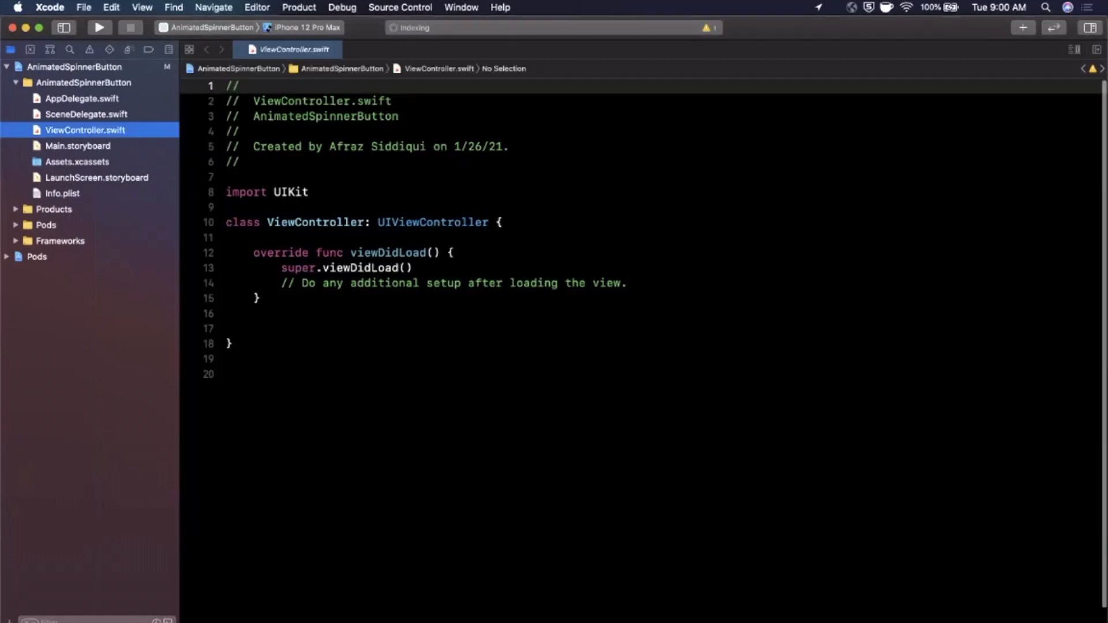
Build and run the workspace app on the iPhone 12 Pro Max simulator
left_click(98, 27)
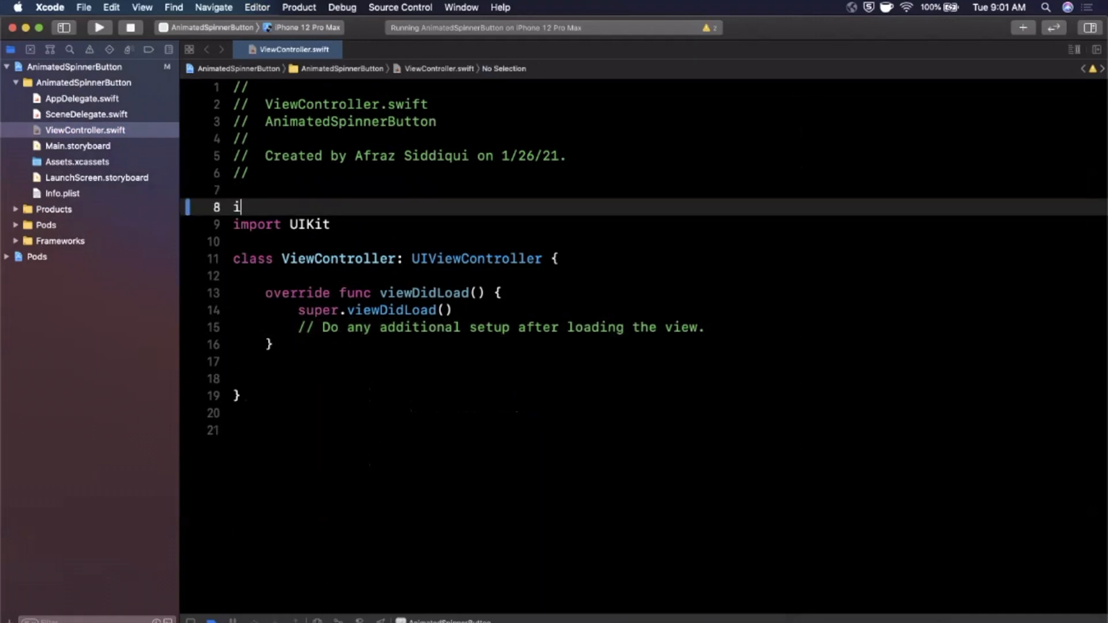
Add 'import TransitionButton' and declare a button property of type TransitionButton
type("mport Tr")
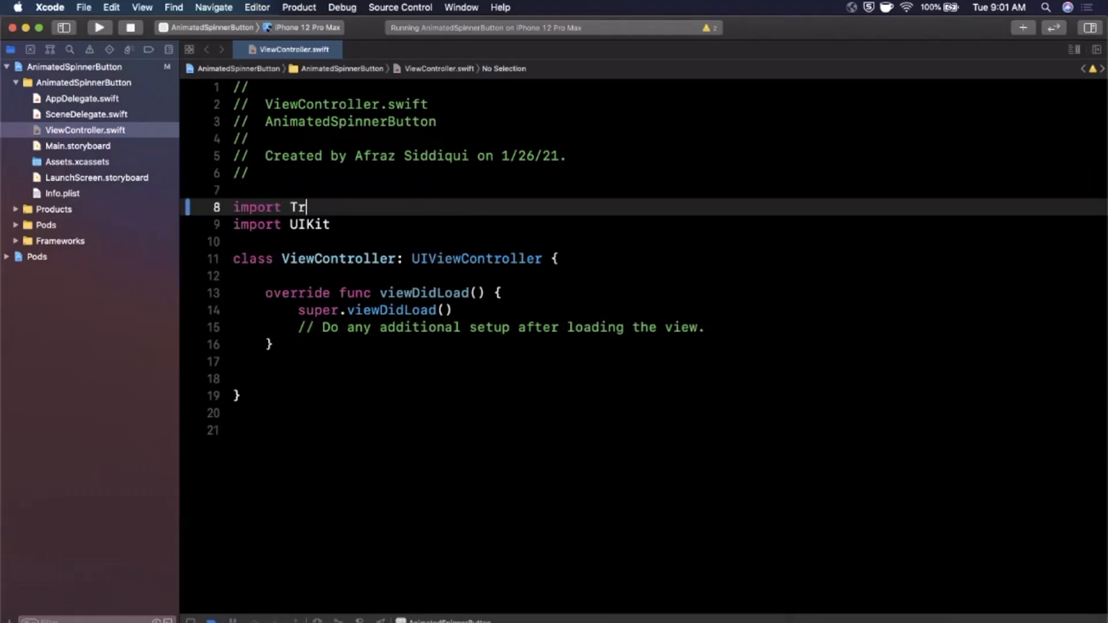
type("ansitionButton")
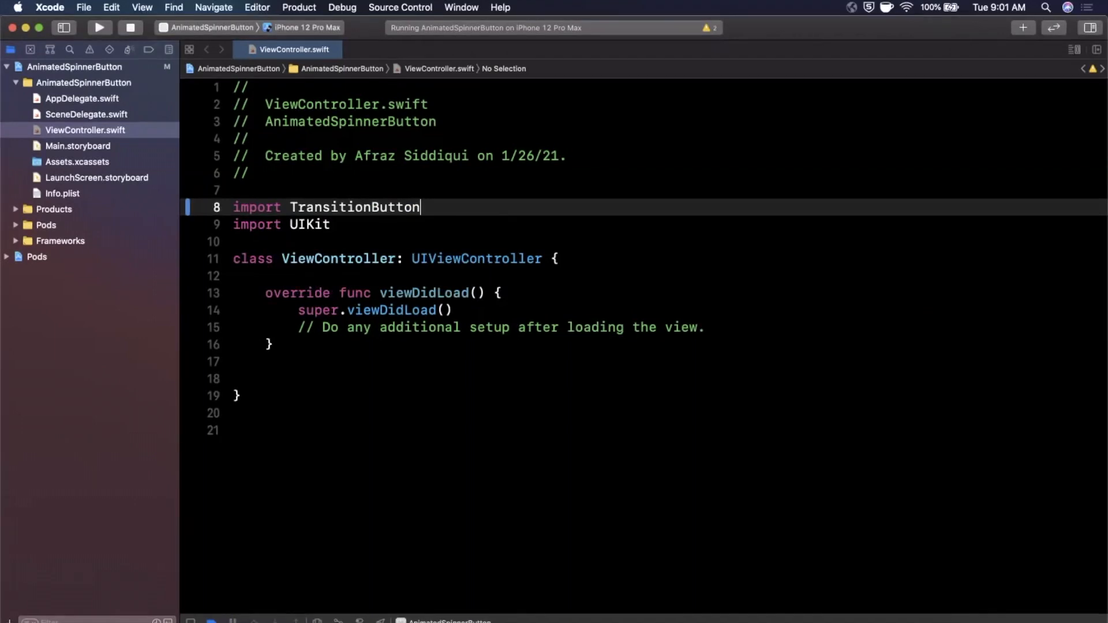
key("enter")
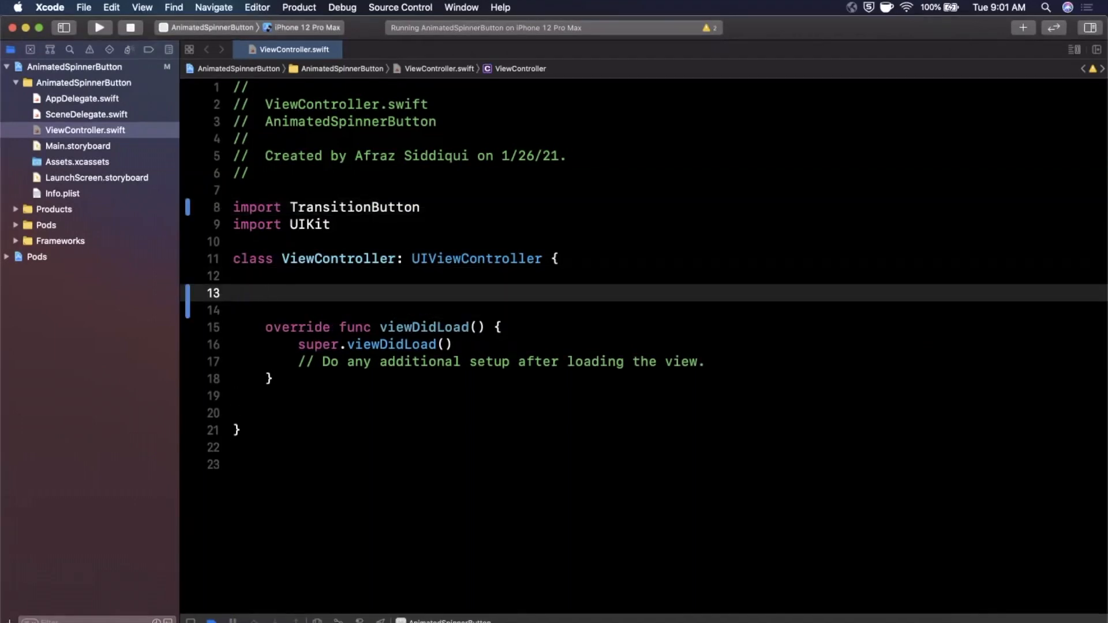
type("let b")
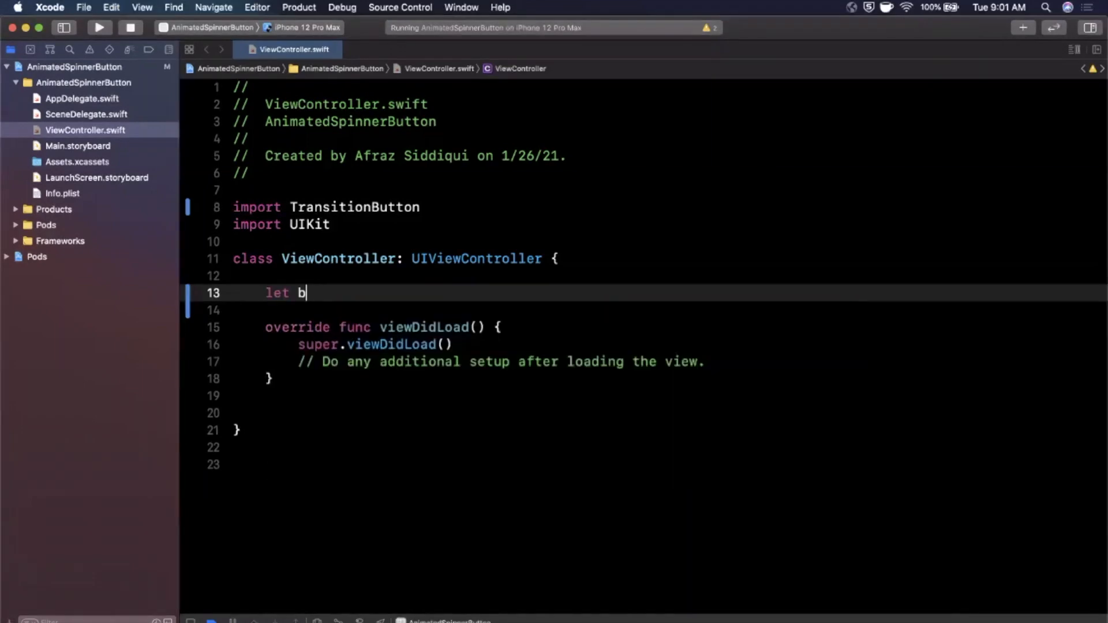
type("utton = Trans")
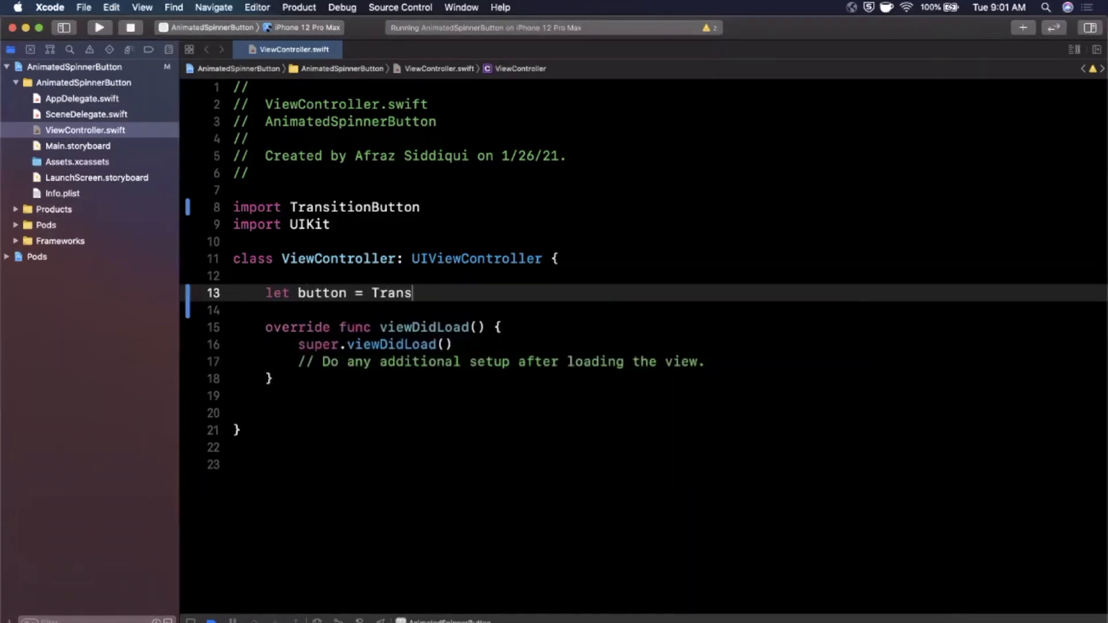
type("itionBut")
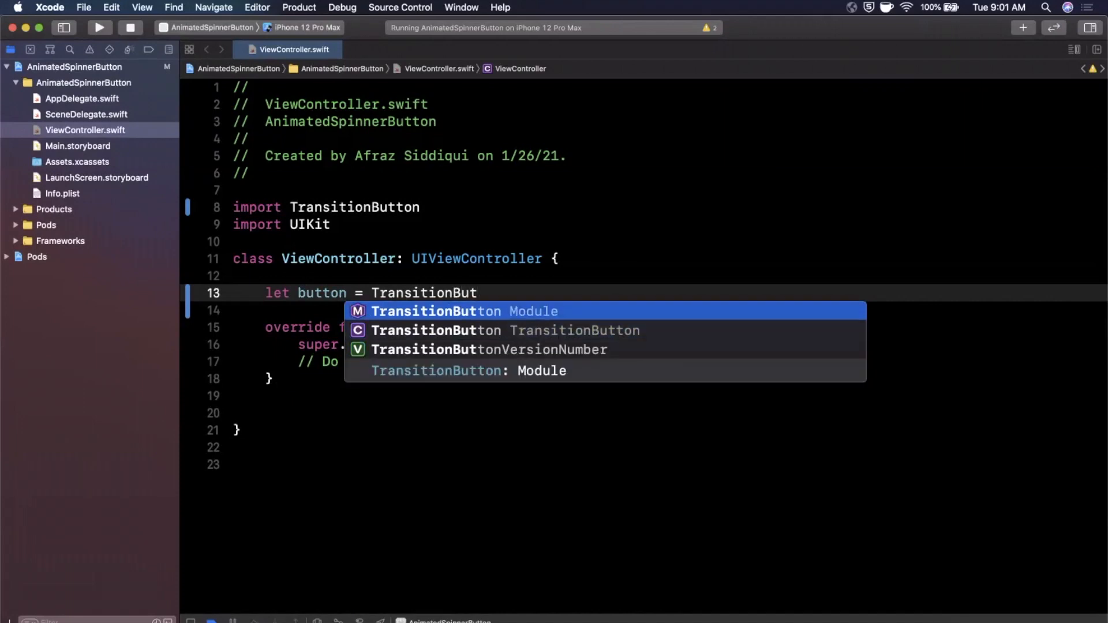
key("Return")
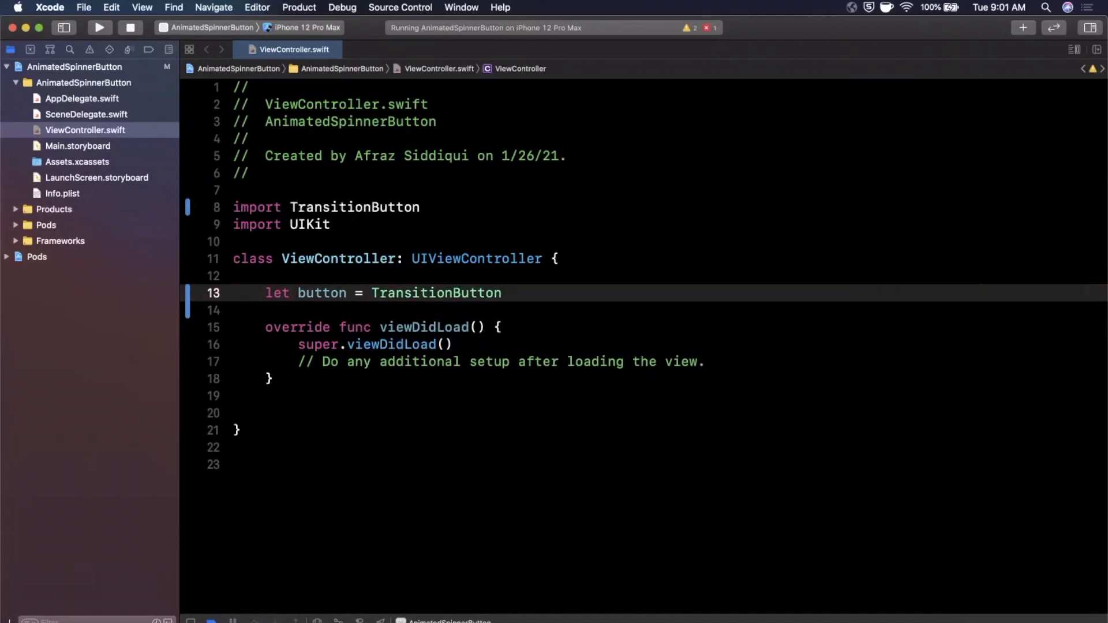
Initialize the button with a 250×50 CGRect frame and call view.addSubview(button)
type("(fra")
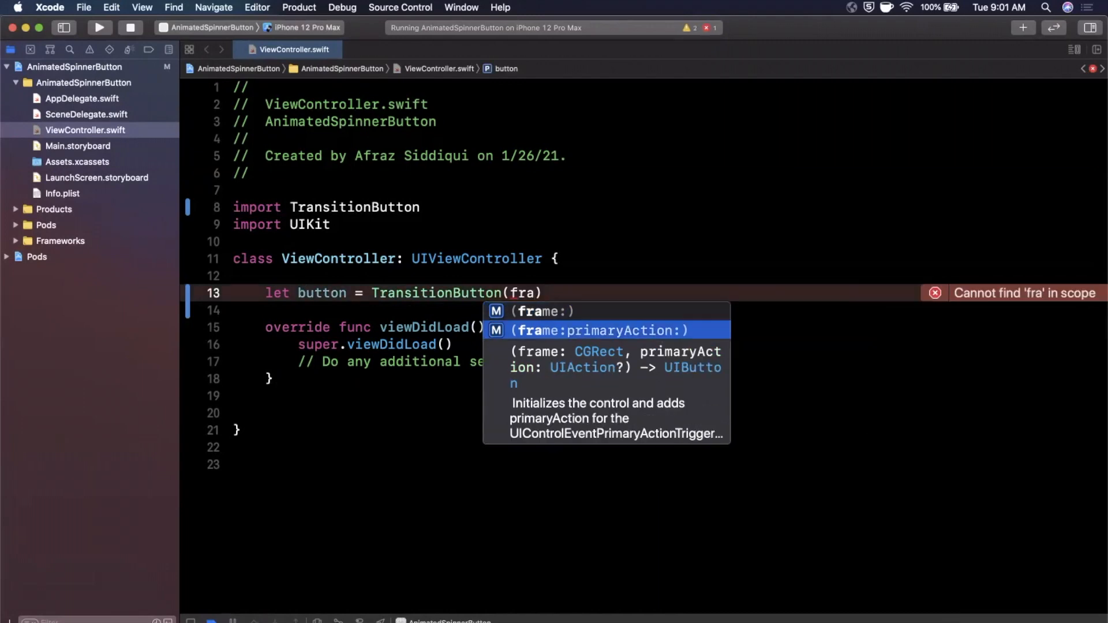
left_click(538, 311)
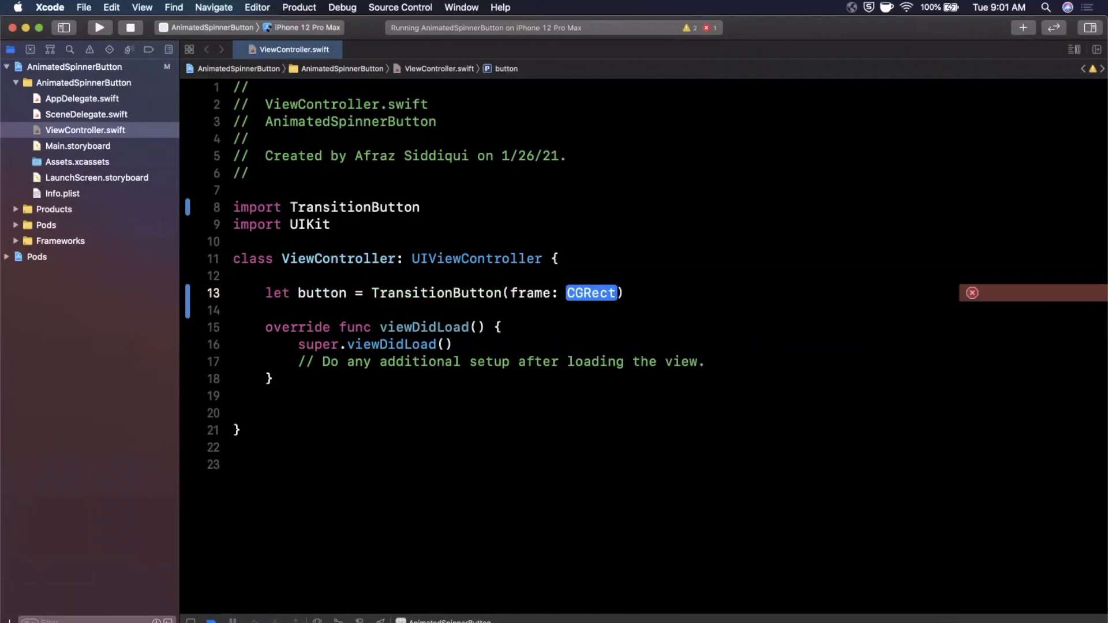
type("(x")
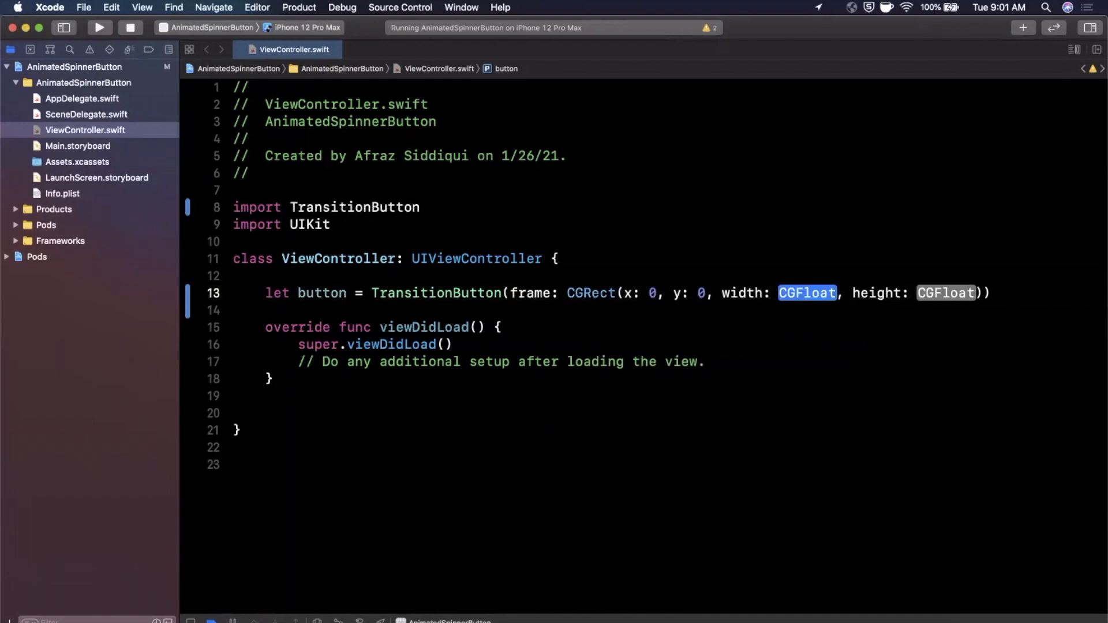
type("250")
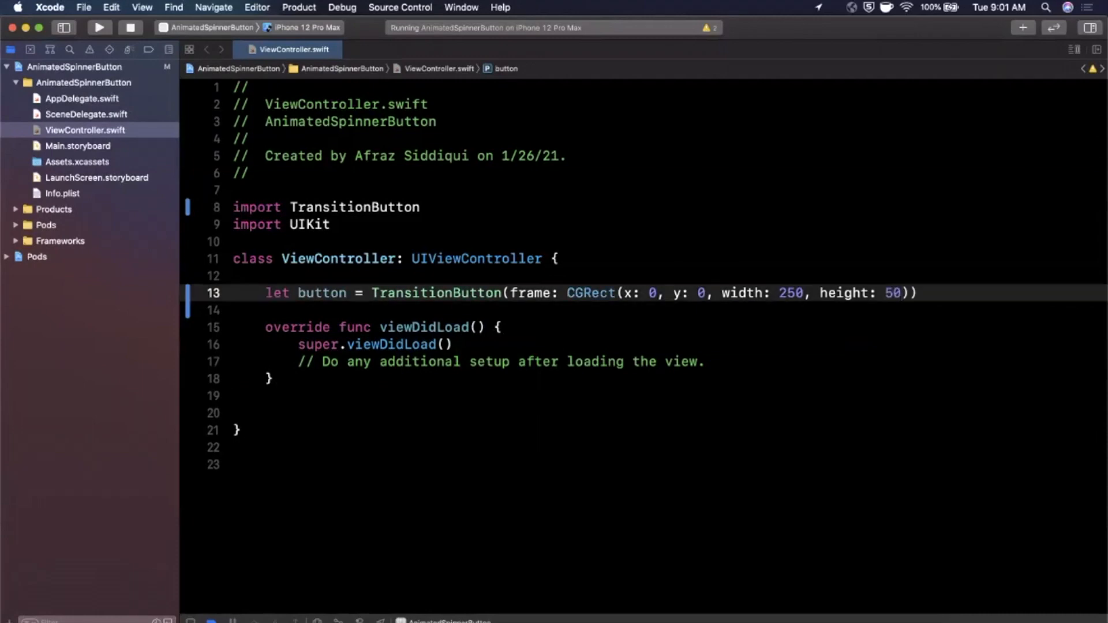
type("v")
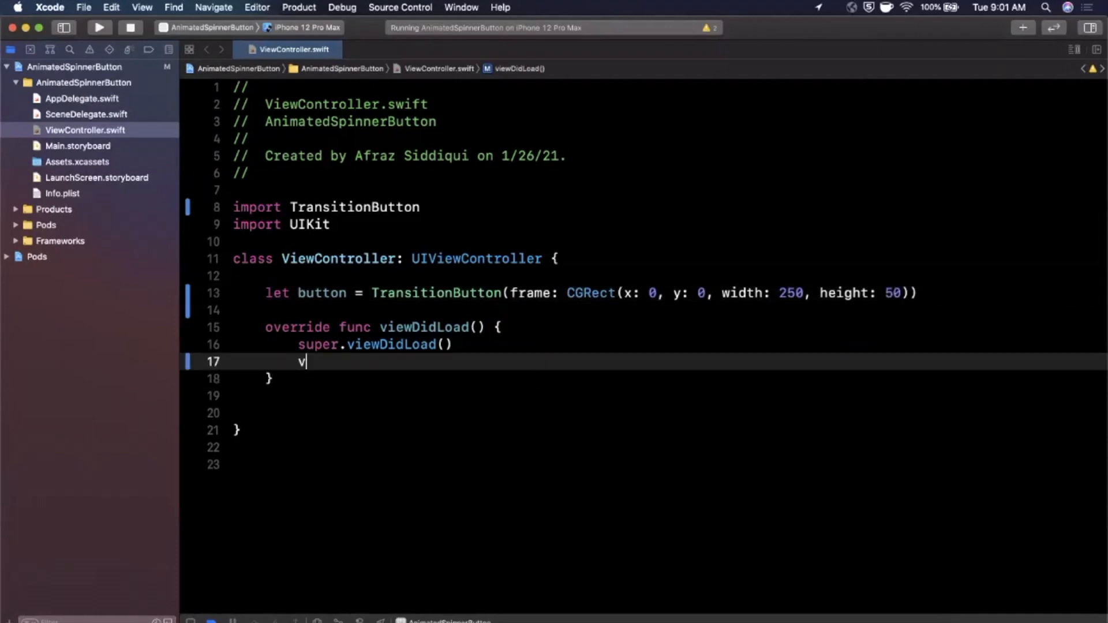
type("iew.addSubview(view: UIView")
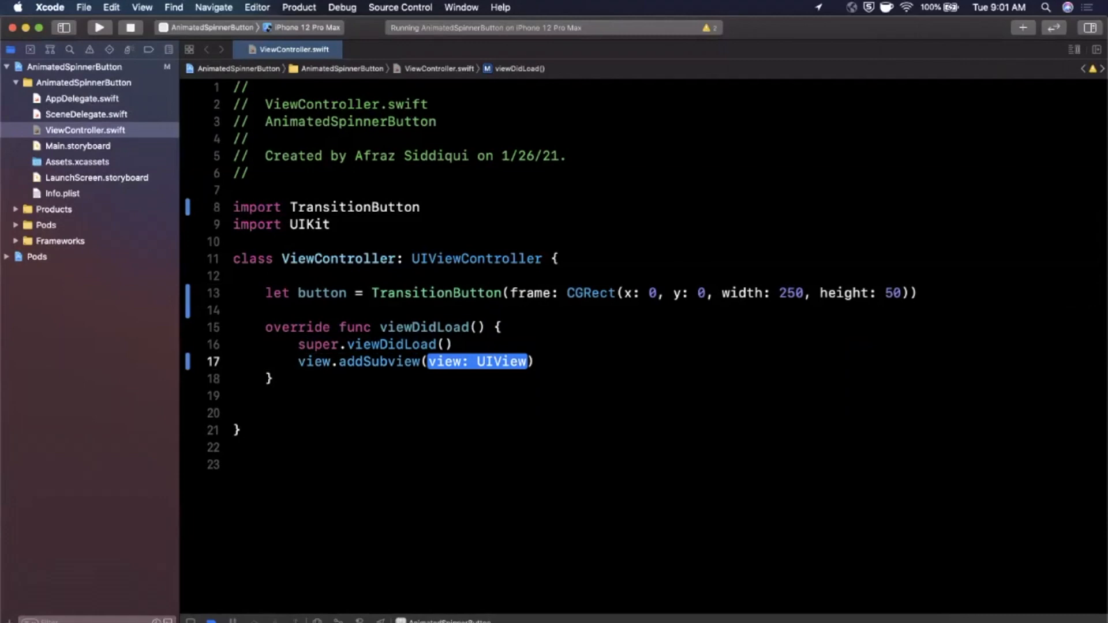
type("button")
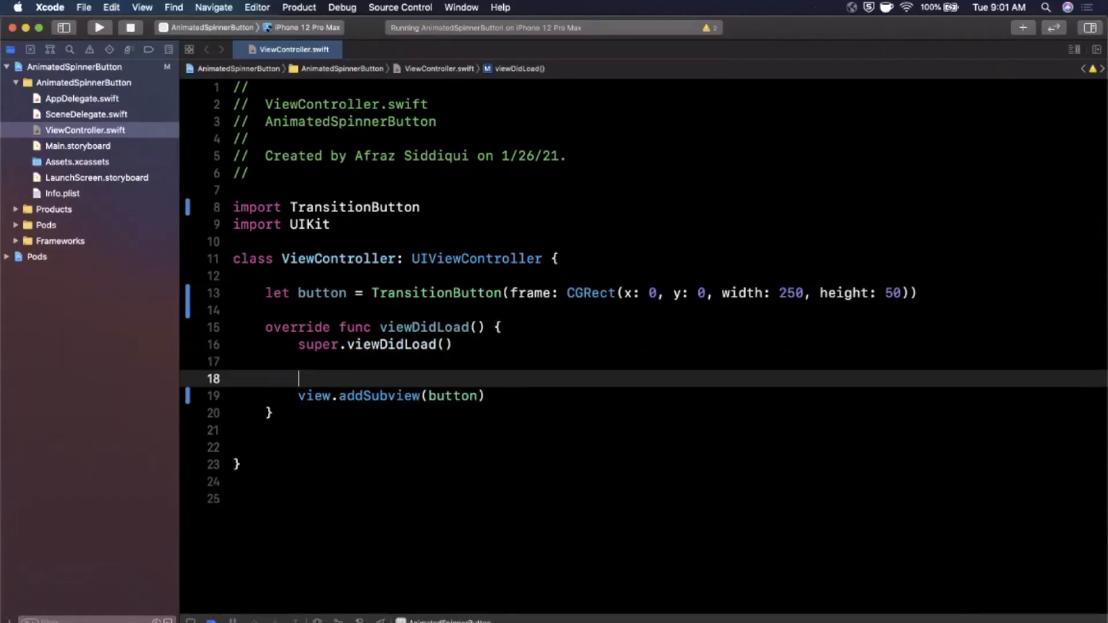
Set the button's background to .systemPink and its normal-state title to 'Continue'
type("button.backgroundColor")
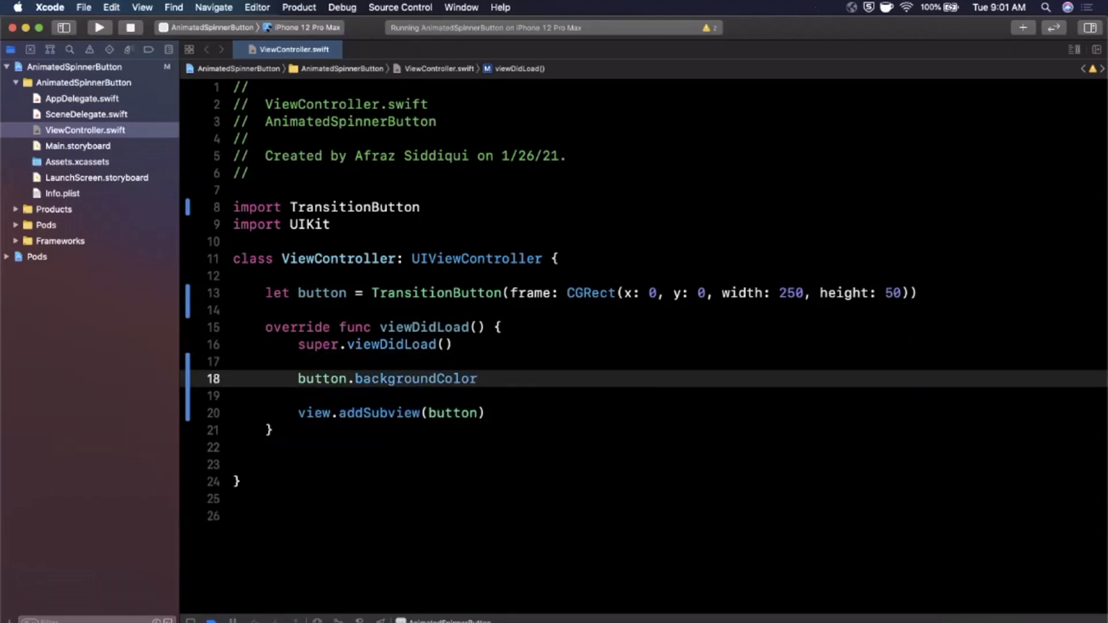
type("= .systemPink")
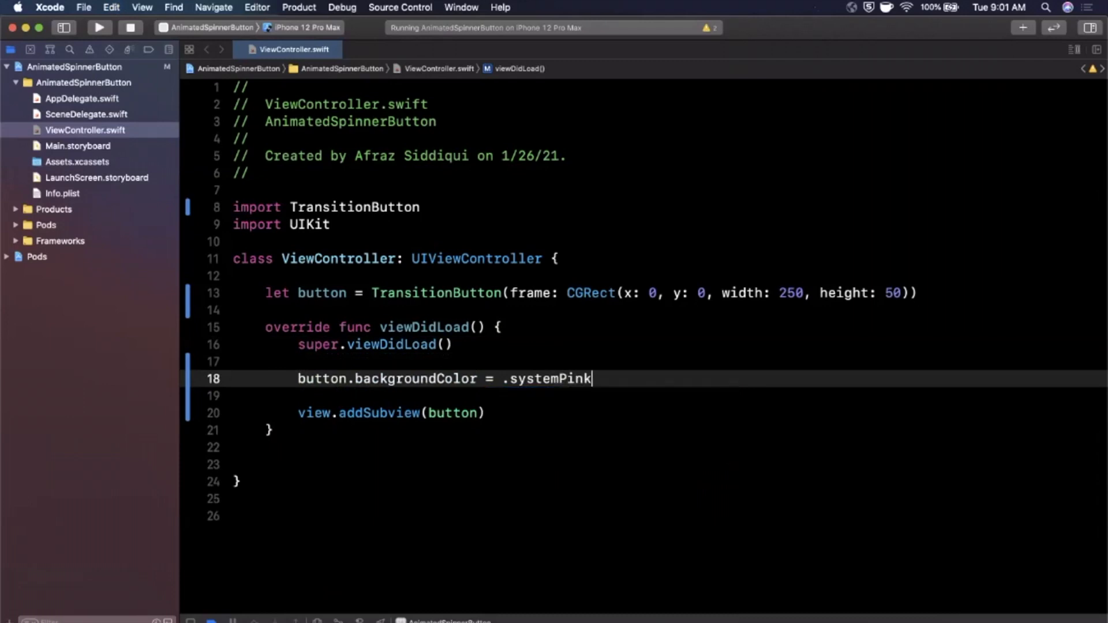
type("b")
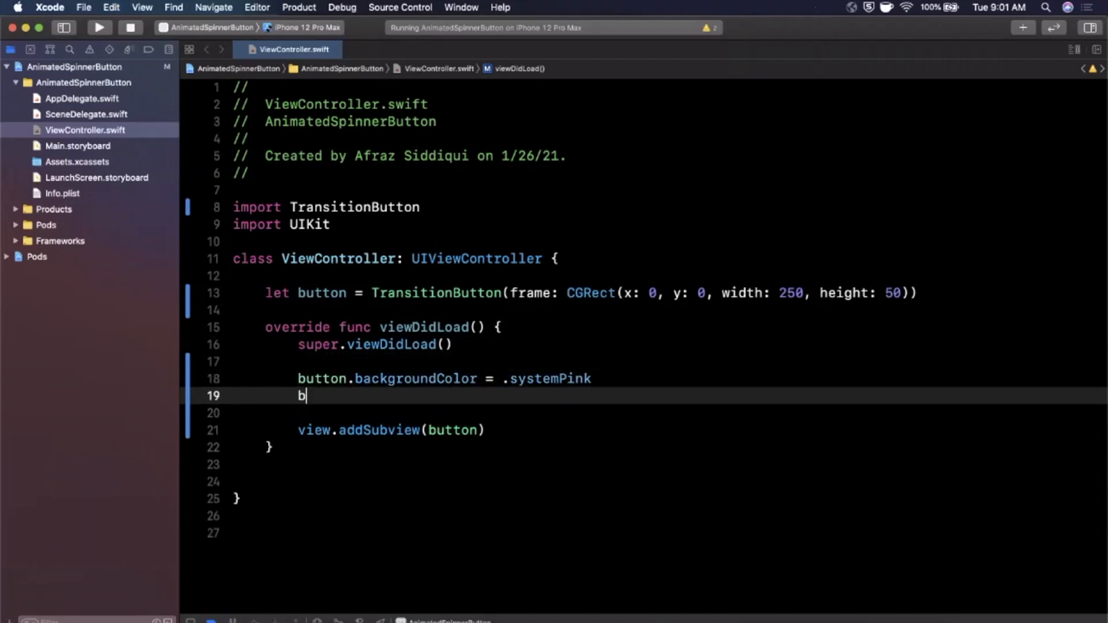
type("button.setTitle(\"Continue\", for: .nor")
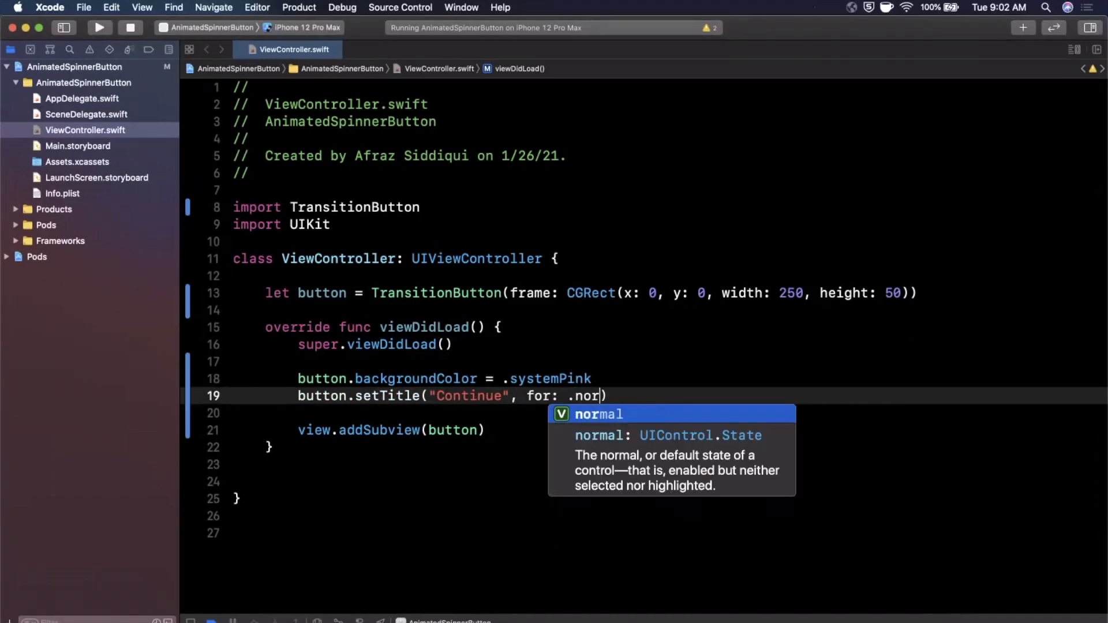
key("Return")
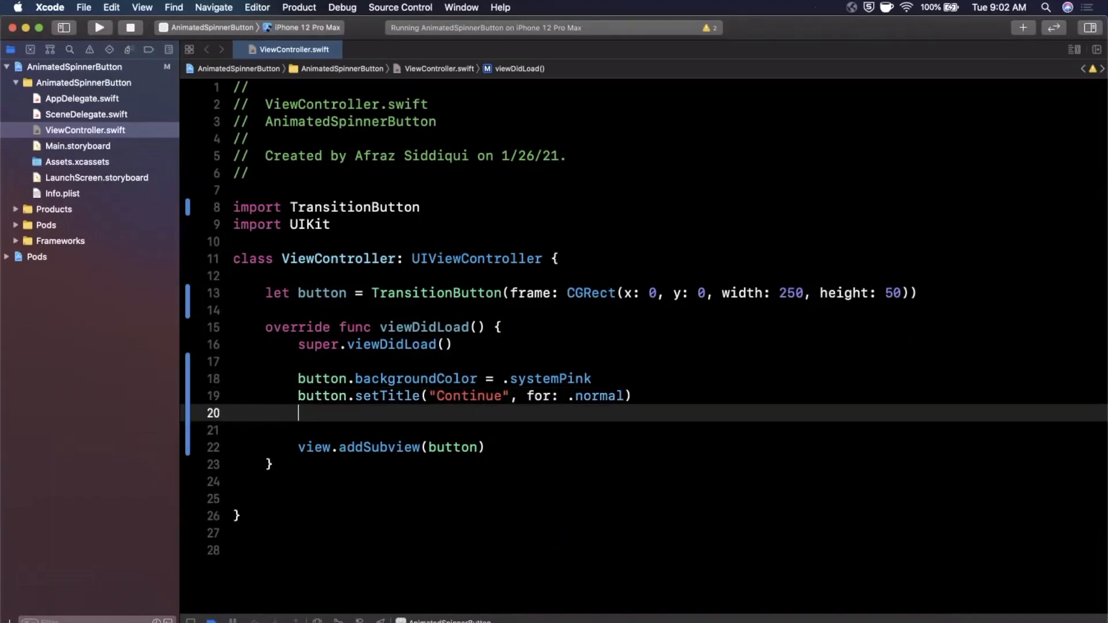
Set layer.cornerRadius to 12 and add a #selector(didTapButton) target for .touchUpInside
type("button.")
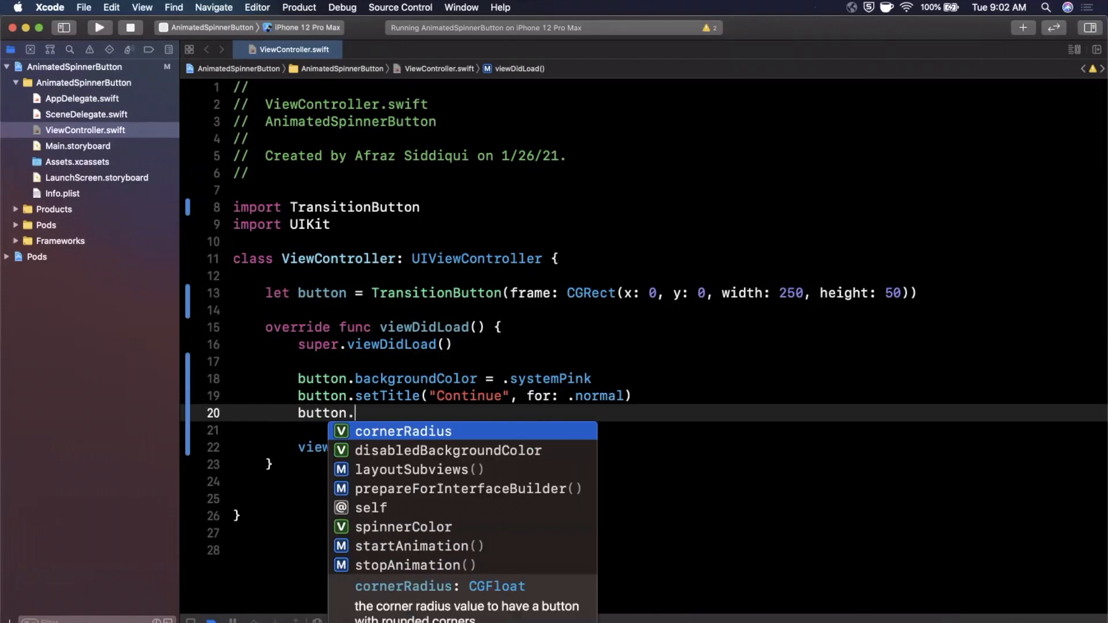
type("layer.cornerRadius = 12")
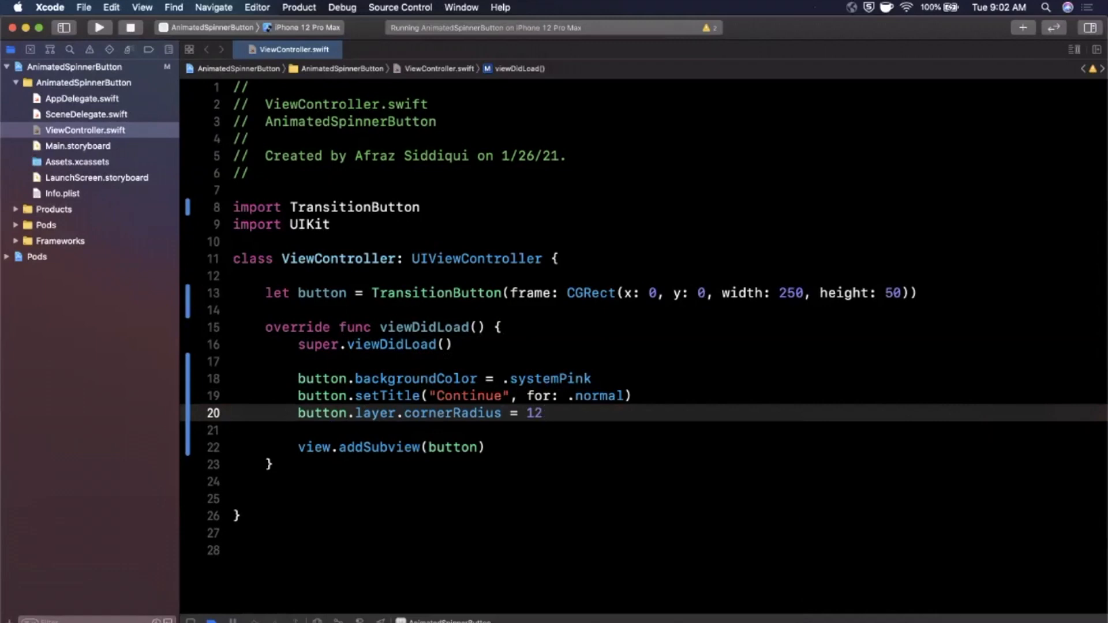
type("b")
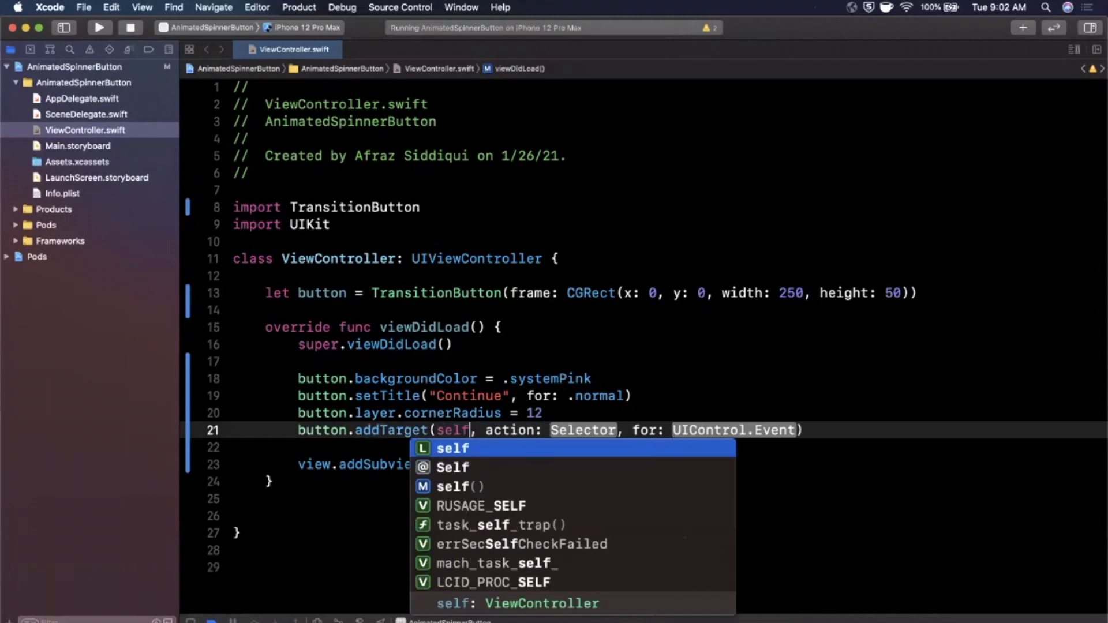
type("#see")
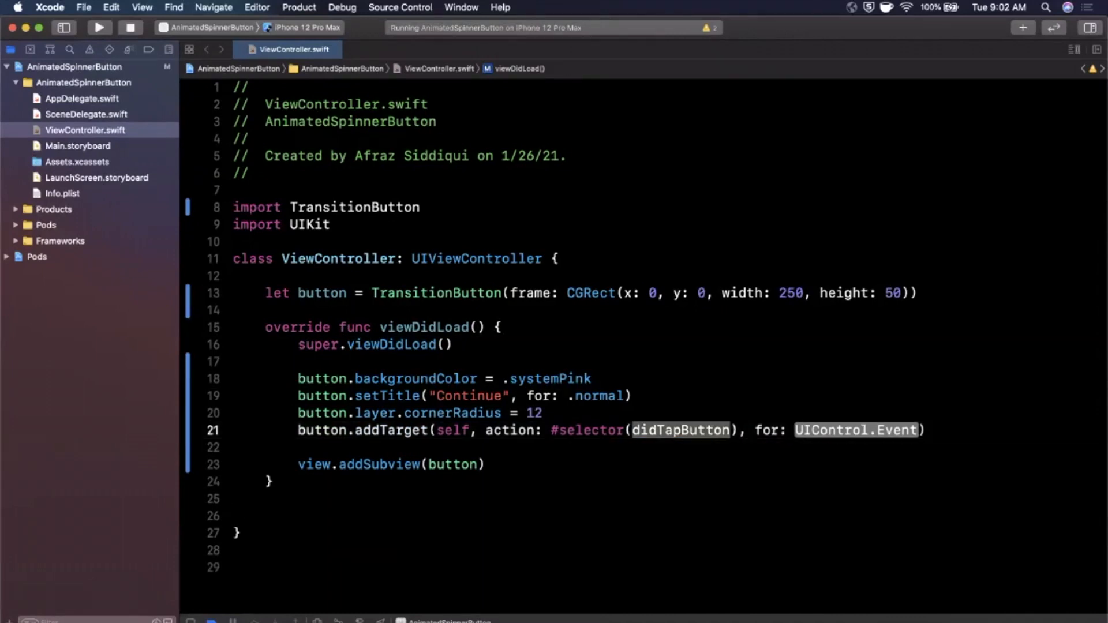
type(".touchUpInsid")
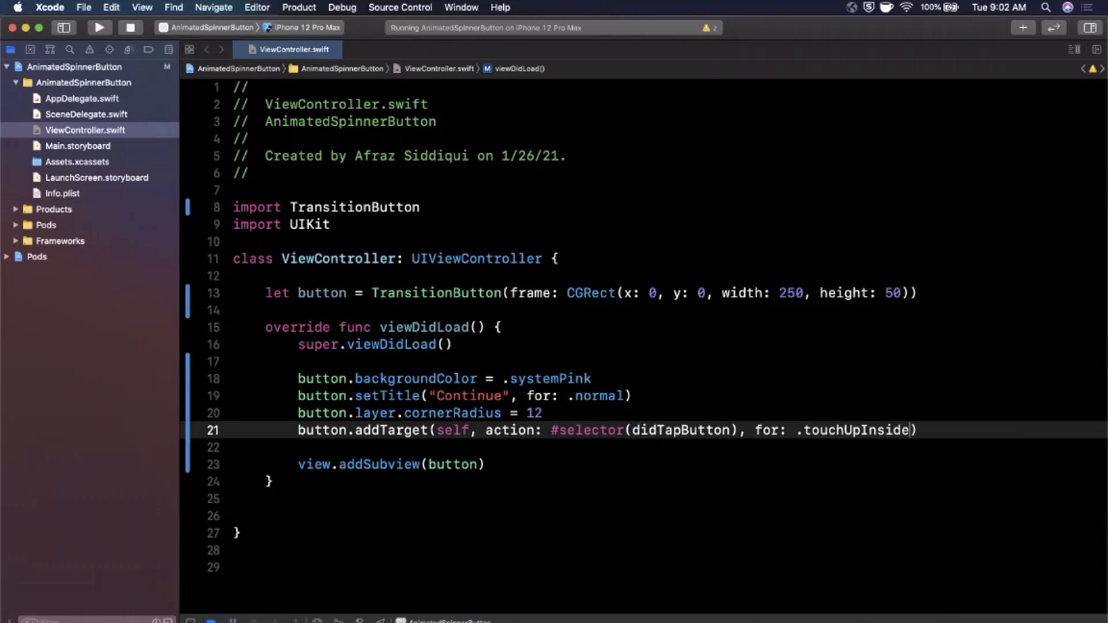
type("@objc fu")
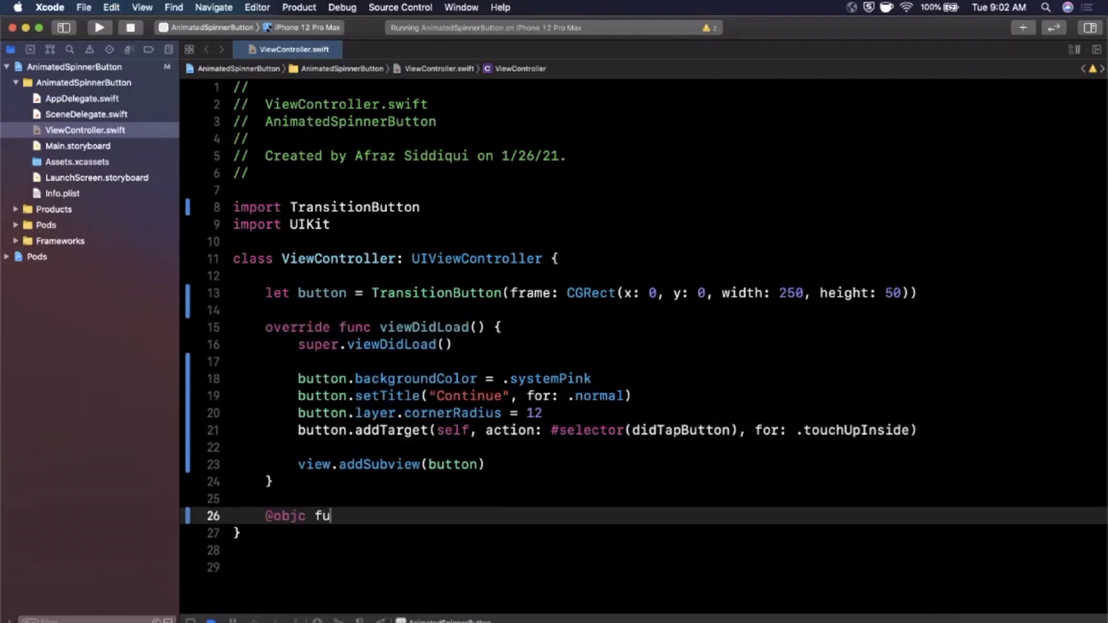
type("nc didTapButton() {")
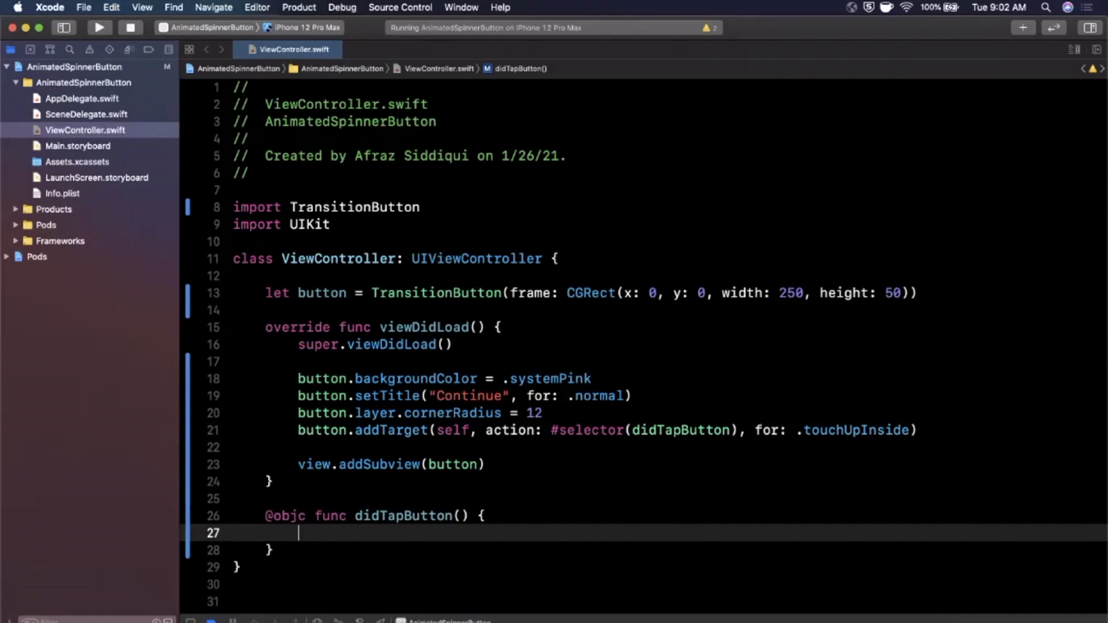
type("button.")
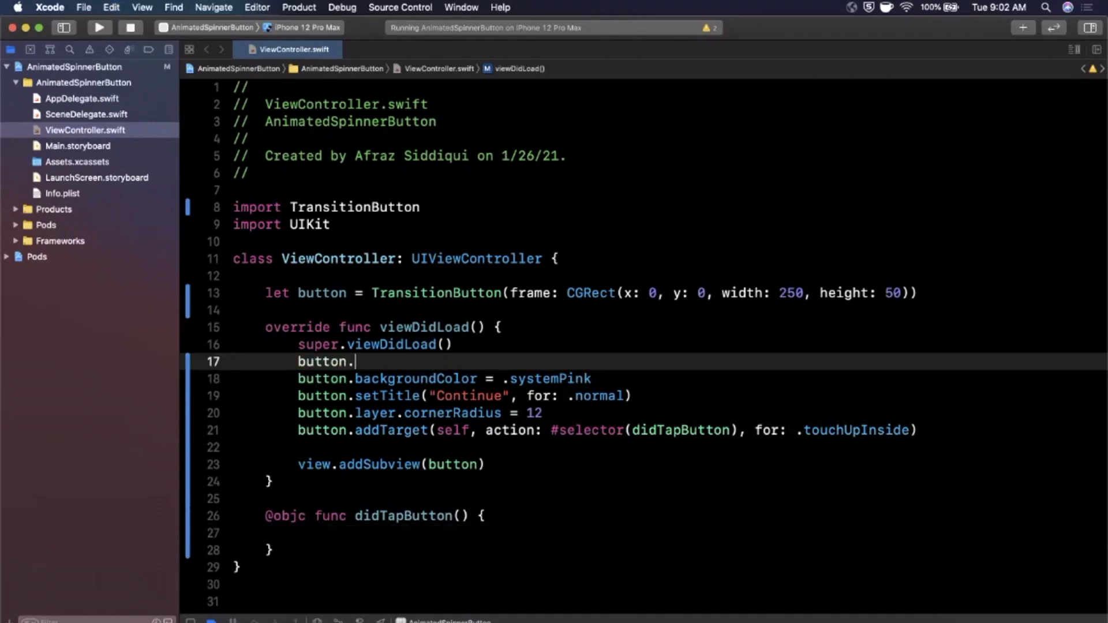
type("center = view.center")
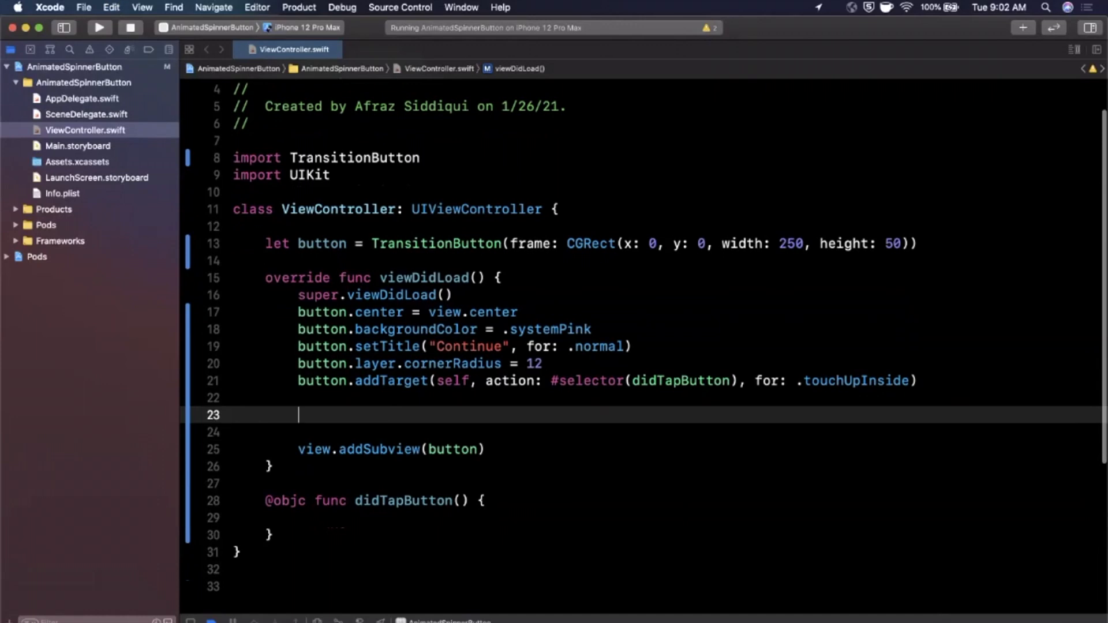
Set spinnerColor to .white, call button.startAnimation() in didTapButton, and run the app
type("button.spinner")
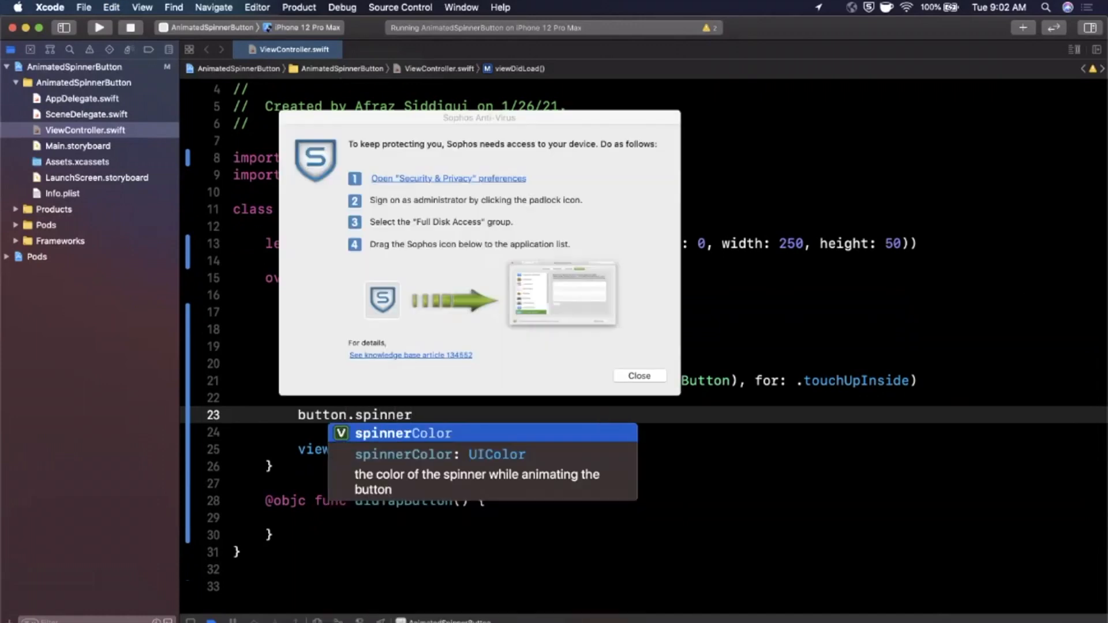
left_click(637, 375)
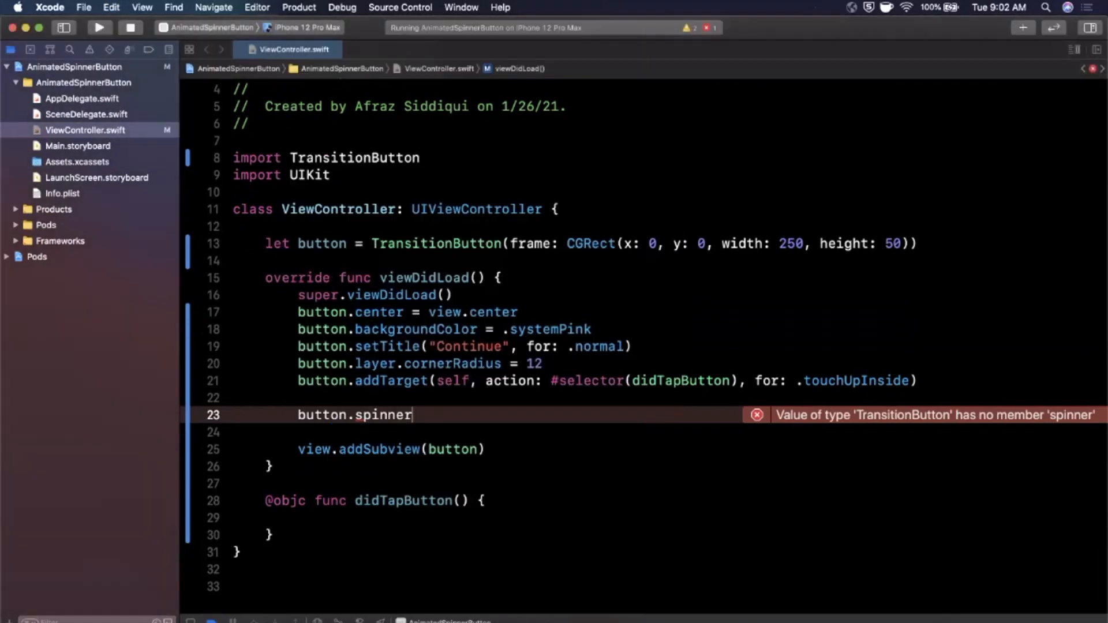
type("Color = .")
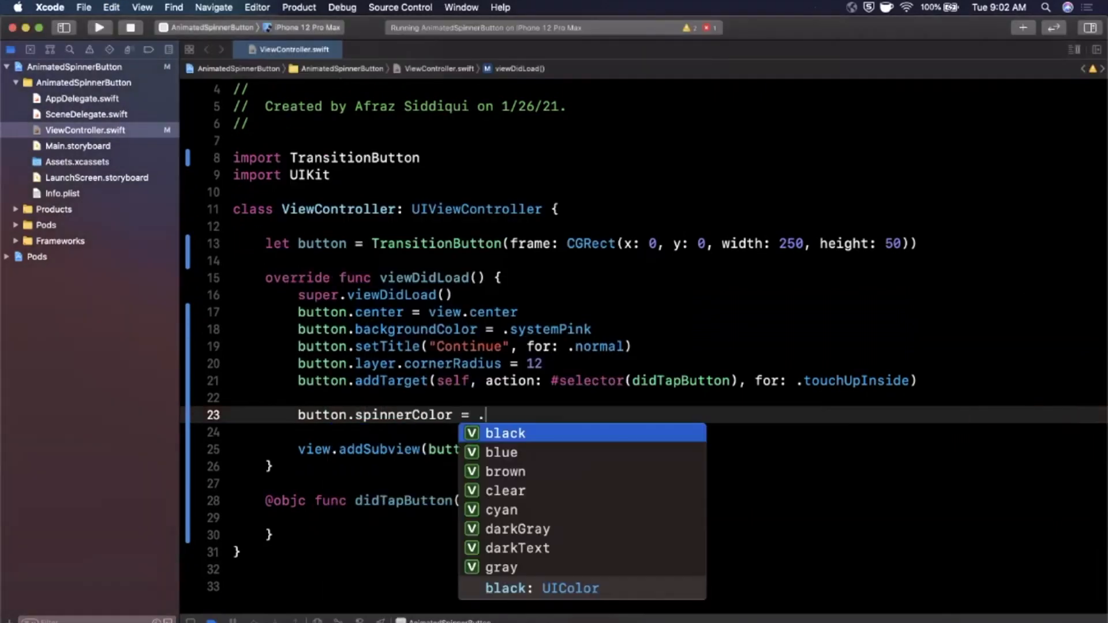
type("white")
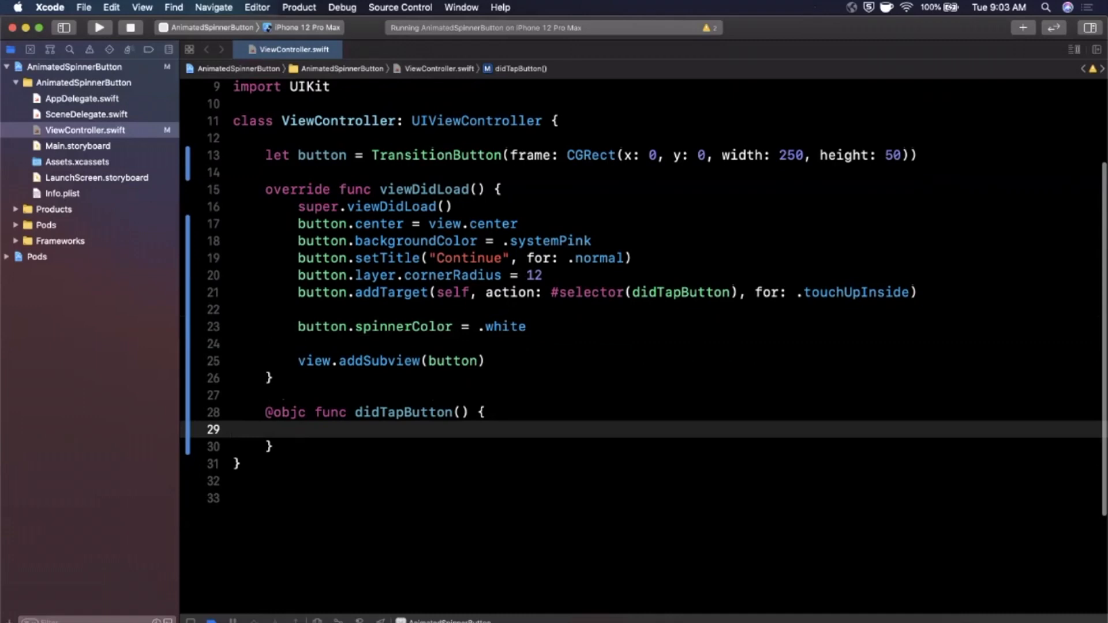
left_click(298, 429)
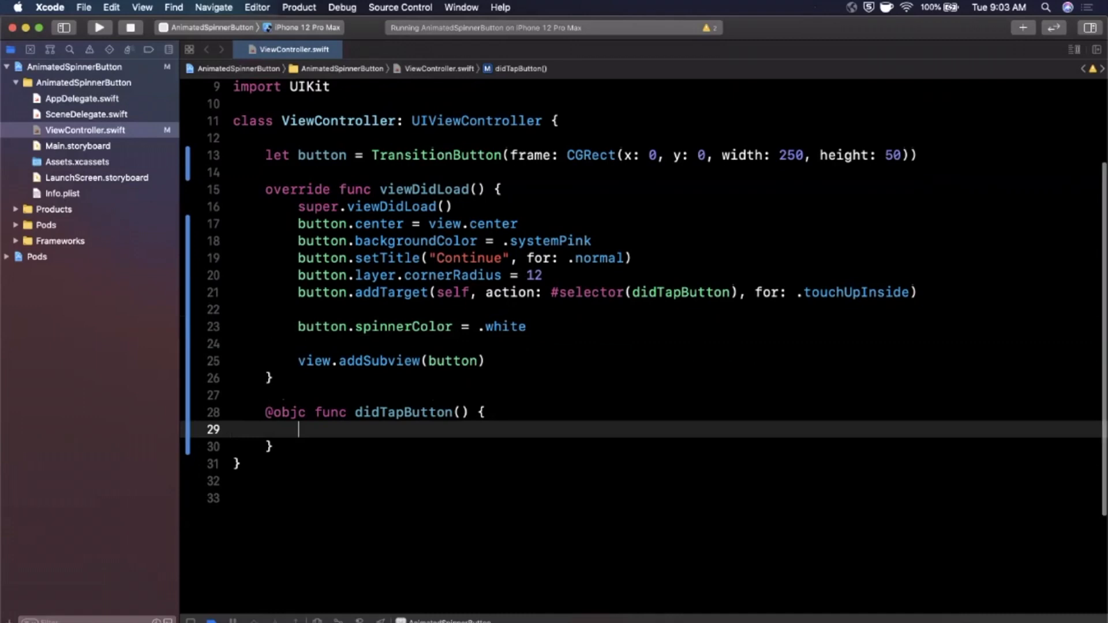
type("button.startAnimation(")
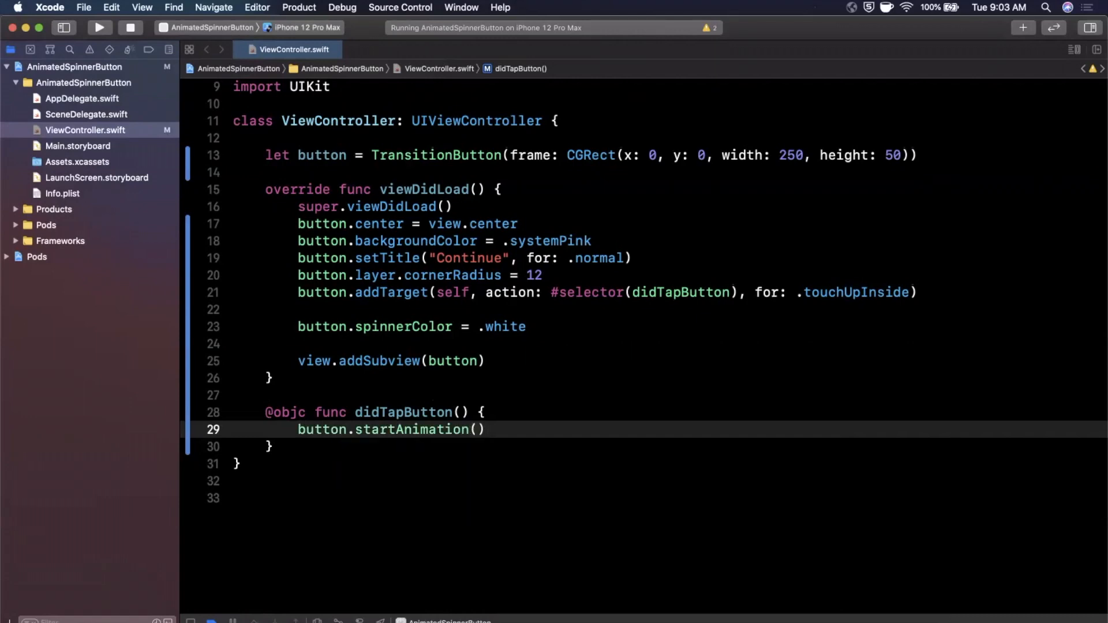
left_click(98, 27)
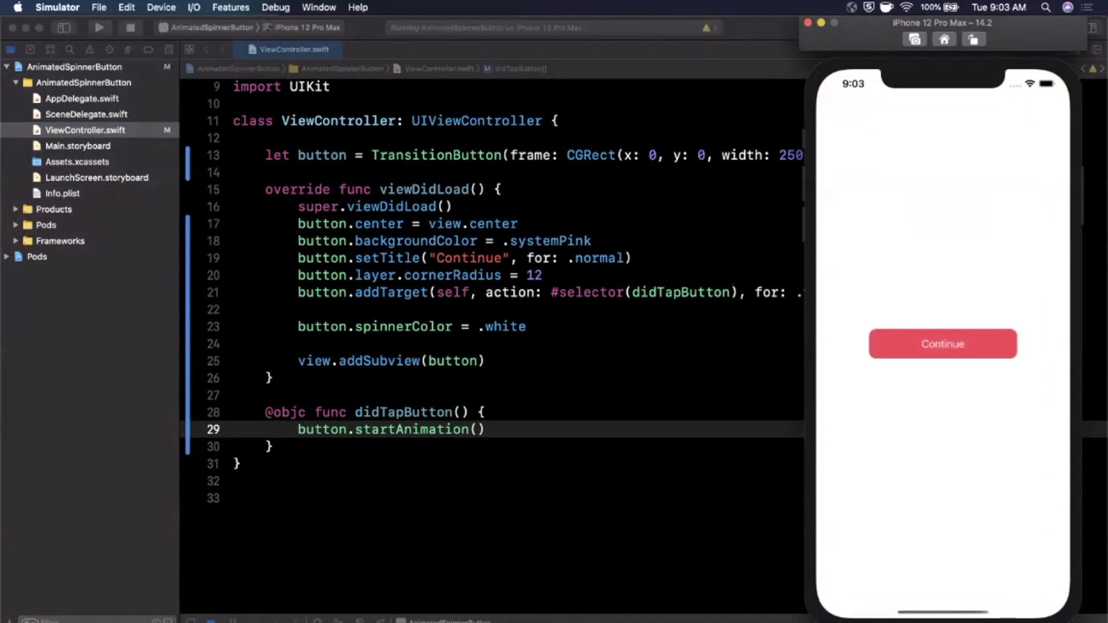
Tap Continue in the iPhone 12 Pro Max simulator and watch it collapse into a spinner
left_click(942, 343)
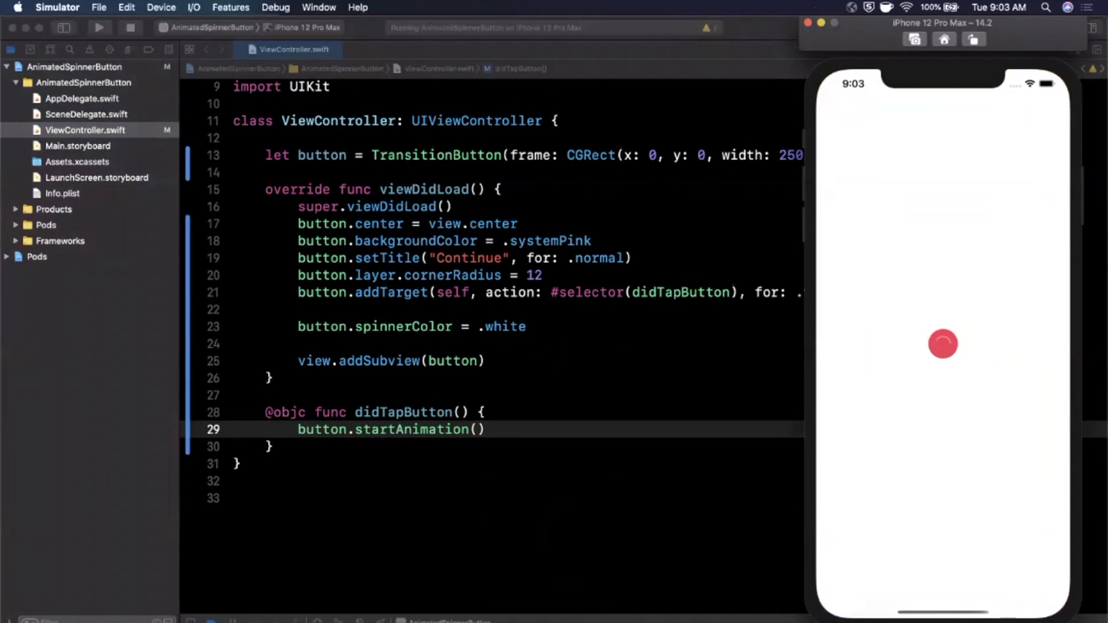
left_click(943, 344)
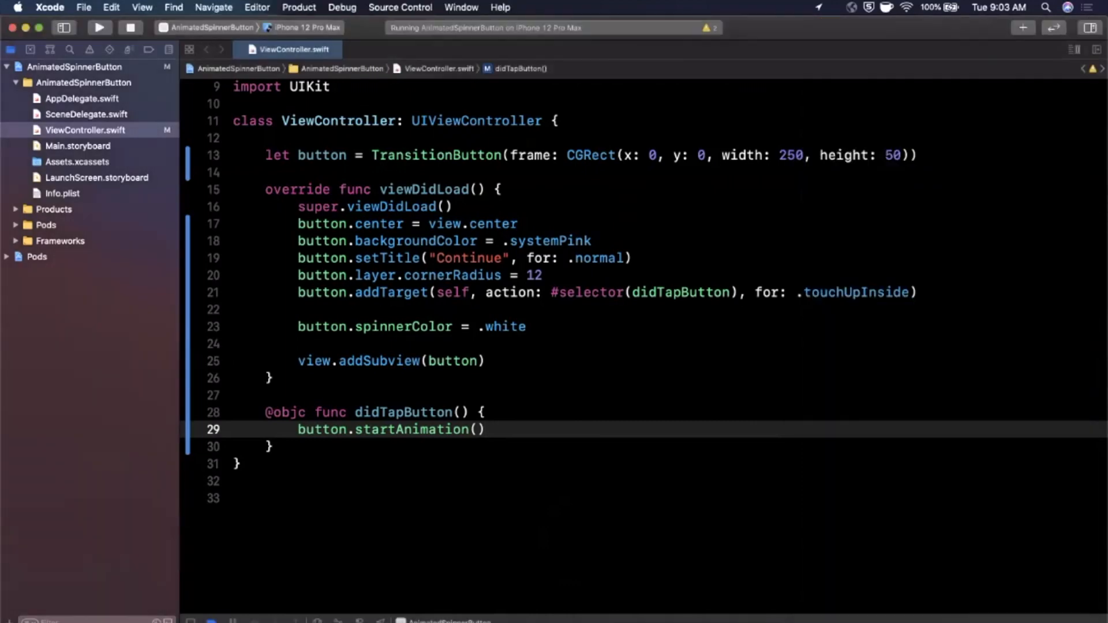
In didTapButton, add a 4-second asyncAfter calling stopAnimation with .expand and revertAfterDelay 1
key("enter")
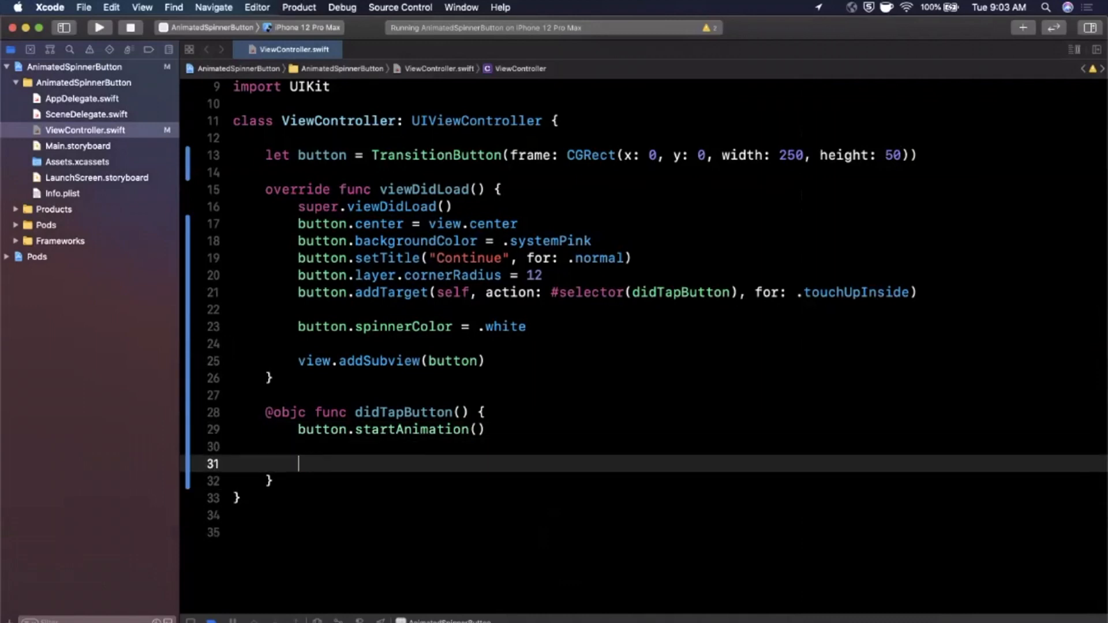
type("dis")
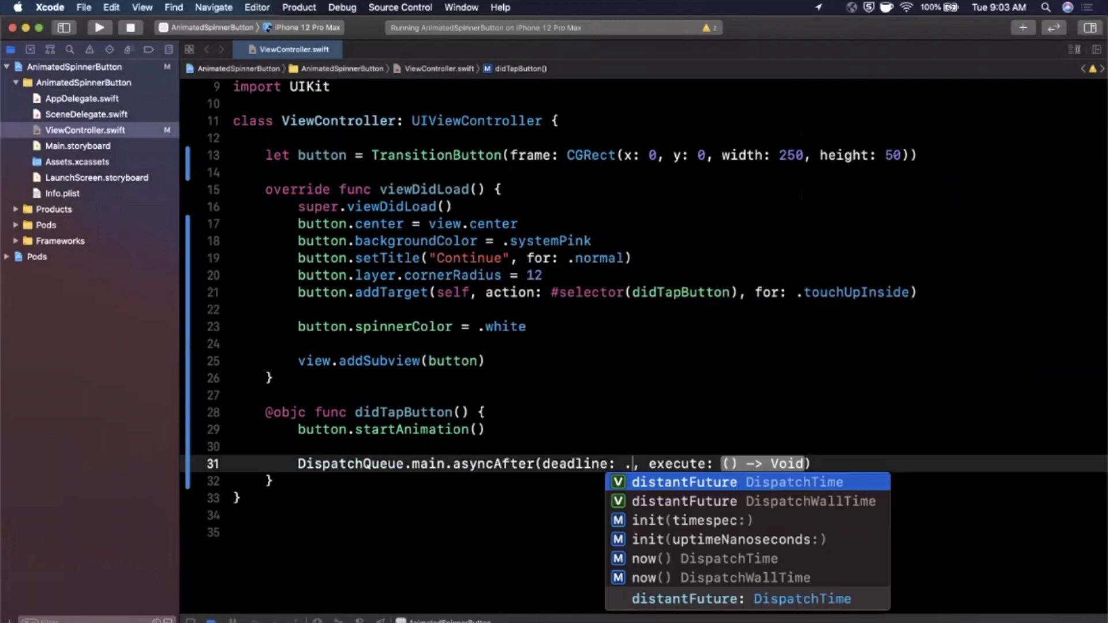
type("now()+4)")
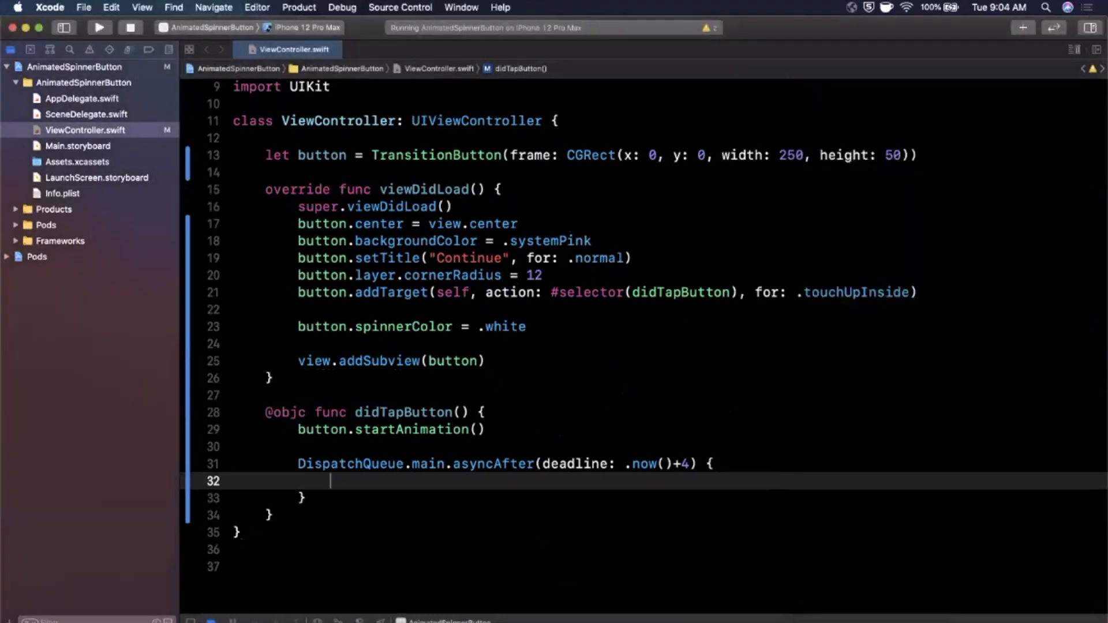
type("self.but")
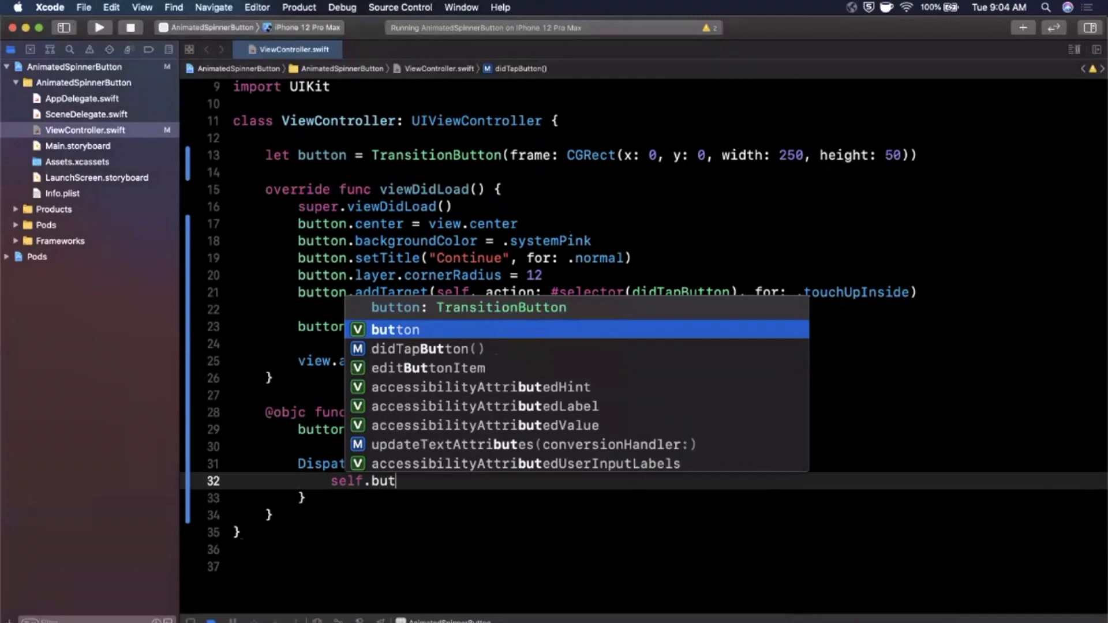
type(".")
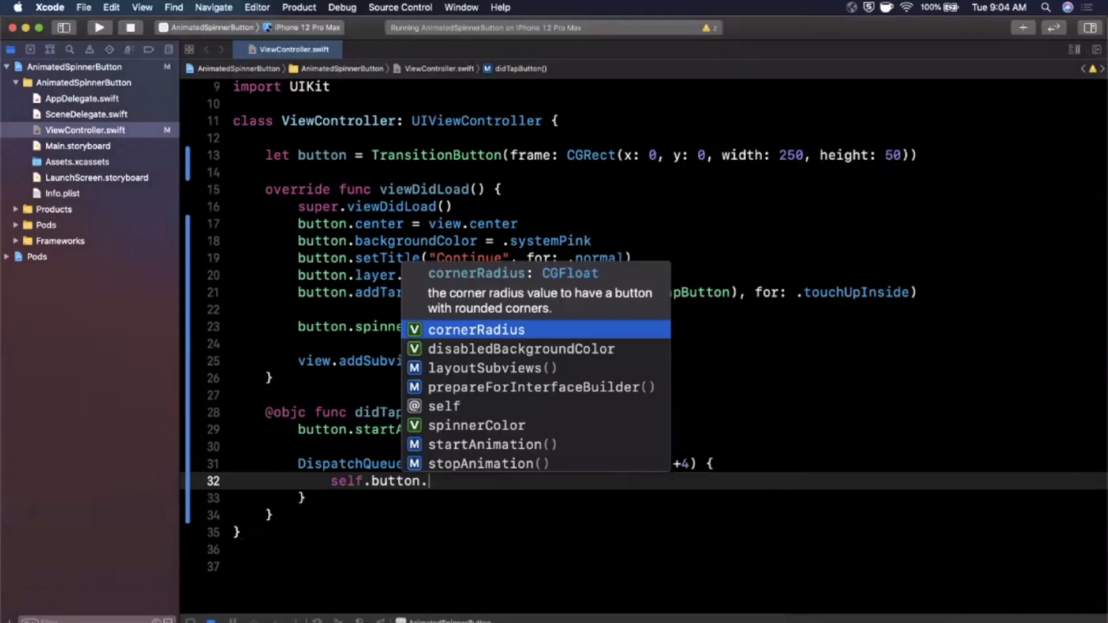
type("stop")
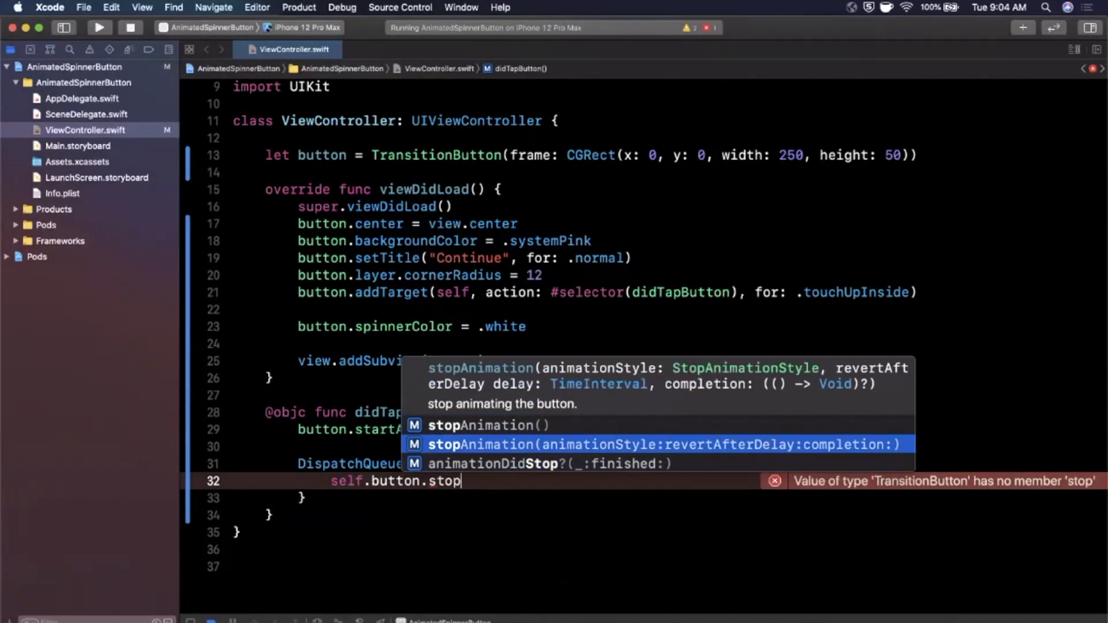
key("Down")
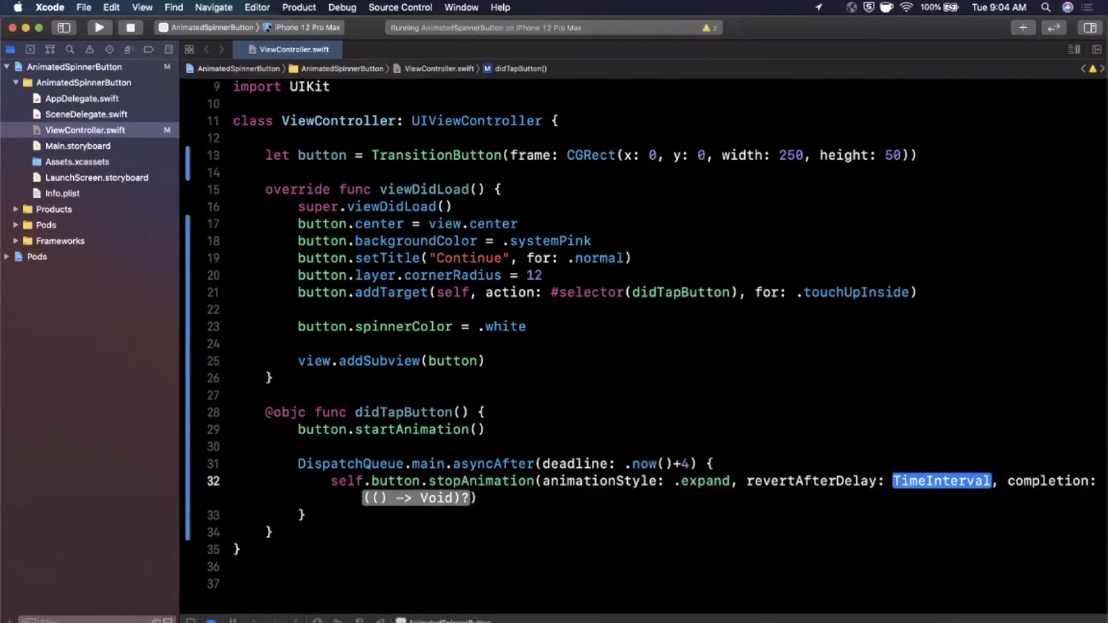
type("1")
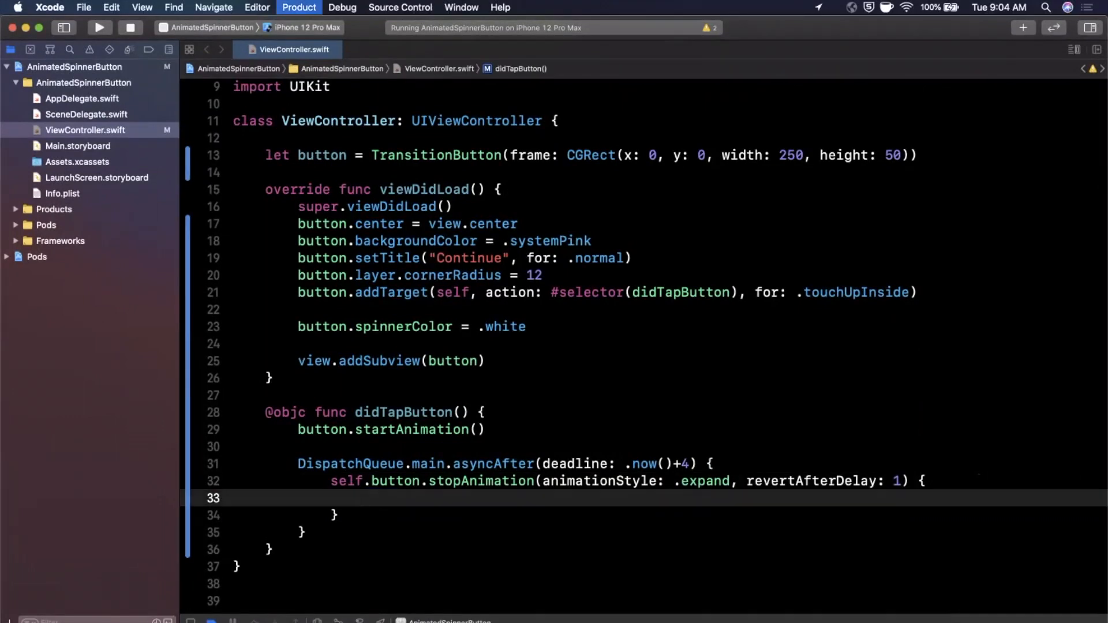
Rerun the app and tap Continue to watch the spin, expand and revert
left_click(99, 28)
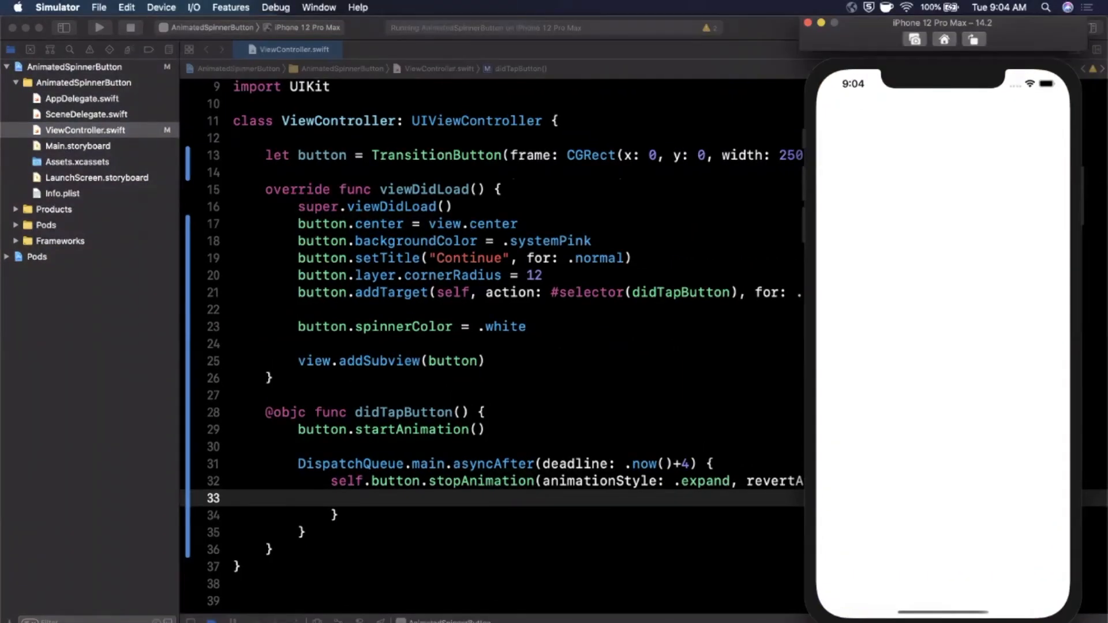
left_click(942, 344)
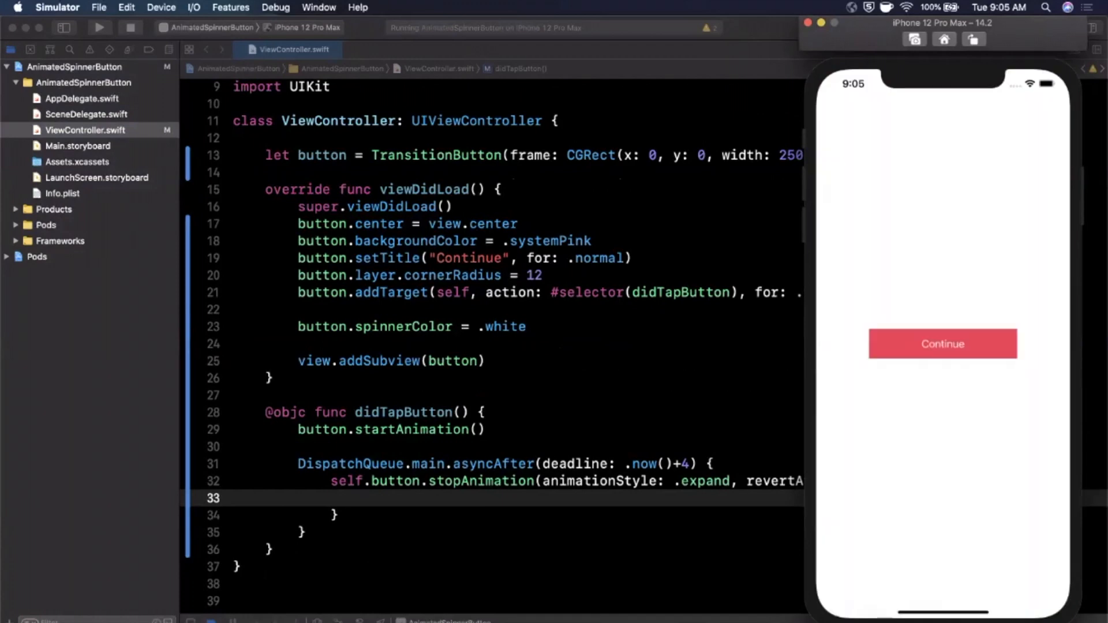
left_click(942, 343)
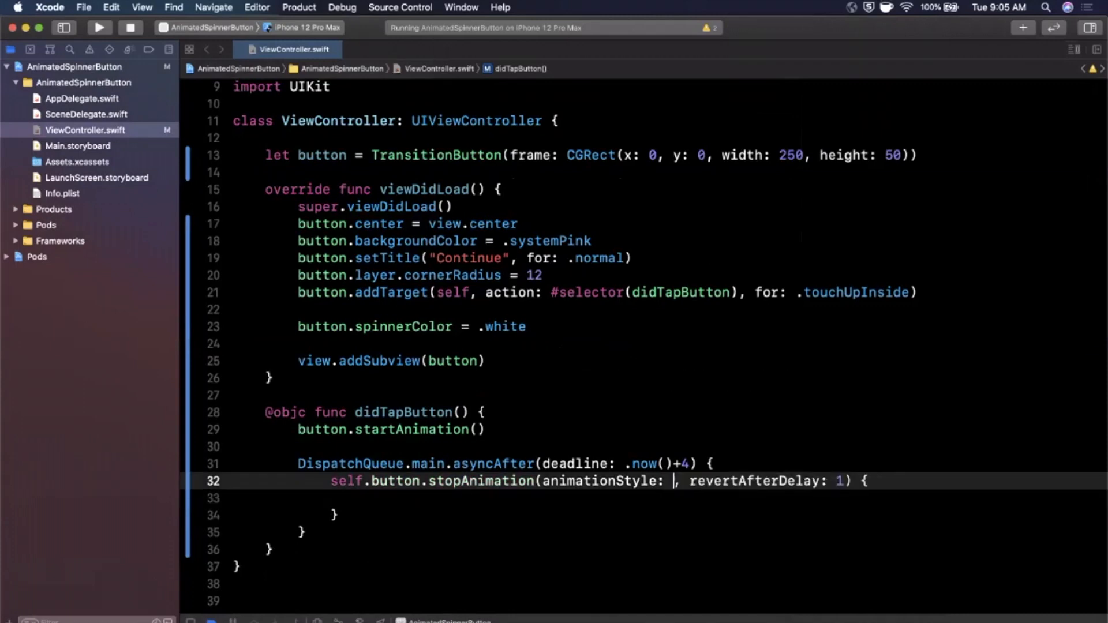
Switch the stop style to .normal, rerun, and tap Continue to compare
type(".normal")
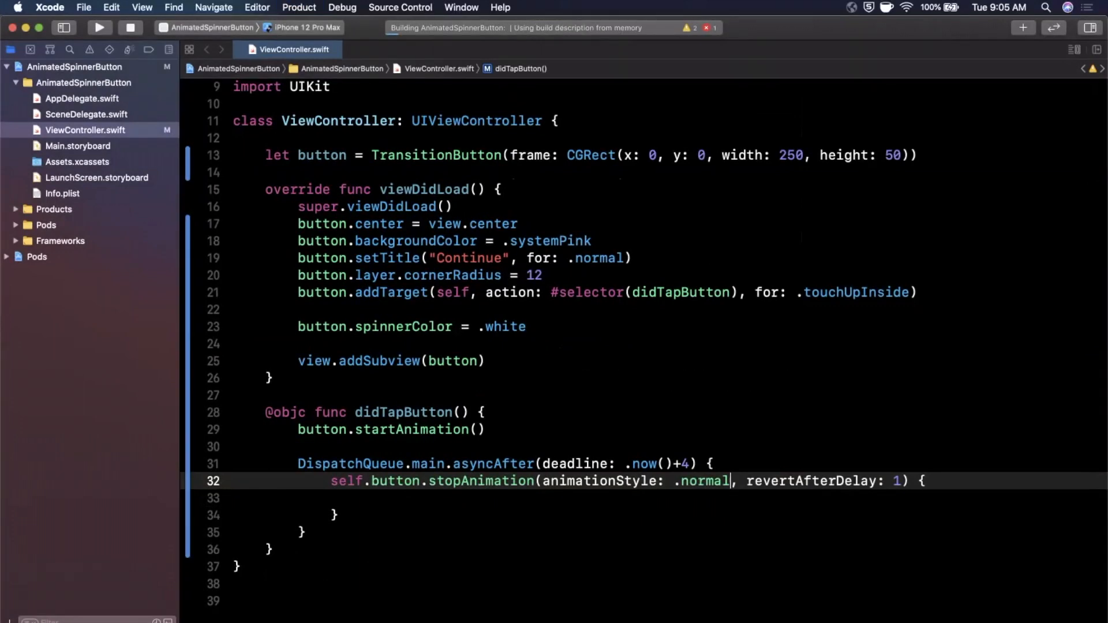
left_click(98, 27)
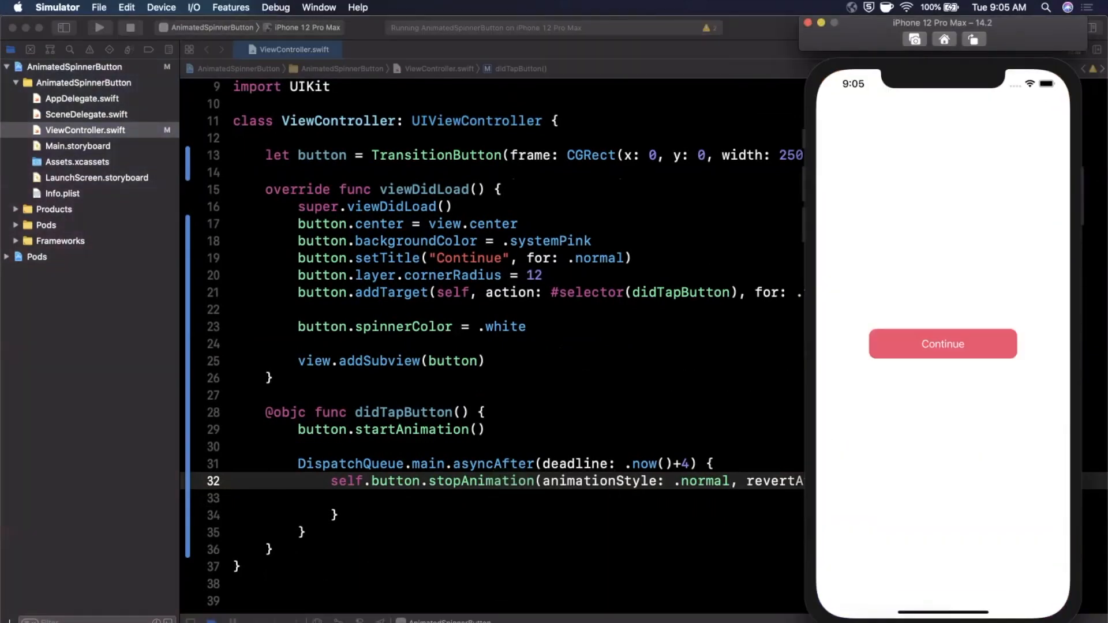
left_click(942, 344)
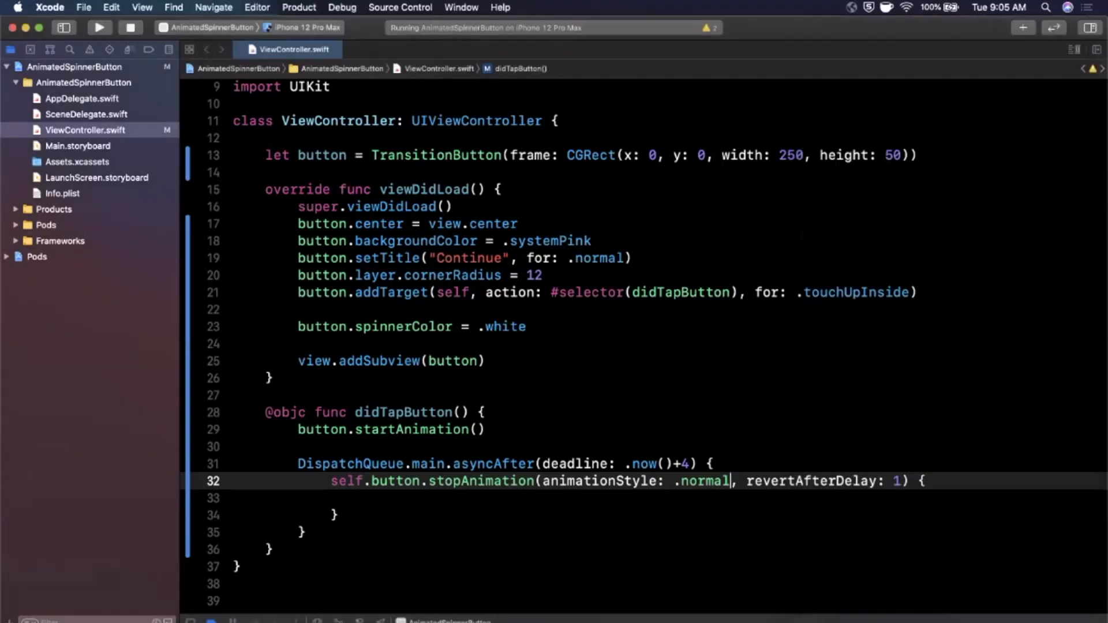
Set the stop style to .shake, rerun, and tap Continue to see the shake
type("shake")
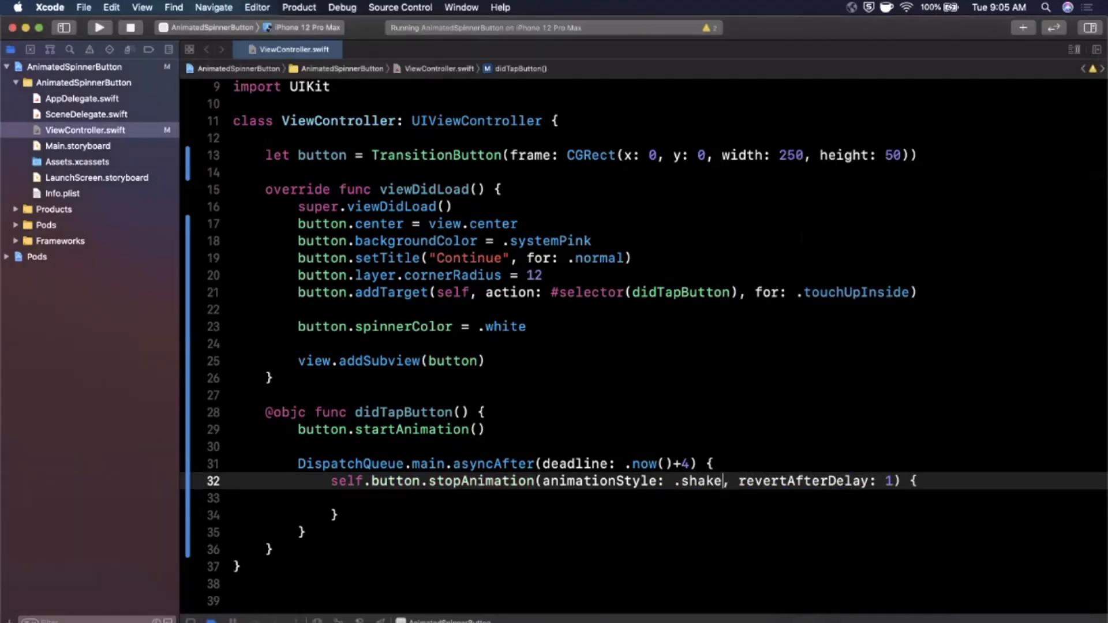
left_click(98, 27)
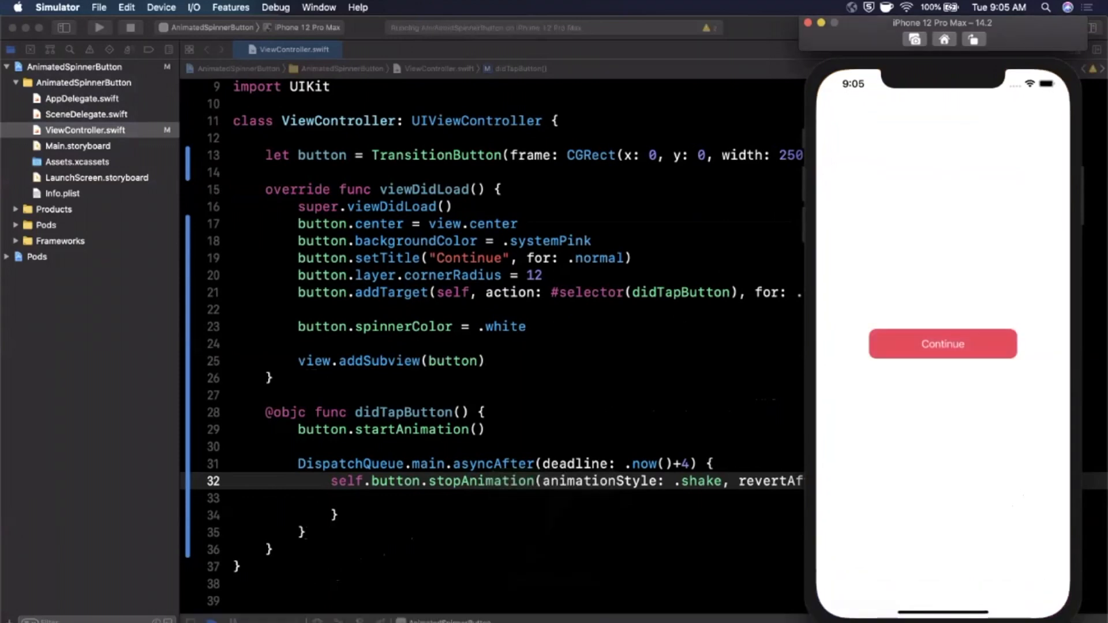
left_click(942, 344)
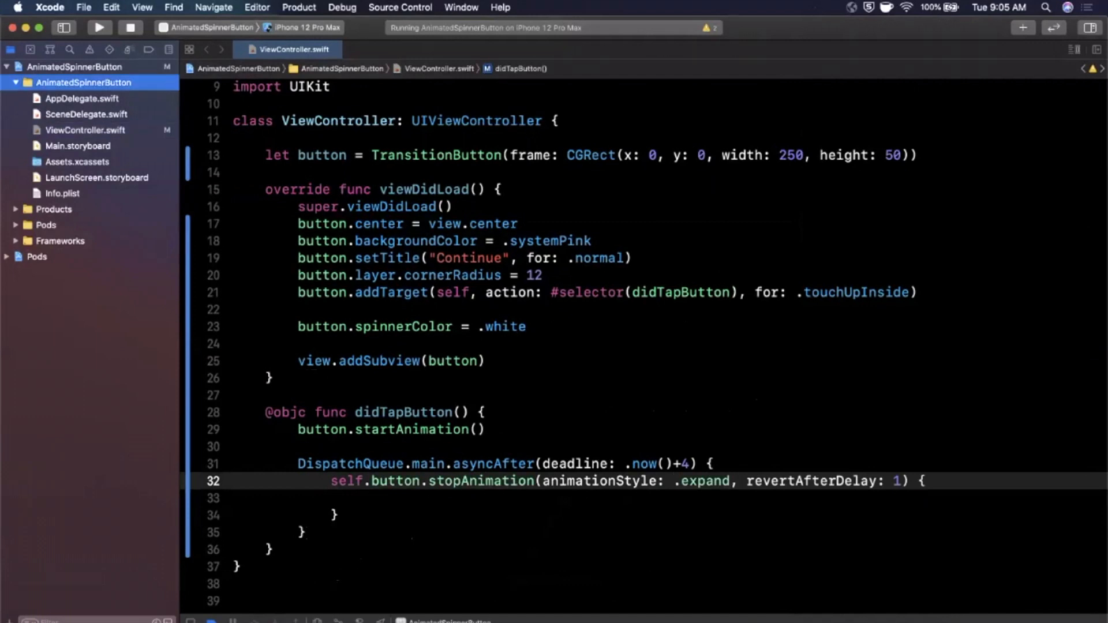
Declare class SecondViewController subclassing CustomTransitionViewController below ViewController
scroll("down", 3)
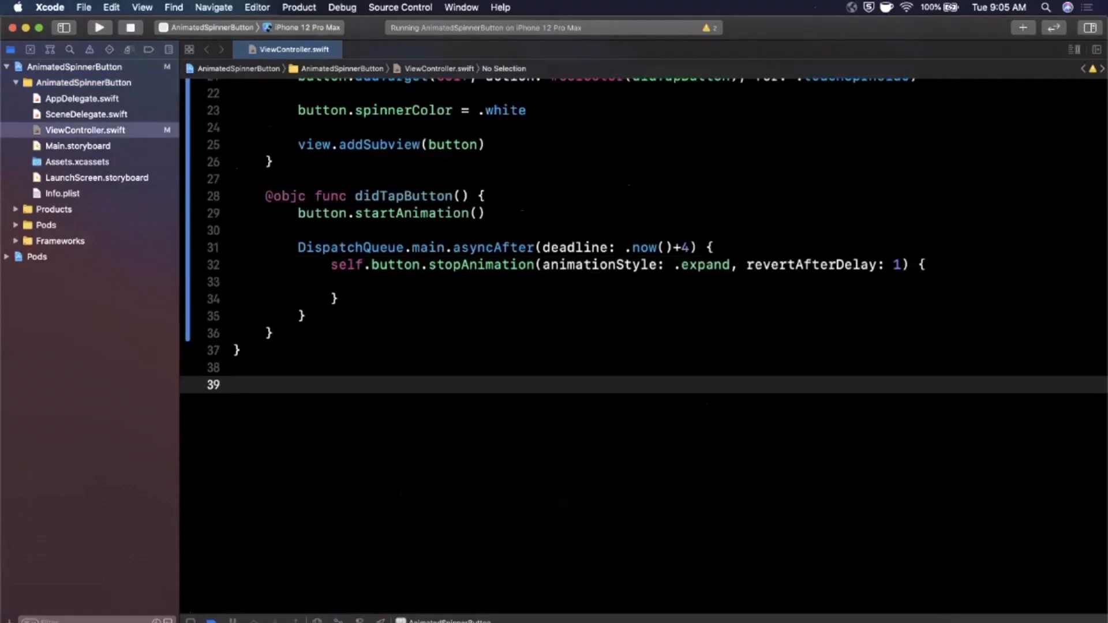
type("class SecondView")
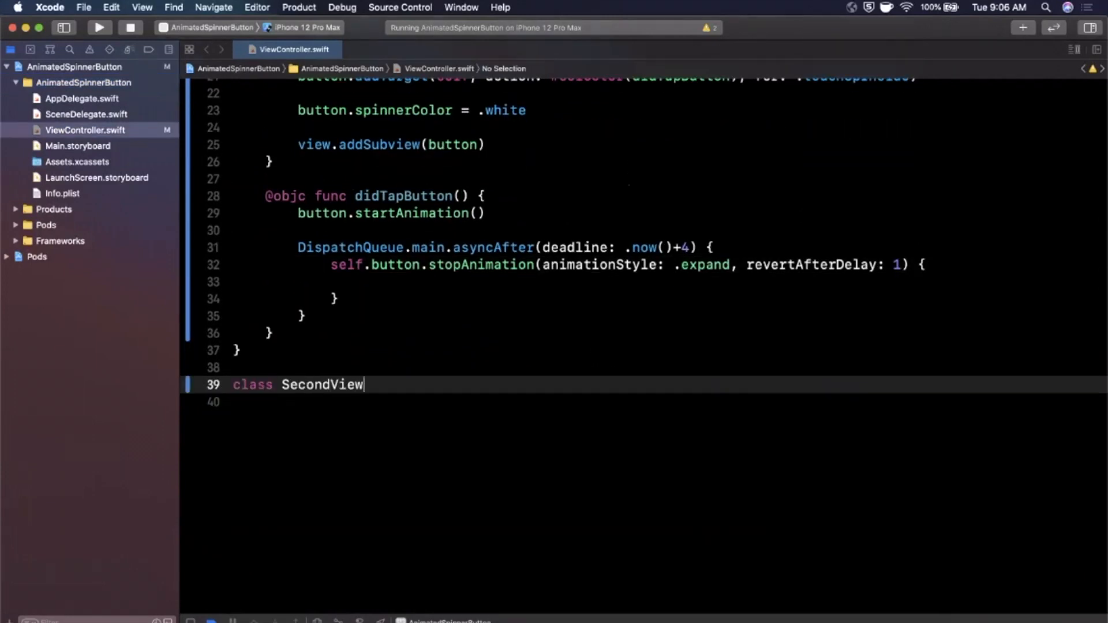
type("Controller:")
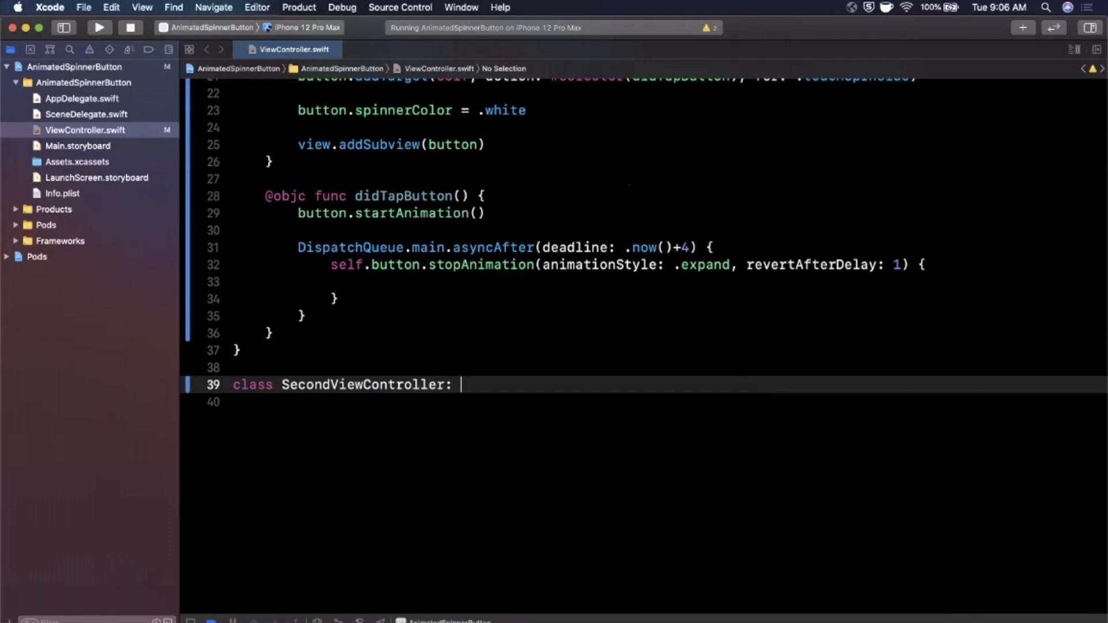
type("Custom")
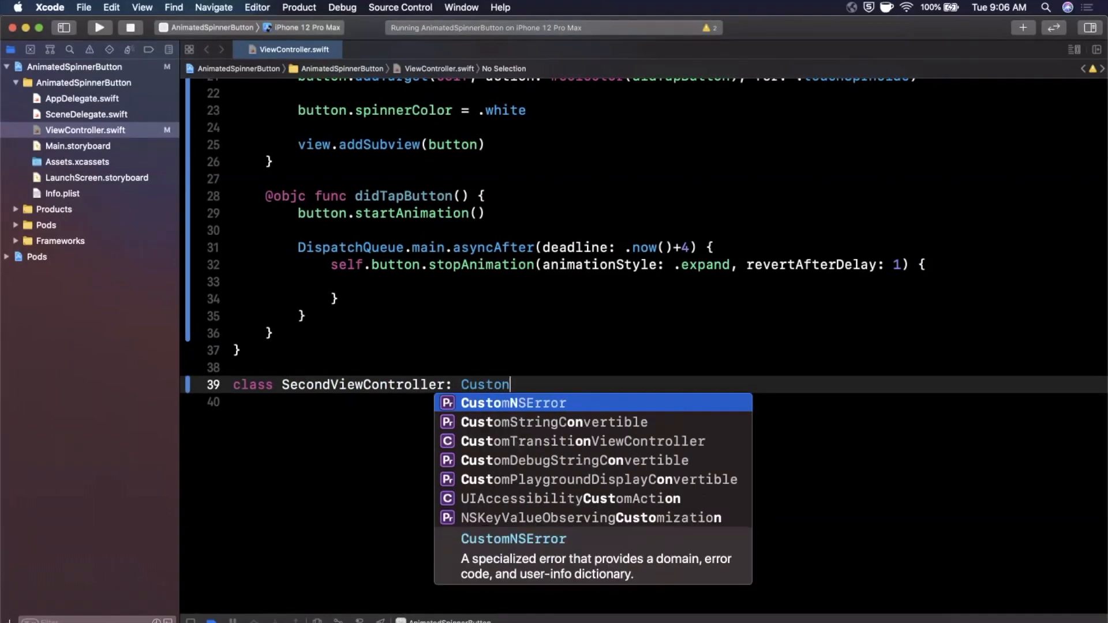
type("Tra")
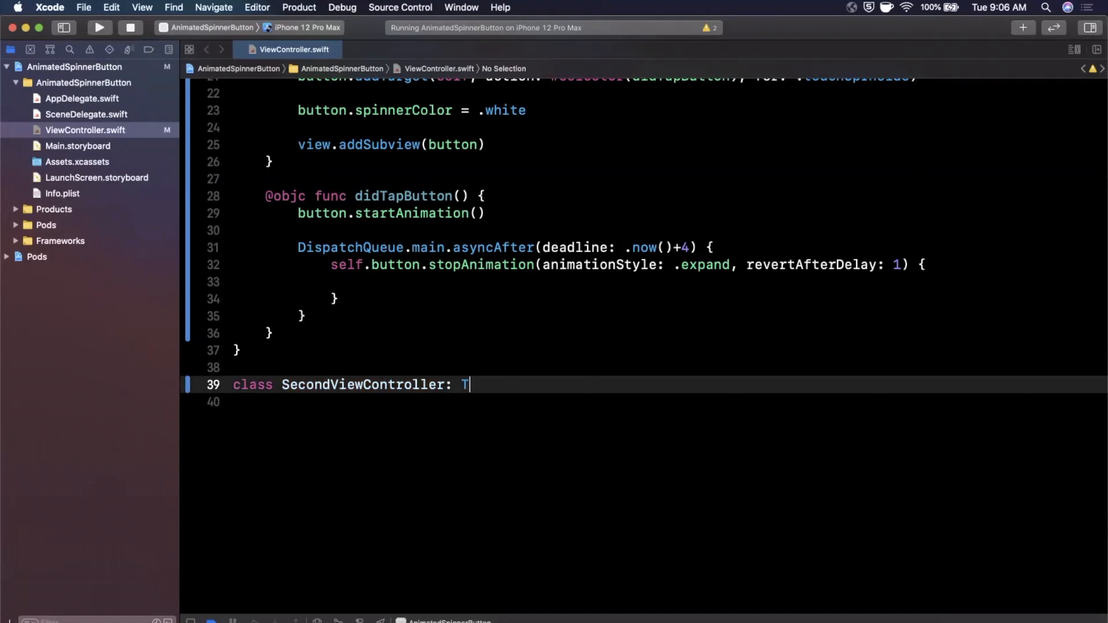
type("ransitionViewcon")
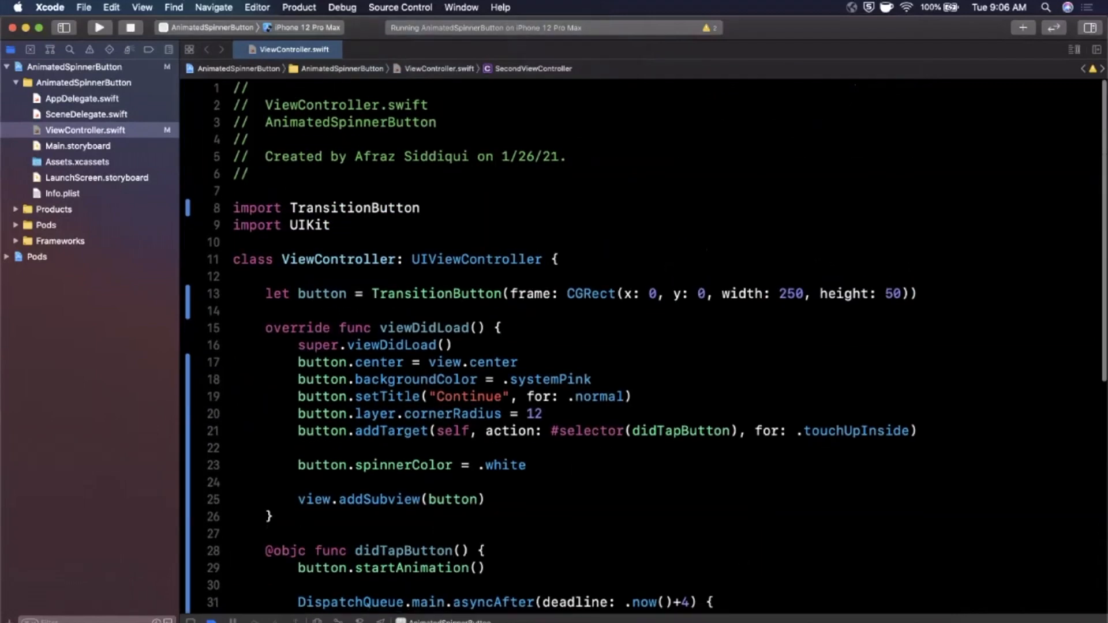
scroll("down", 3)
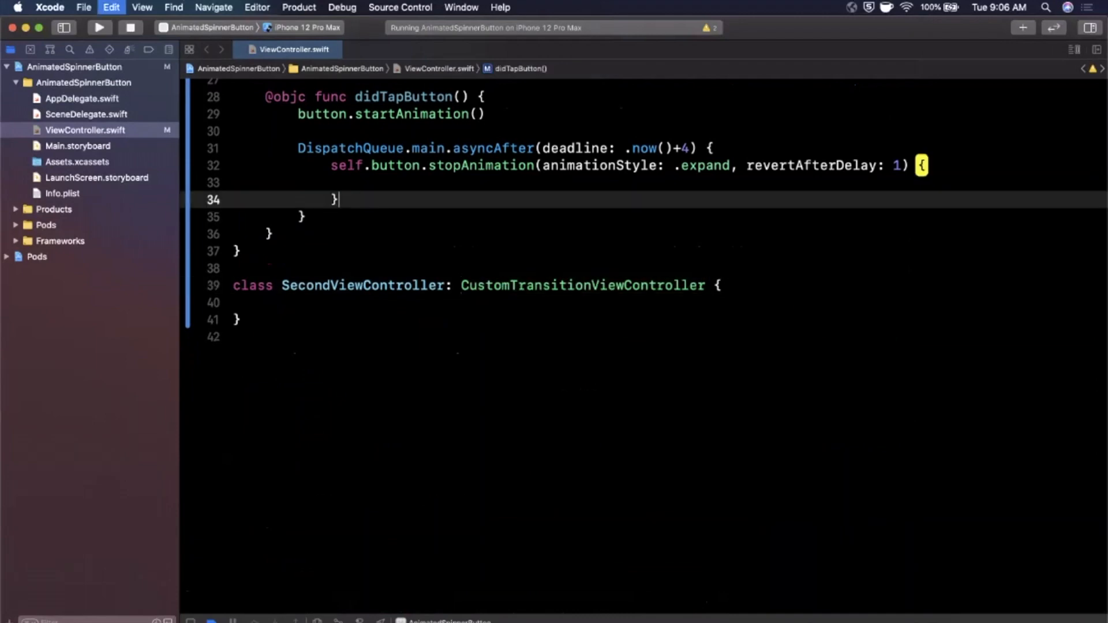
Create SecondViewController and present it animated in the completion block; start a viewDidLayoutSubviews override
type("le")
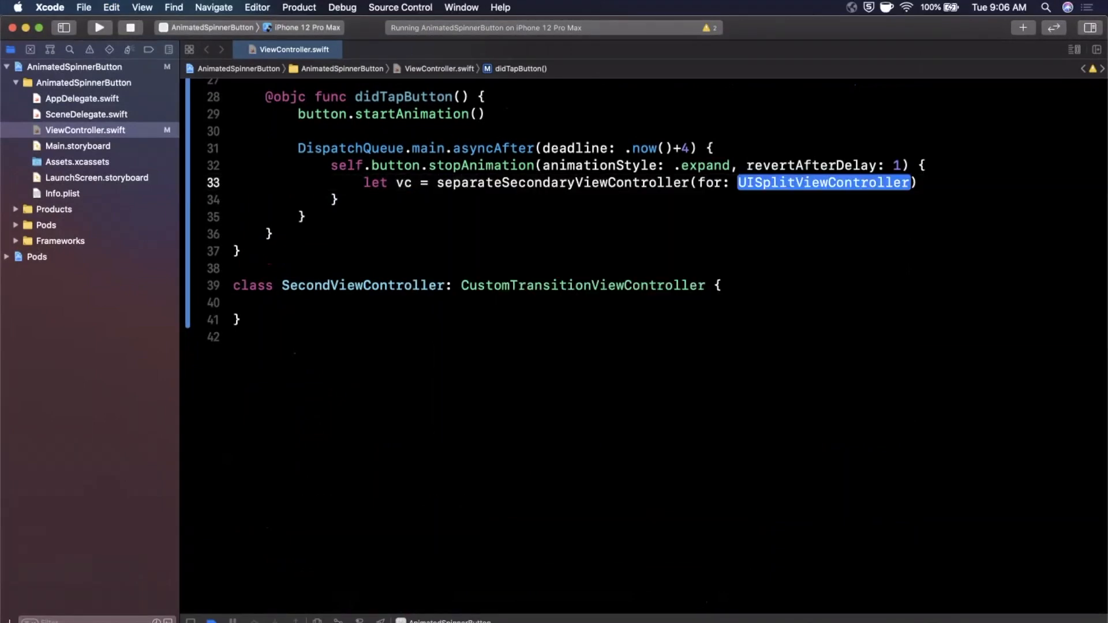
type("SecondView")
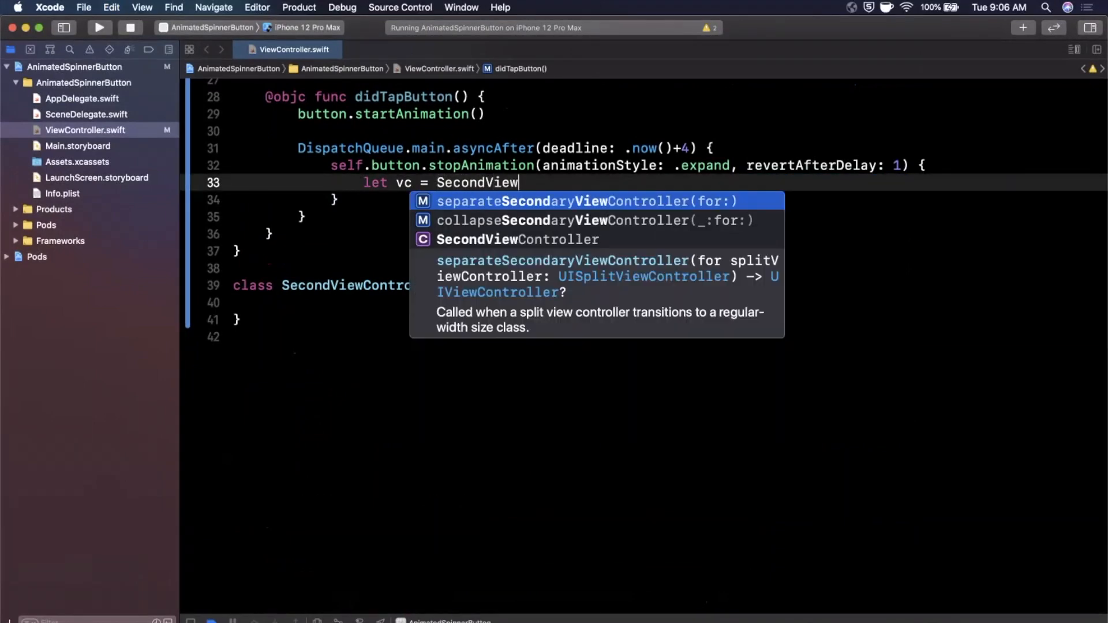
key("Escape")
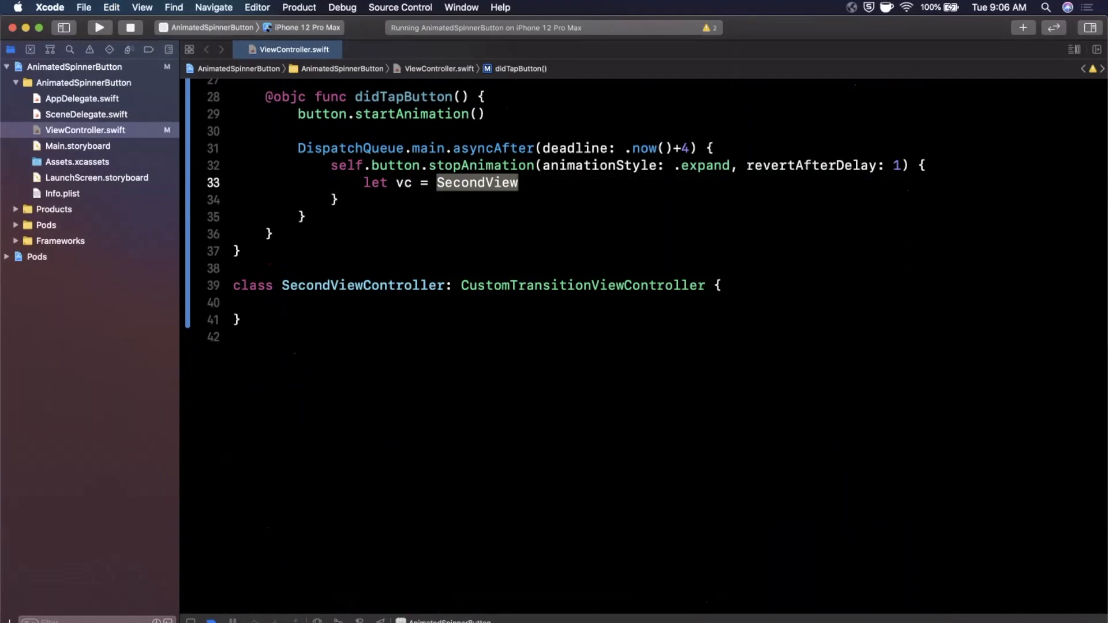
double_click(362, 285)
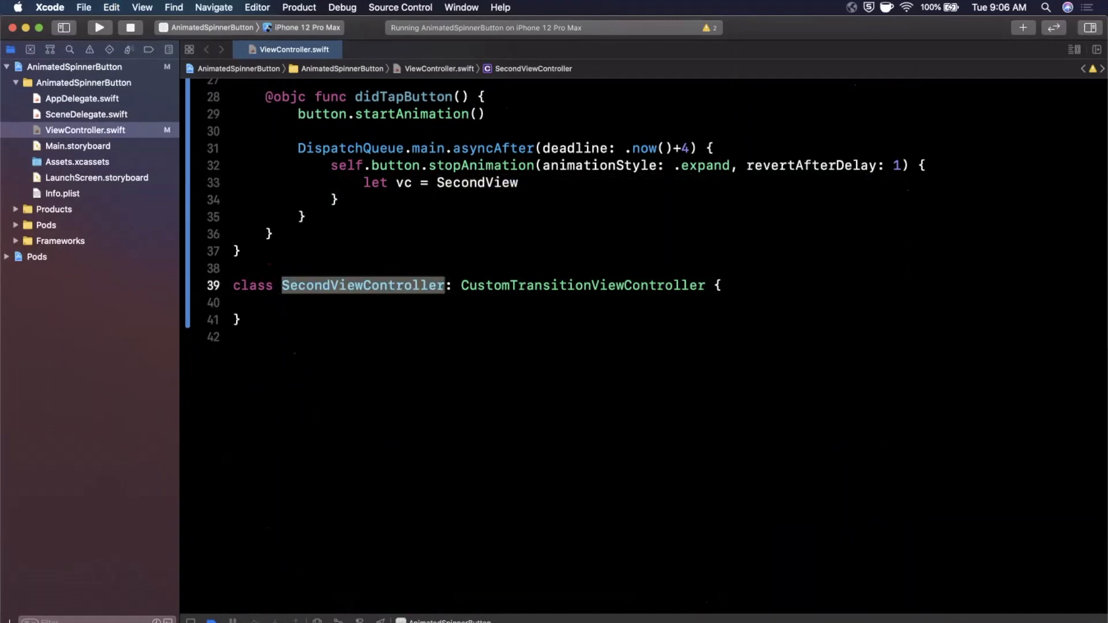
type("Controller()")
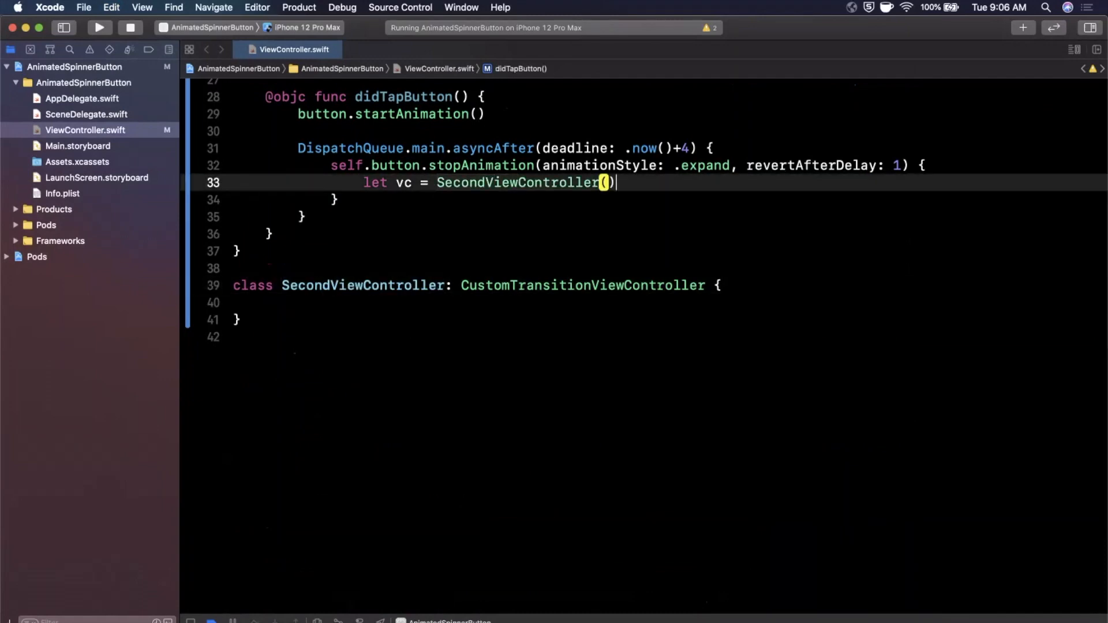
type("self.present(v")
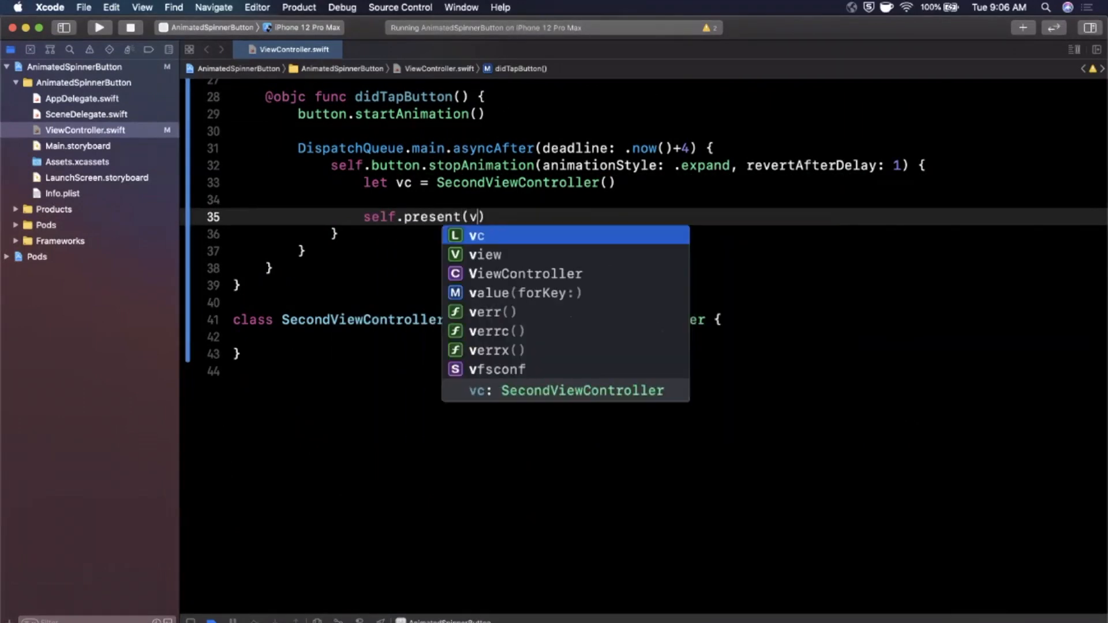
type("c, animated: true)")
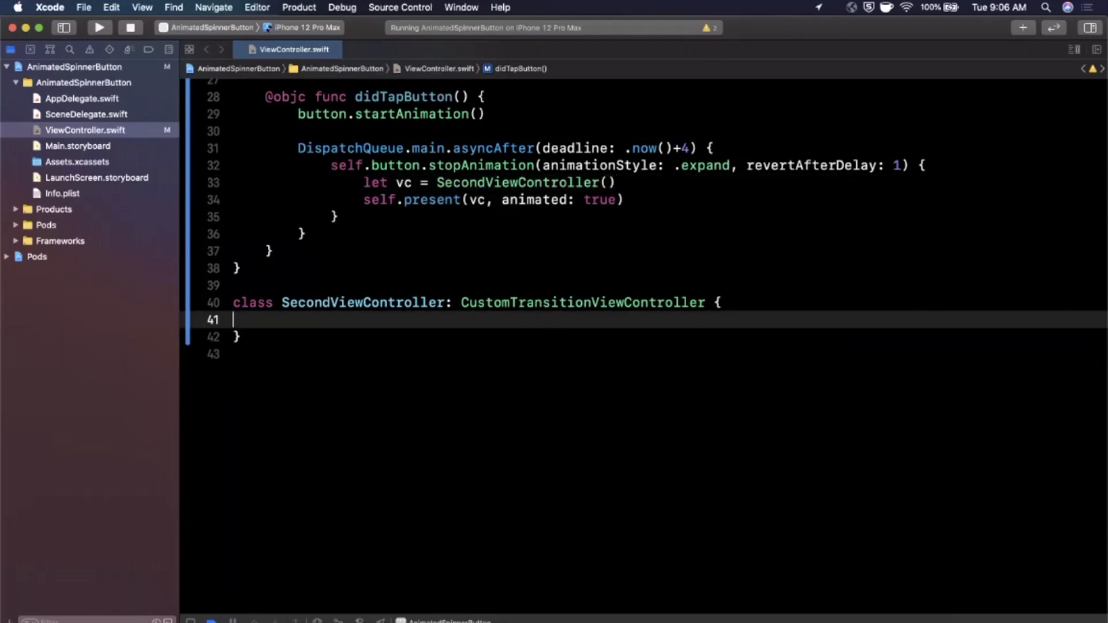
type("viewDidLayoutSubviews() {")
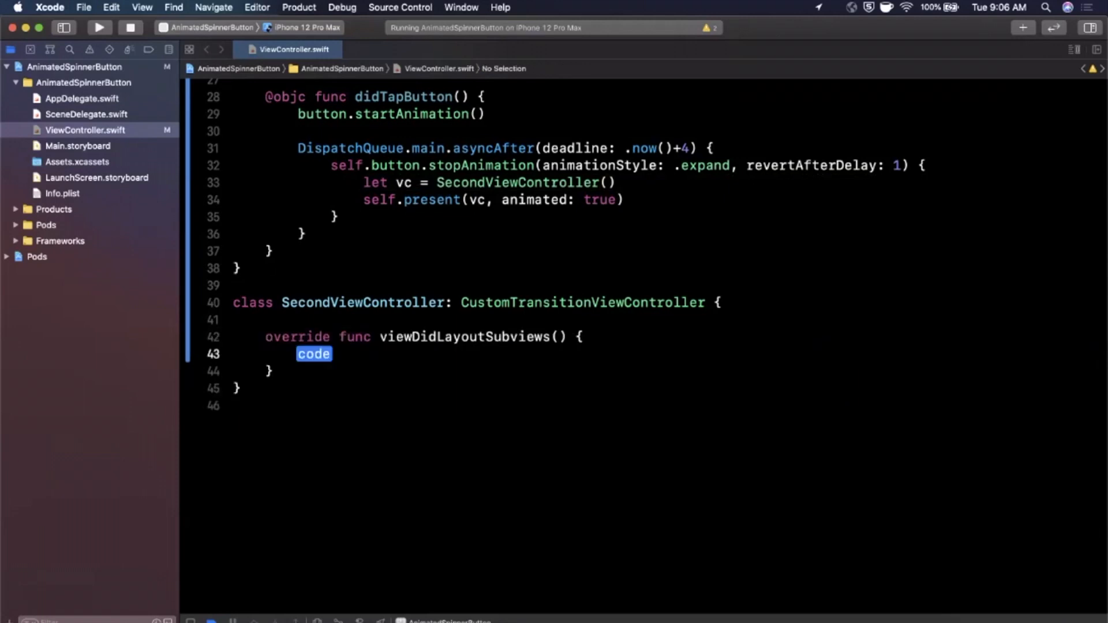
Override viewDidLoad with super call and .systemBackground colour, then rerun and tap Continue
type("viewdid")
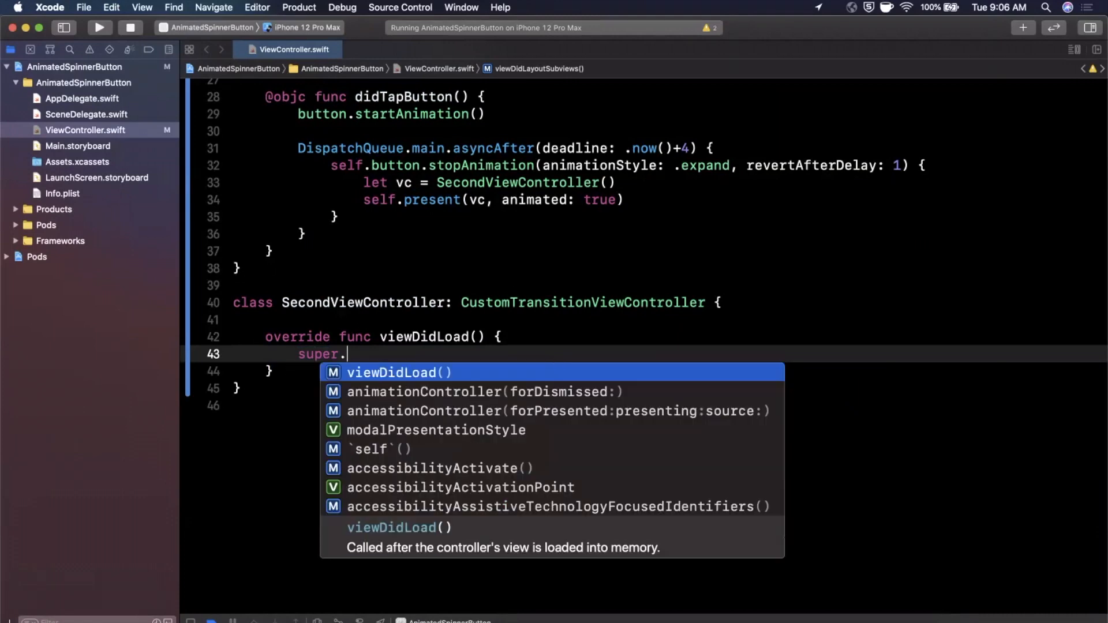
key("Return")
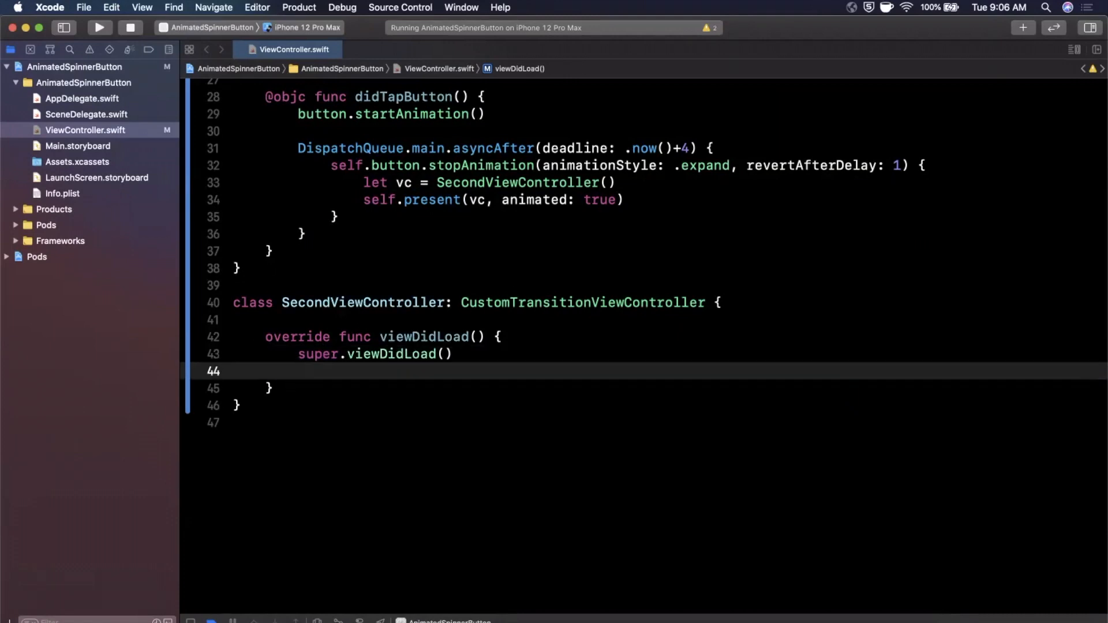
type("view.")
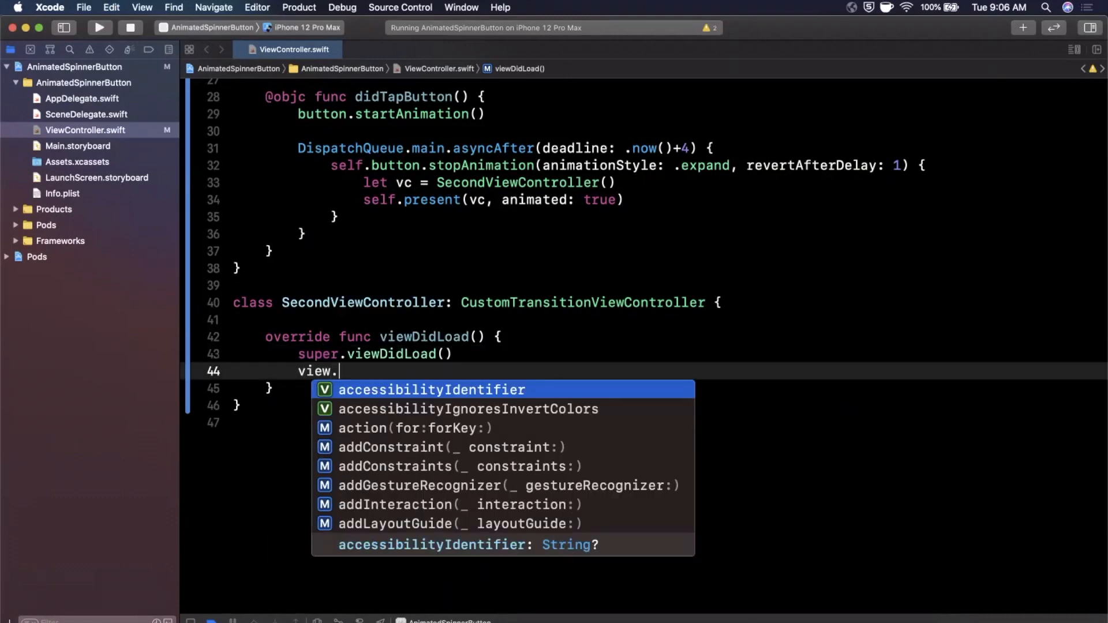
type("backgroundColor =")
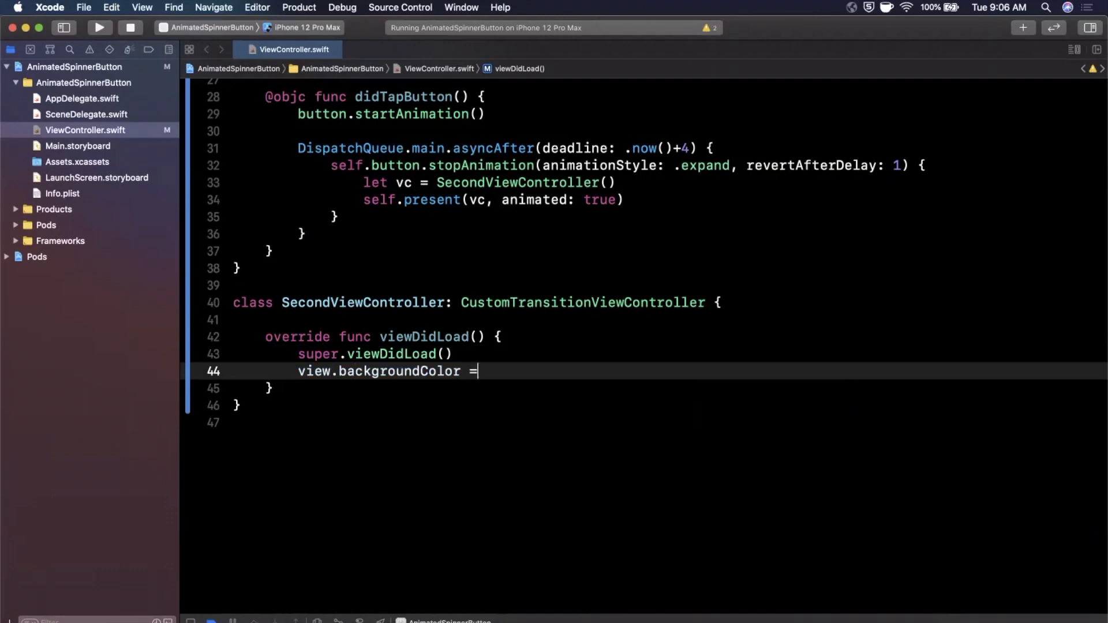
type(".systemBackground")
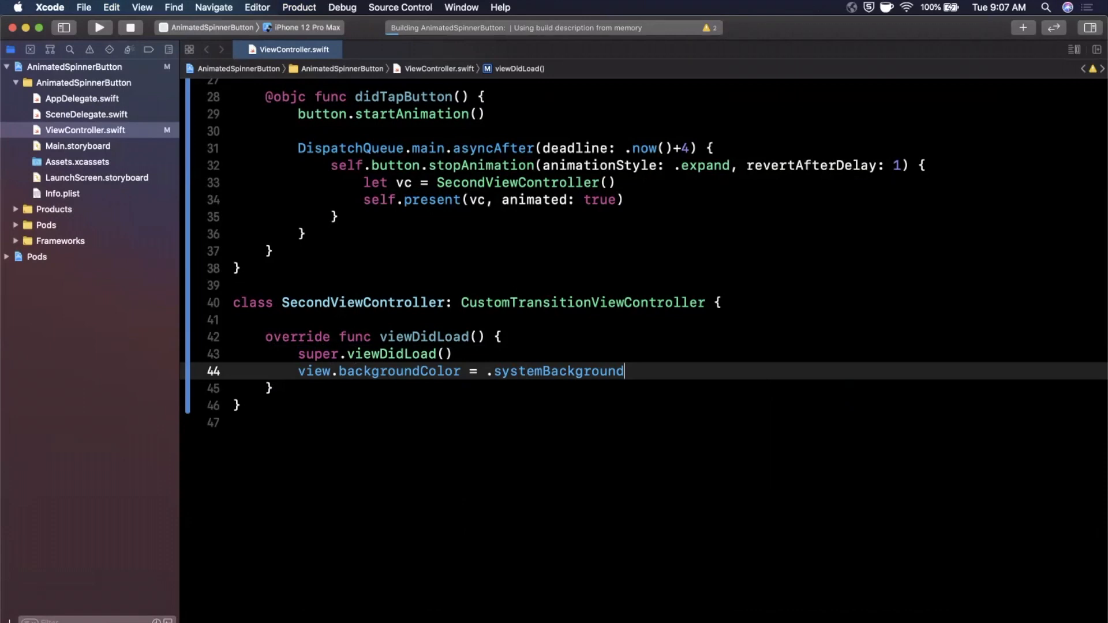
left_click(98, 28)
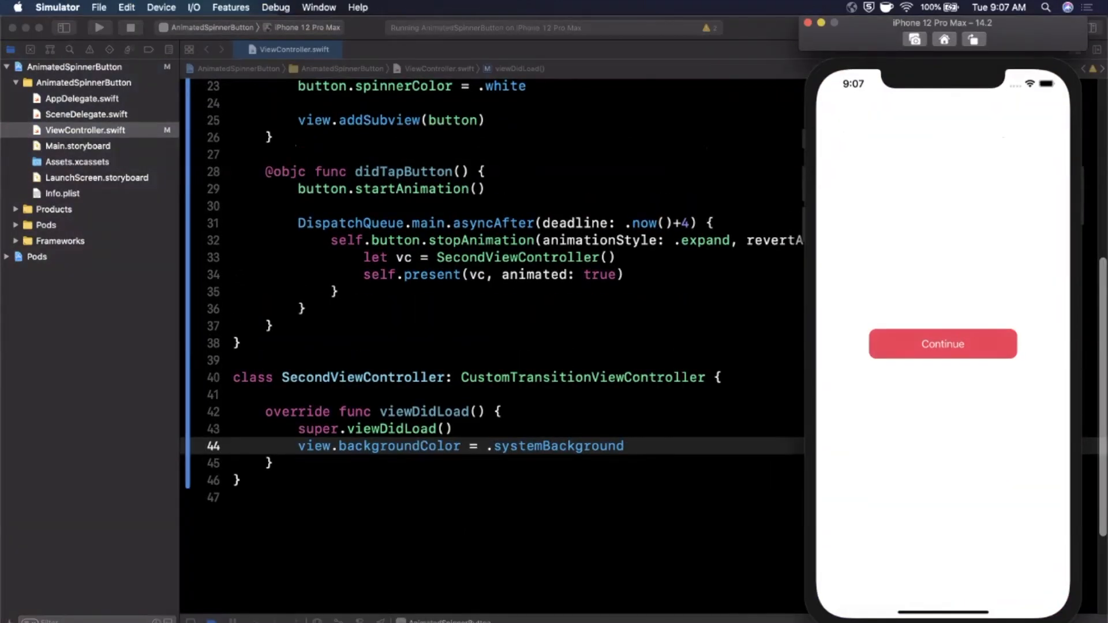
left_click(942, 344)
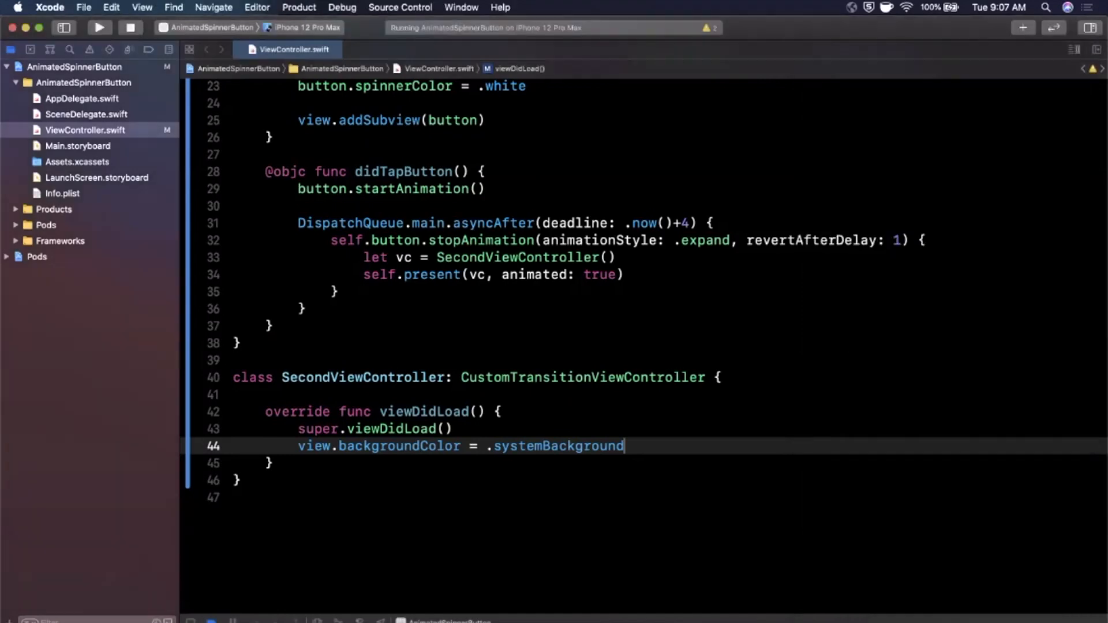
Change SecondViewController's background to .blue, rerun, and tap Continue to check it
double_click(558, 446)
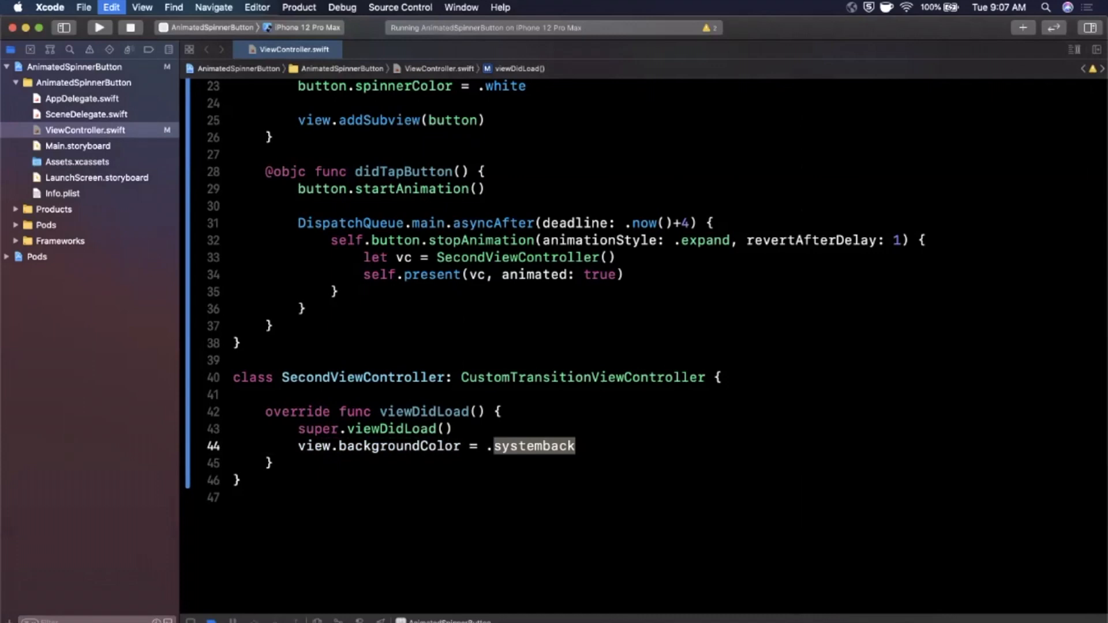
type("blue")
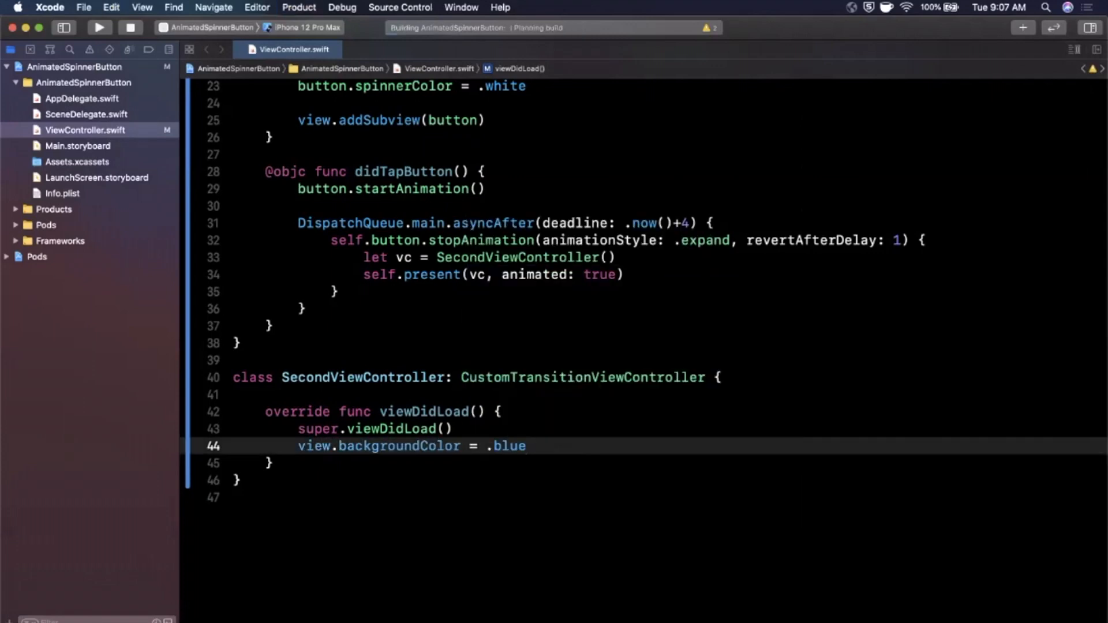
left_click(98, 27)
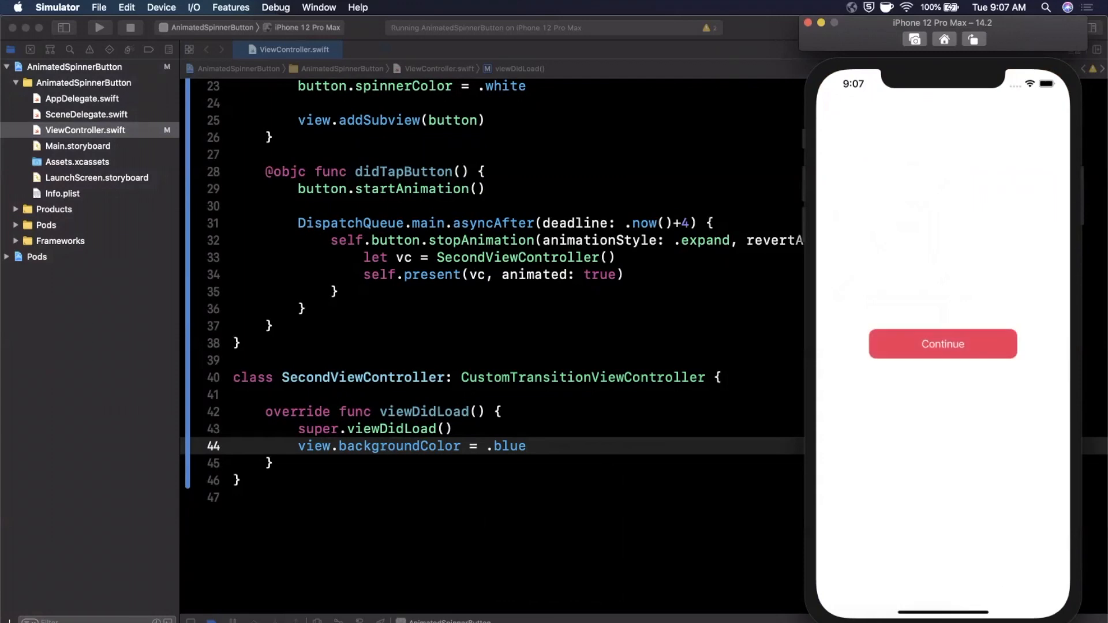
left_click(942, 344)
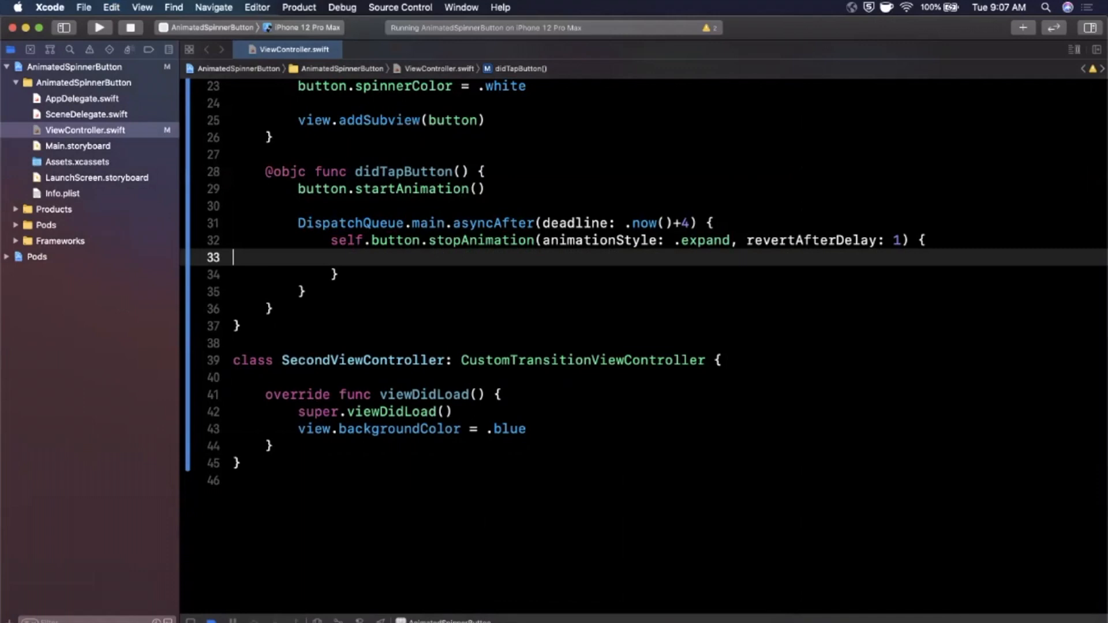
Wrap the SecondViewController presentation in a nested DispatchQueue.main.asyncAfter and rerun the app
type("dispatchq")
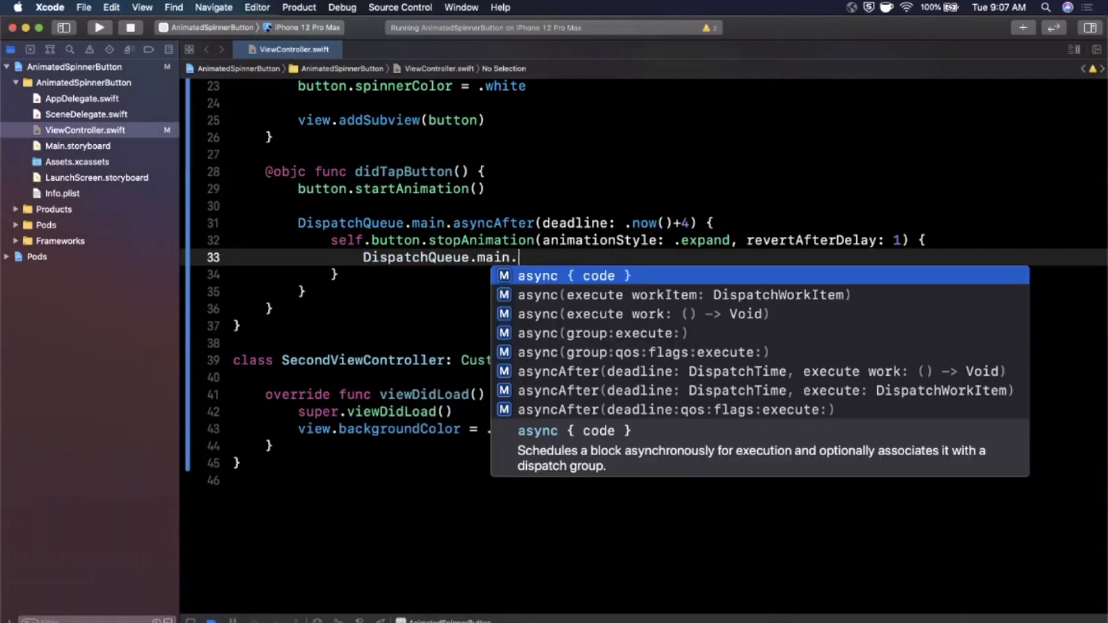
type("asynac")
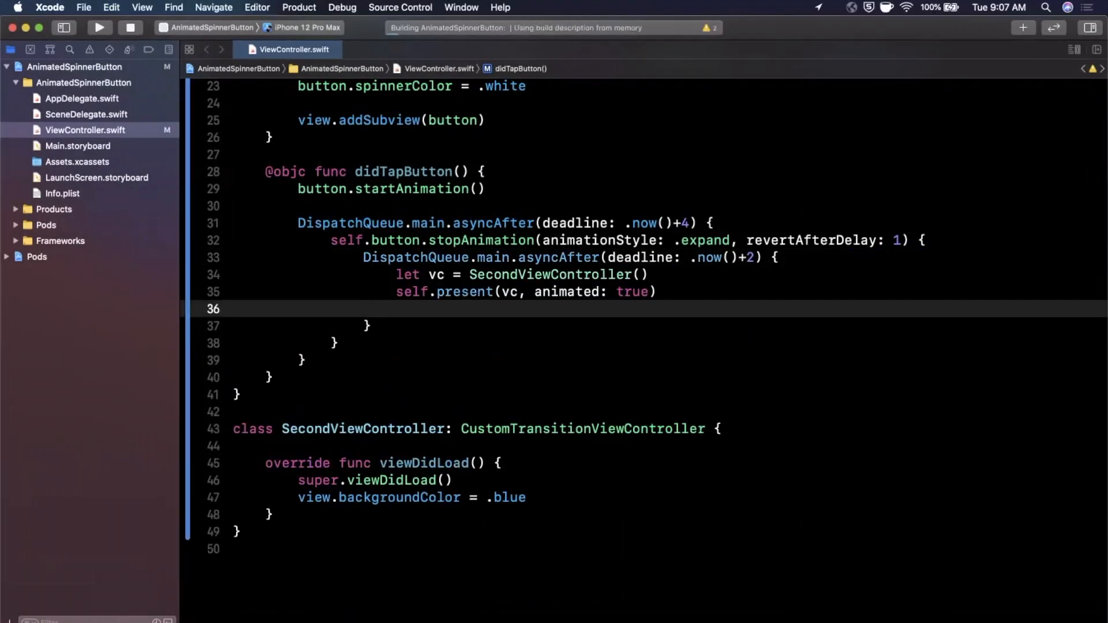
left_click(98, 28)
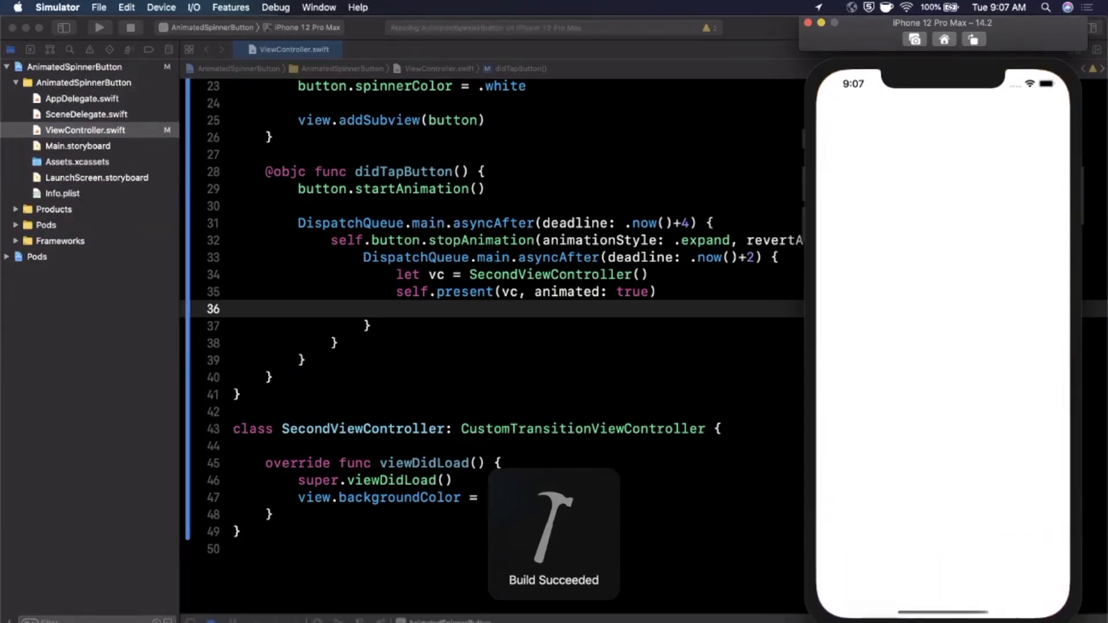
type(".blue")
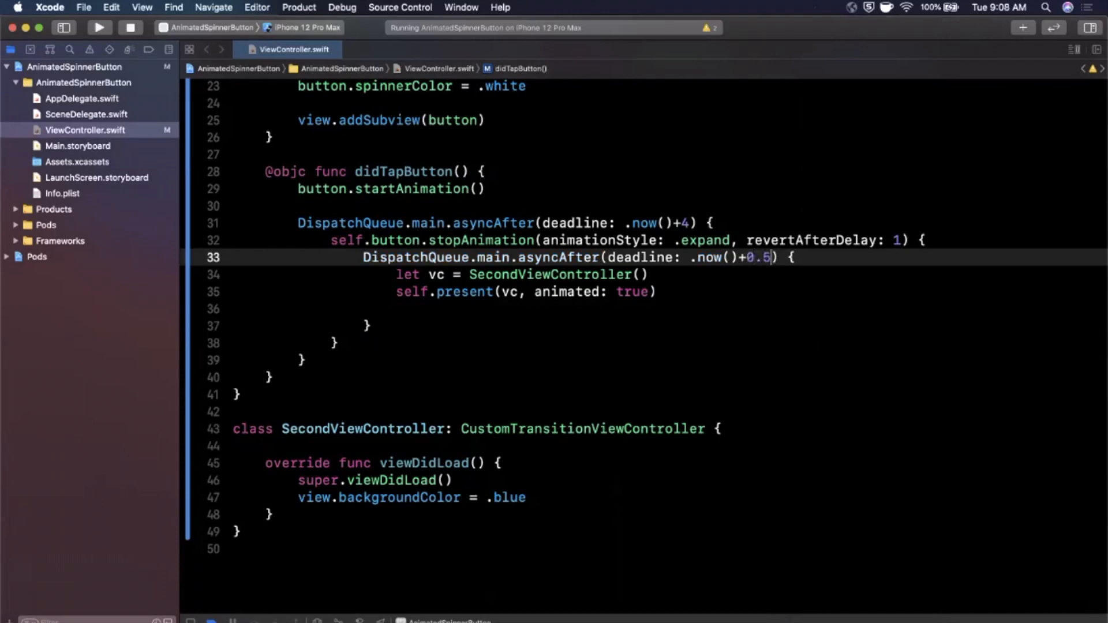
left_click(99, 28)
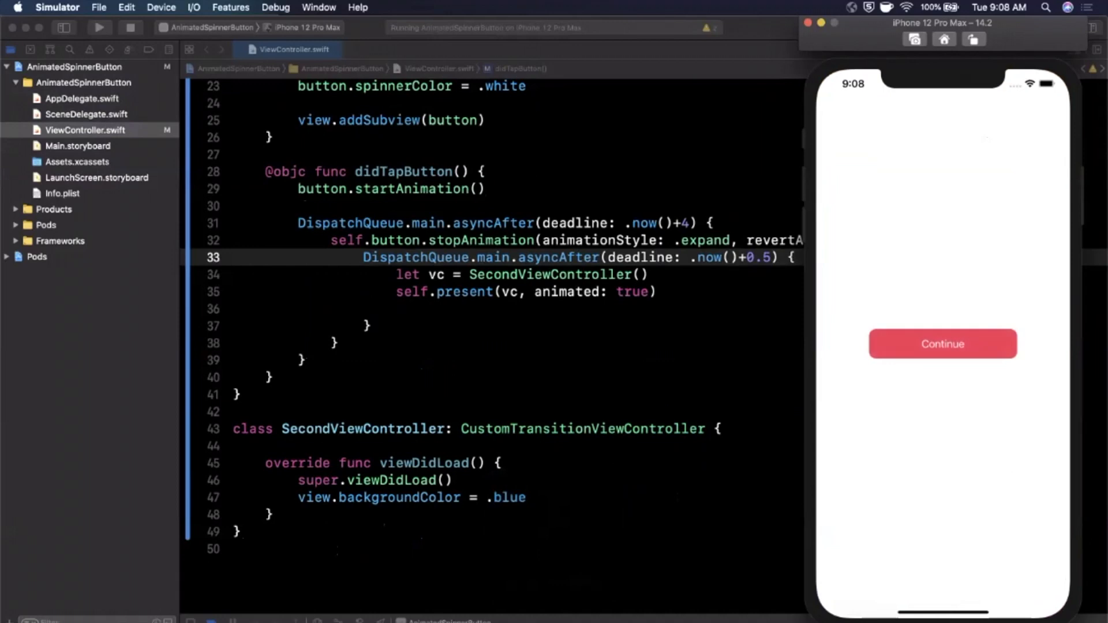
left_click(942, 344)
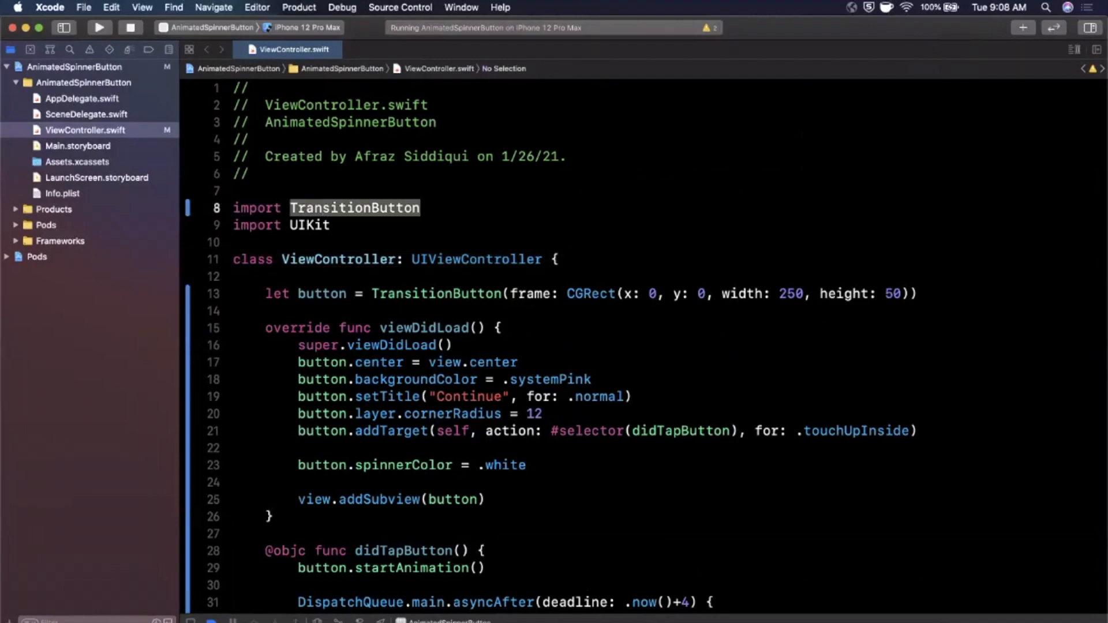
Remove the nested asyncAfter presentation block and start retyping the stop animation style as .shake
scroll("down", 3)
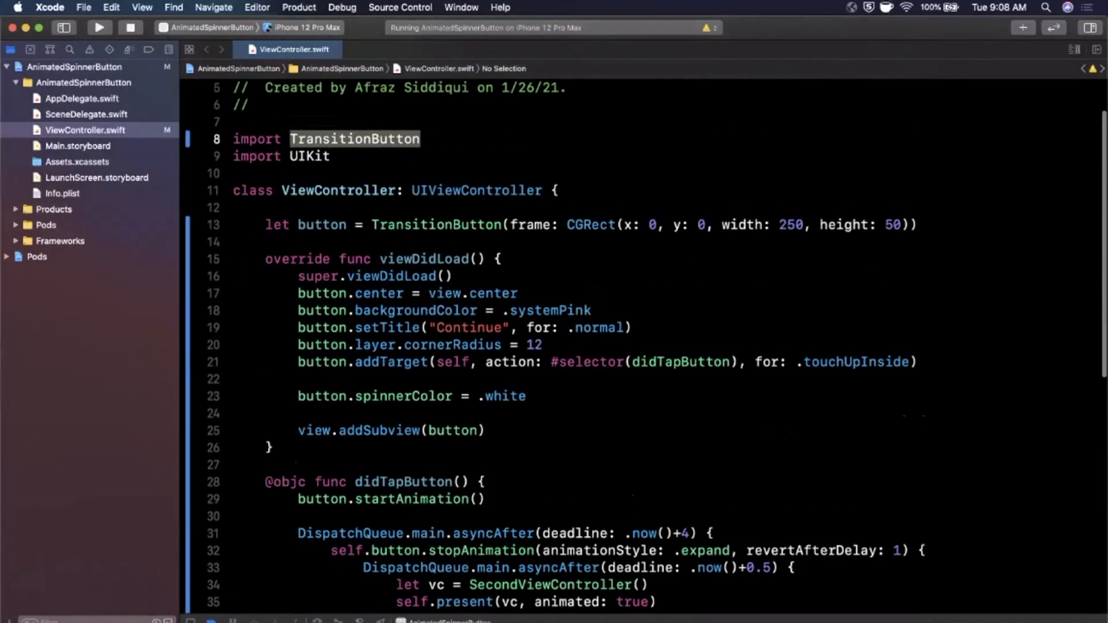
scroll("down", 3)
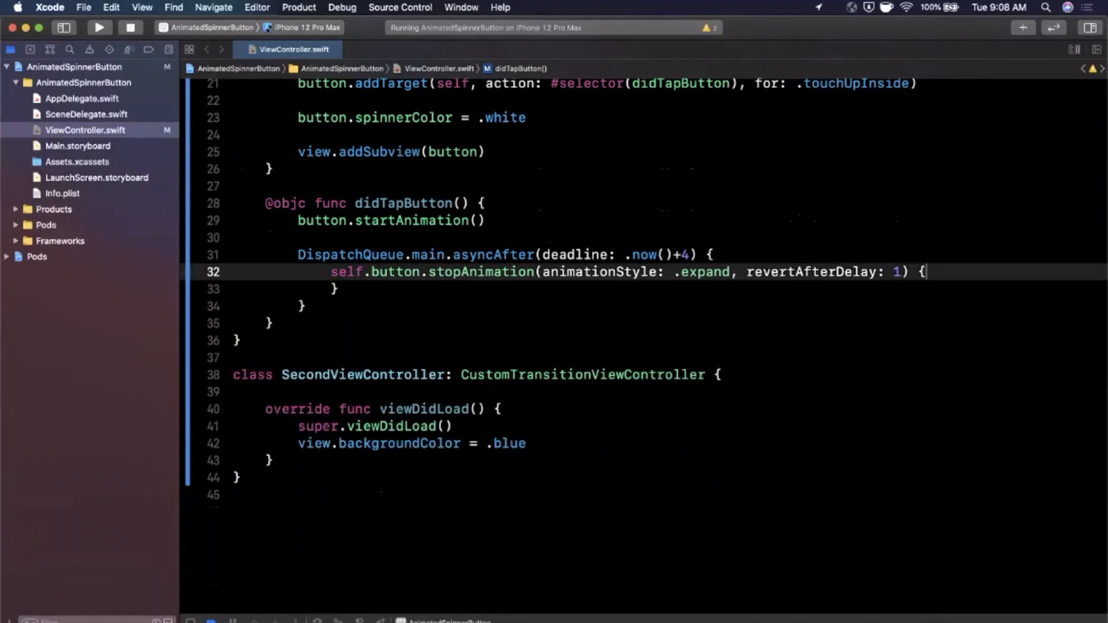
type("s")
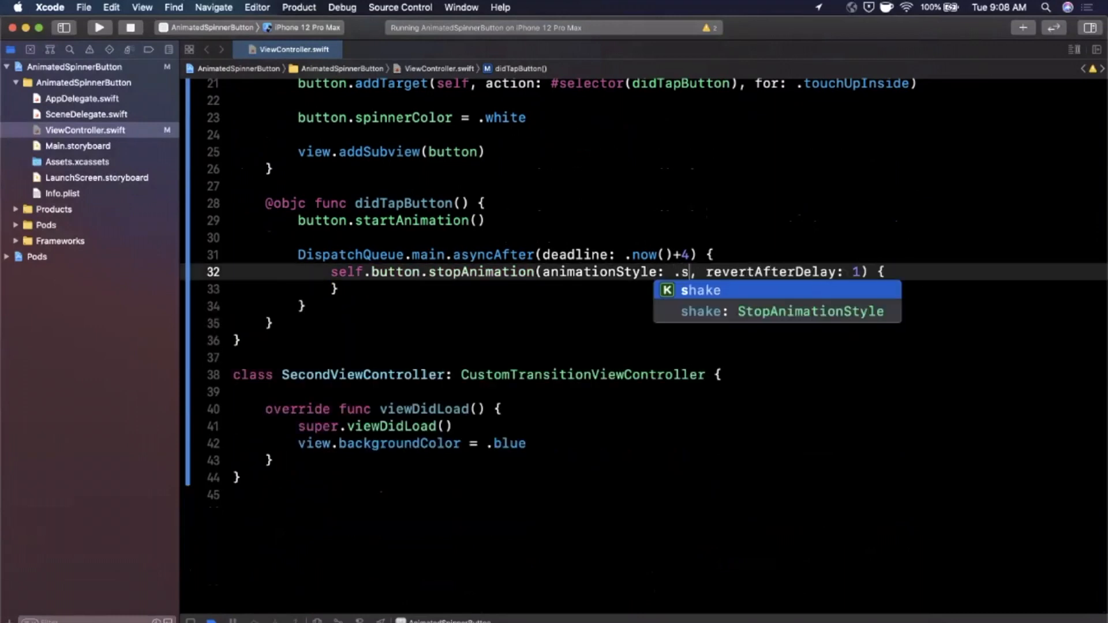